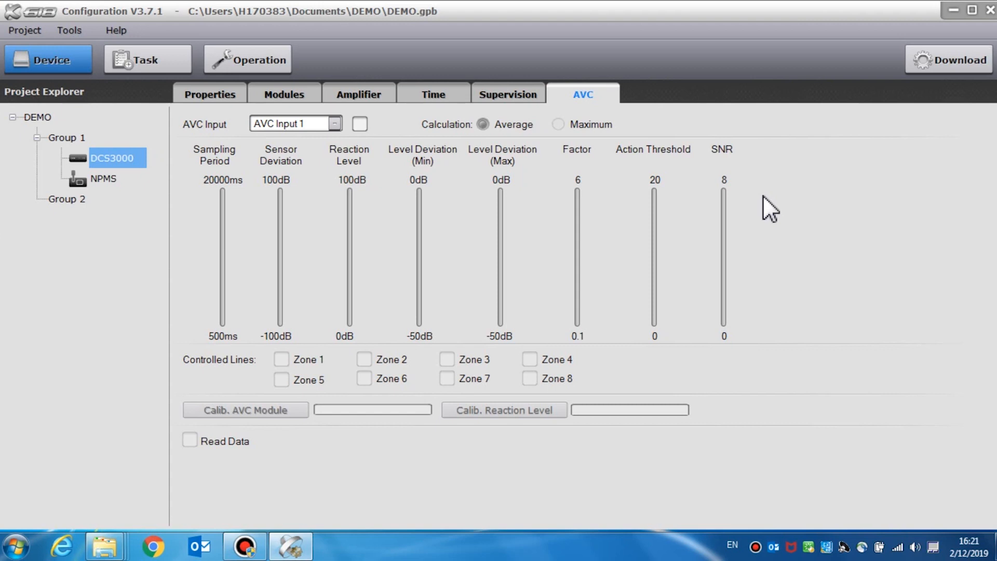
Step: Enable AVC Input 1, trying Maximum but keeping the Average calculation method
left_click(335, 123)
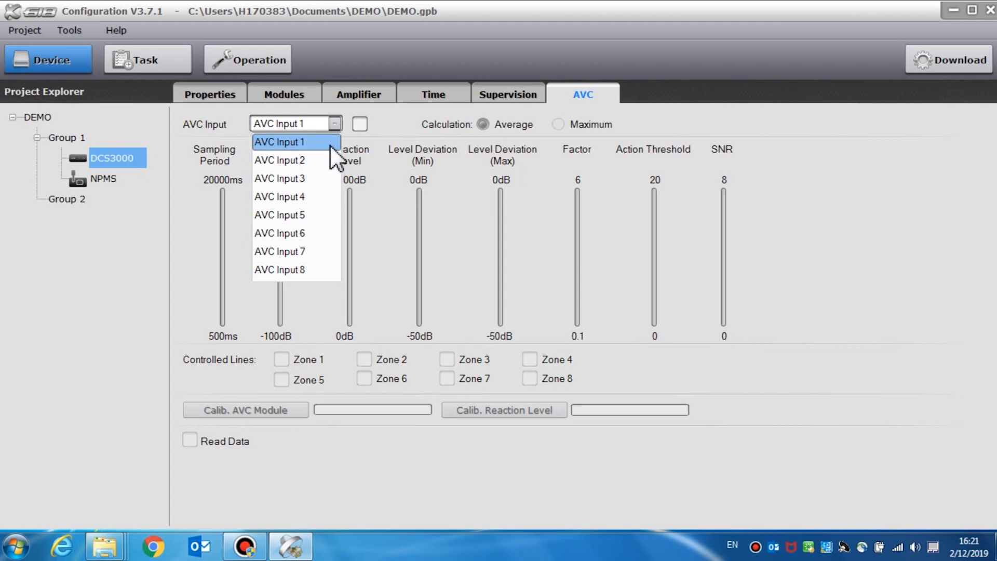
left_click(280, 141)
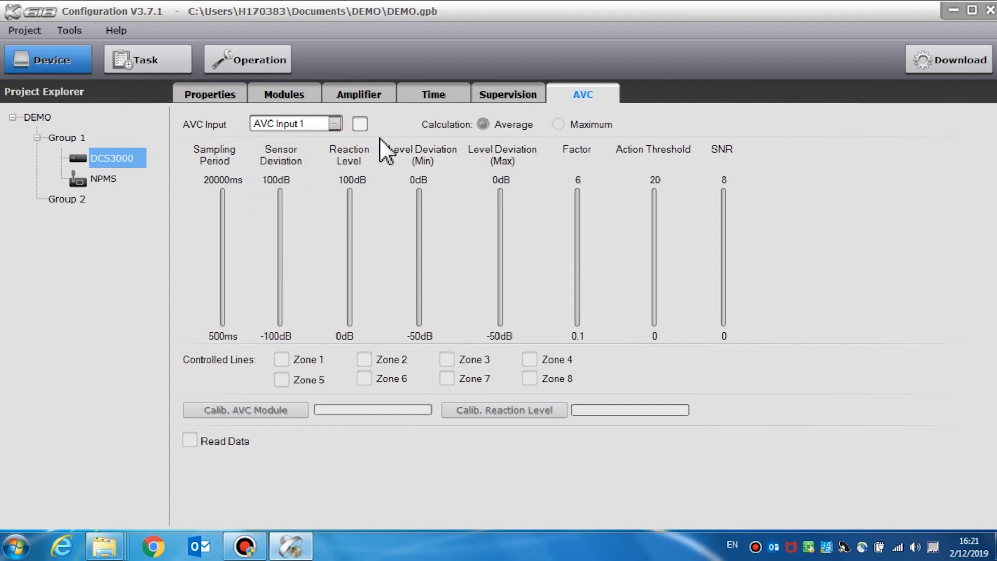
left_click(359, 124)
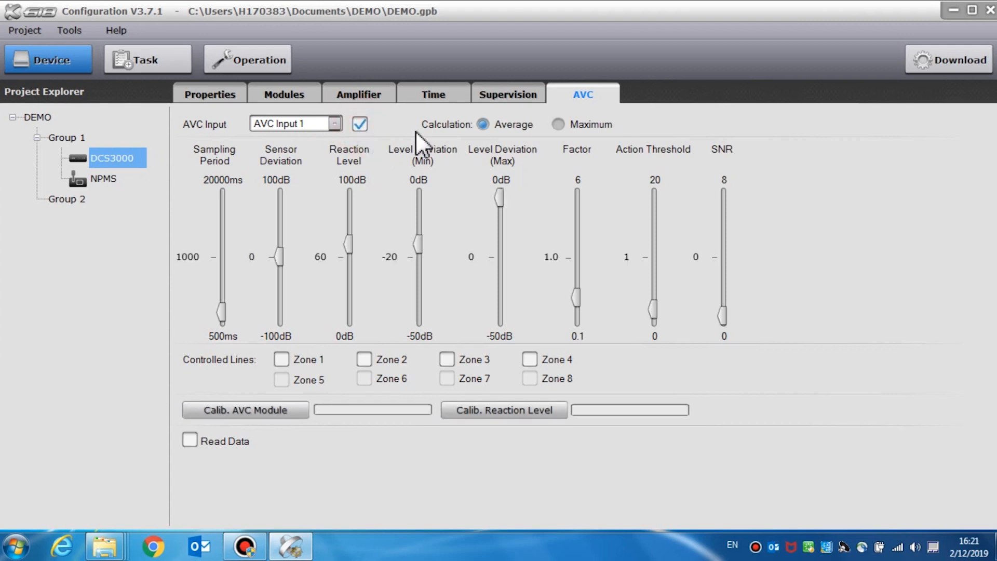
mouse_move(452, 145)
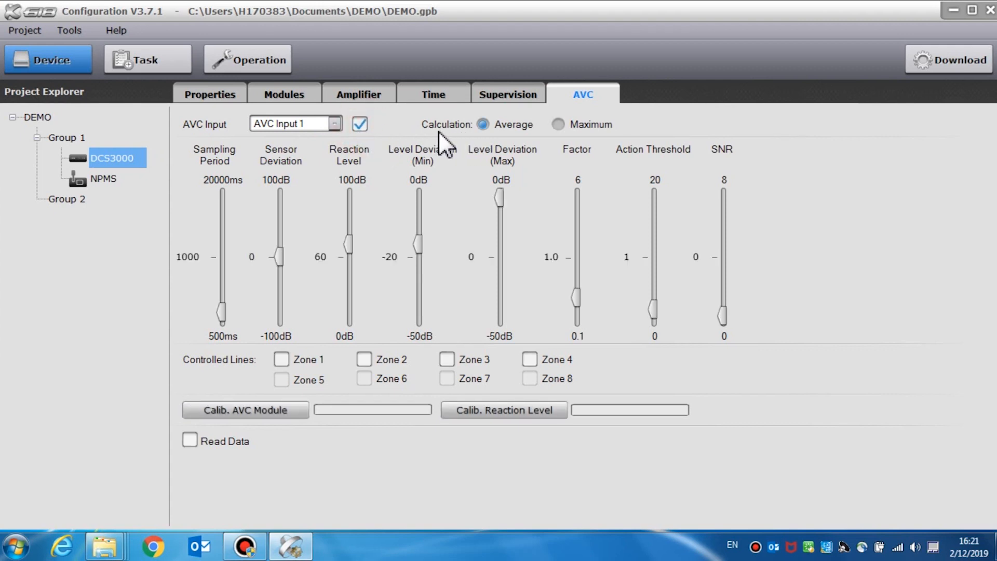
mouse_move(487, 140)
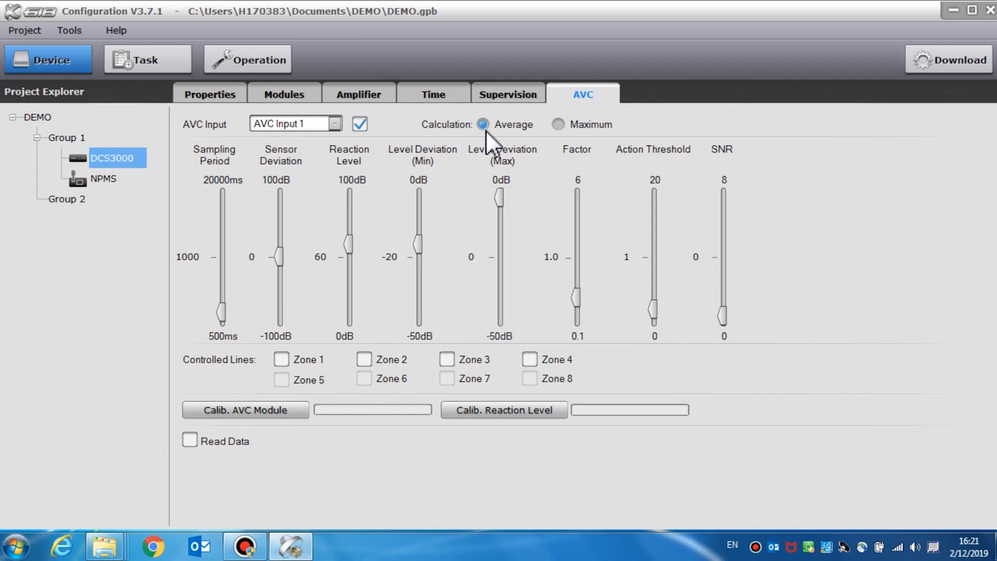
mouse_move(517, 146)
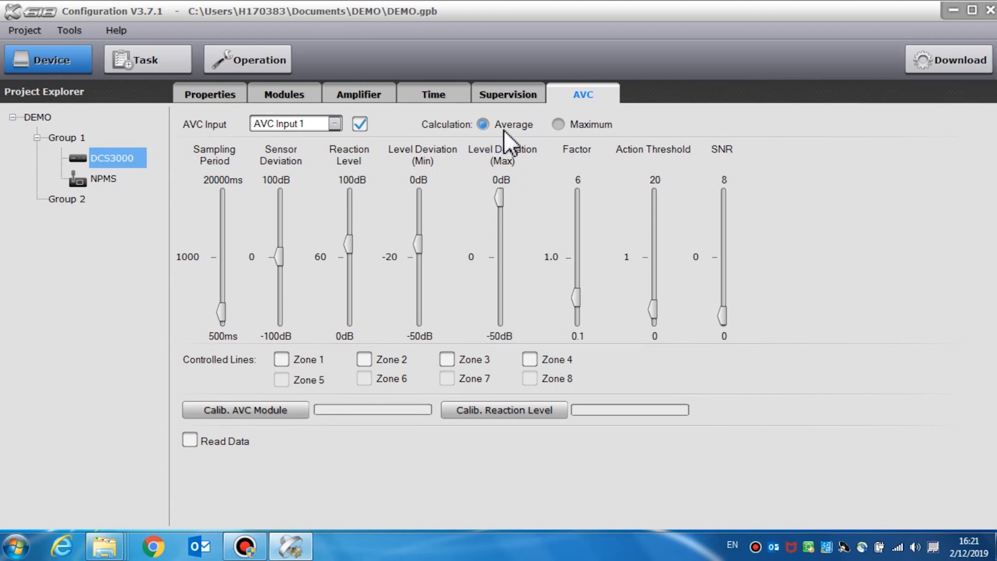
left_click(554, 124)
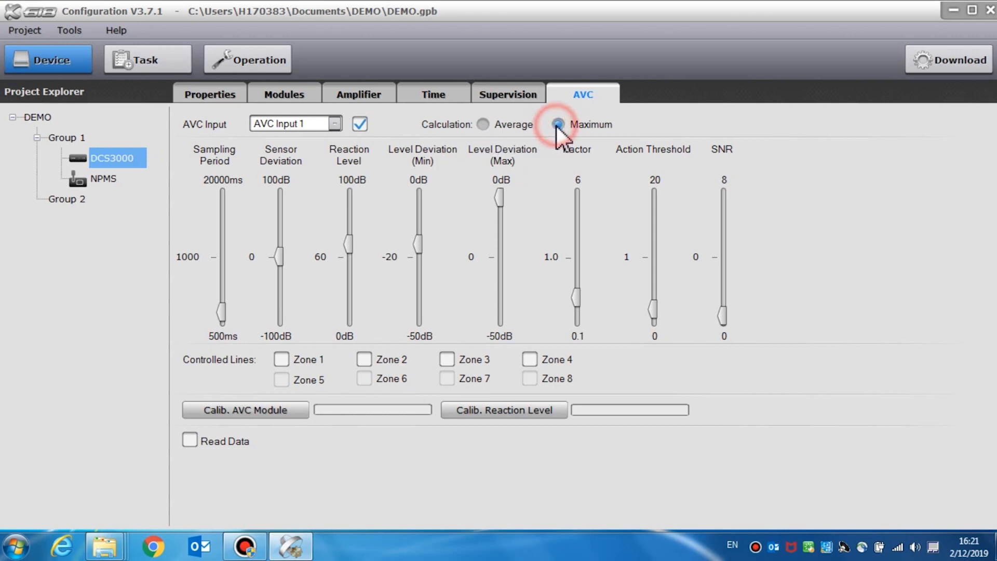
left_click(482, 124)
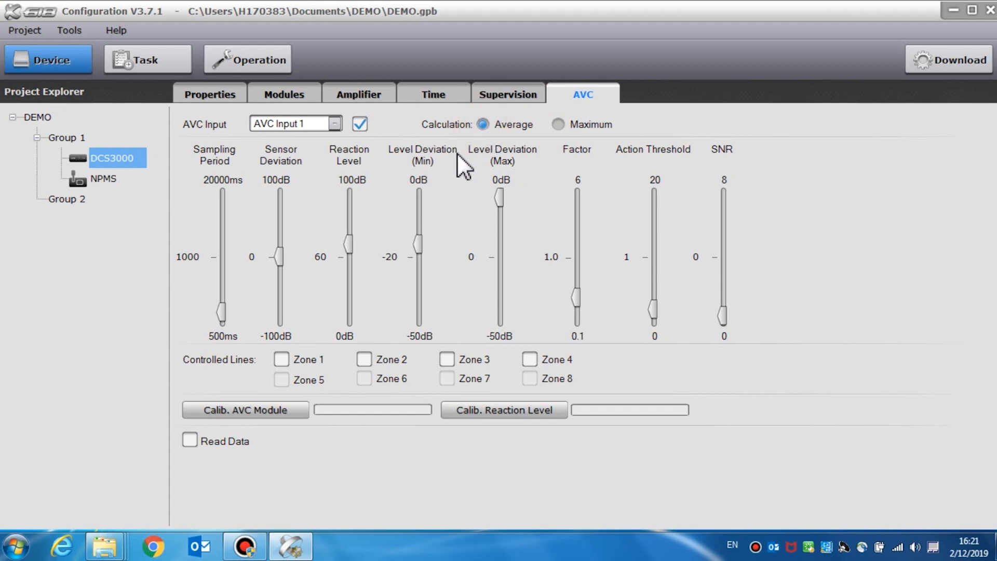
mouse_move(261, 200)
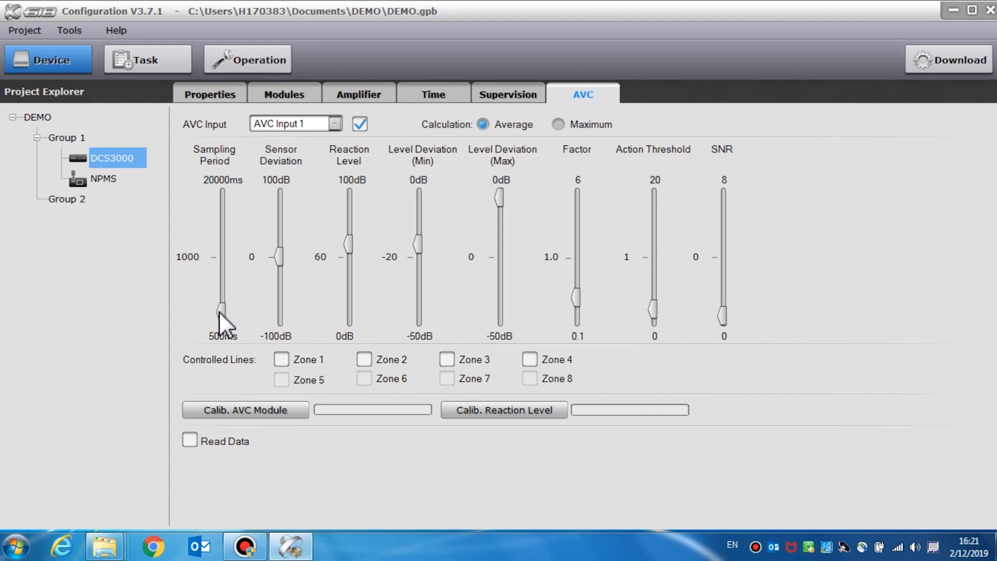
Step: Set sampling period to 500 ms, sensor deviation to 0 dB and reaction level to 59
left_click_drag(223, 311, 222, 260)
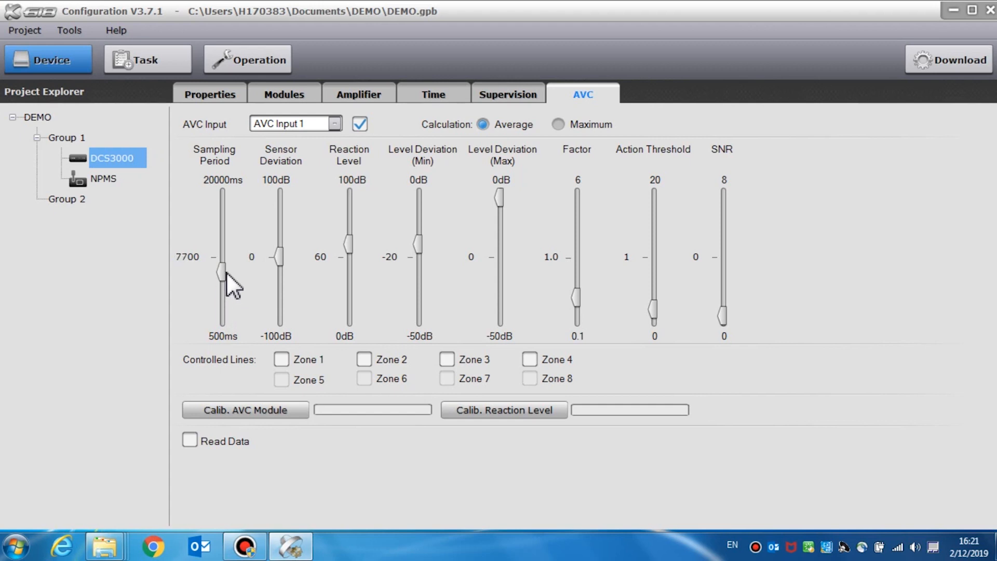
left_click_drag(222, 280, 222, 229)
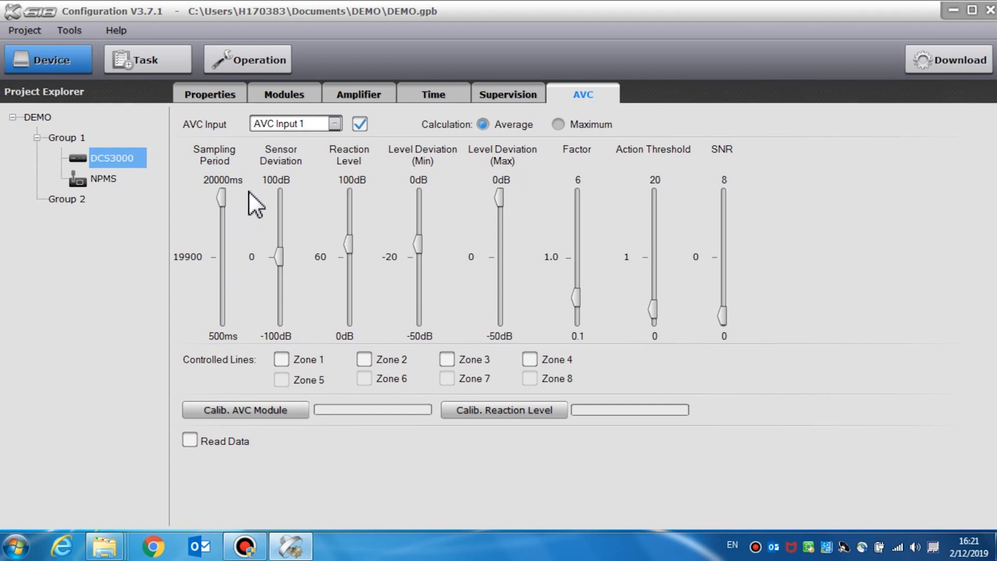
left_click_drag(221, 197, 222, 255)
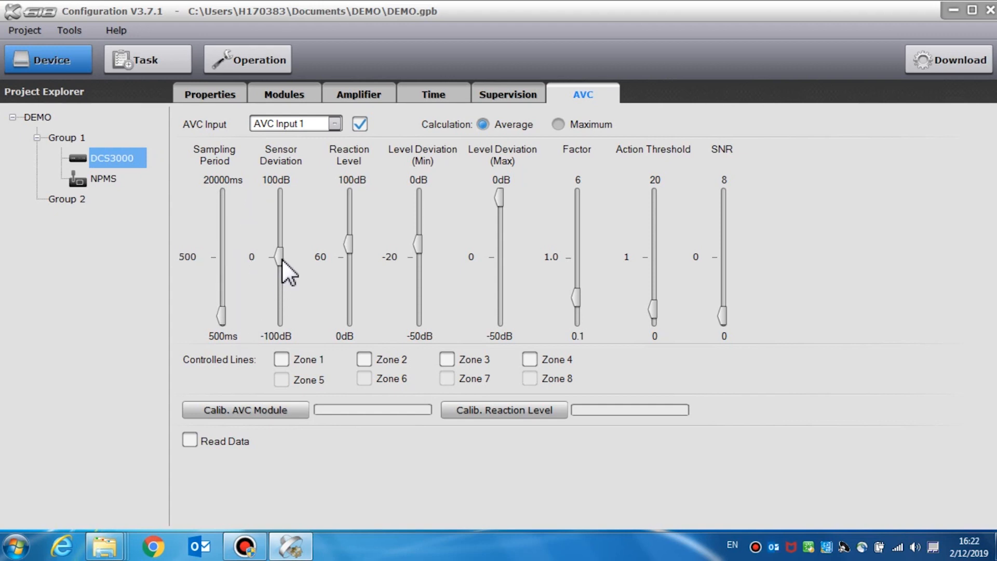
left_click_drag(278, 254, 278, 299)
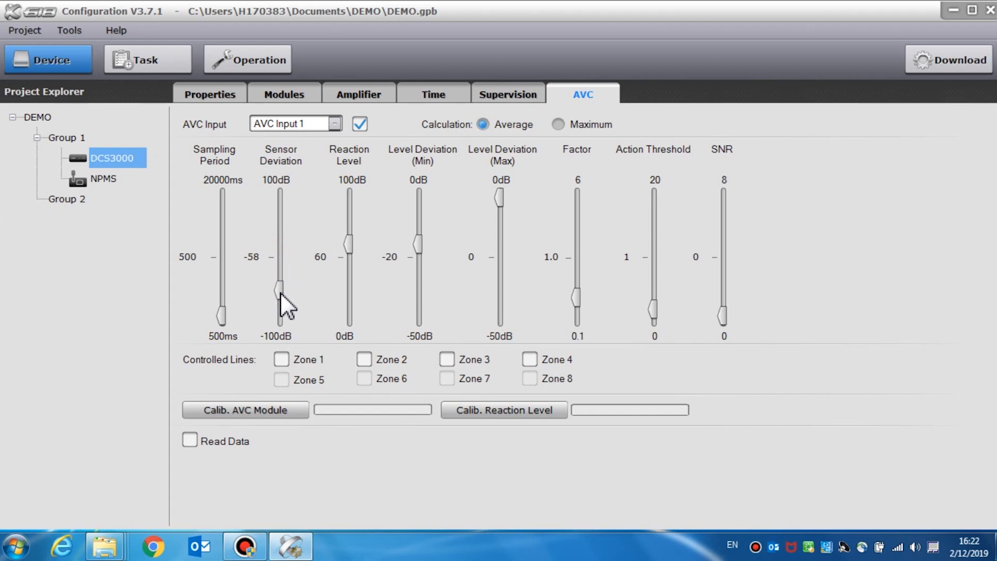
left_click_drag(280, 286, 277, 230)
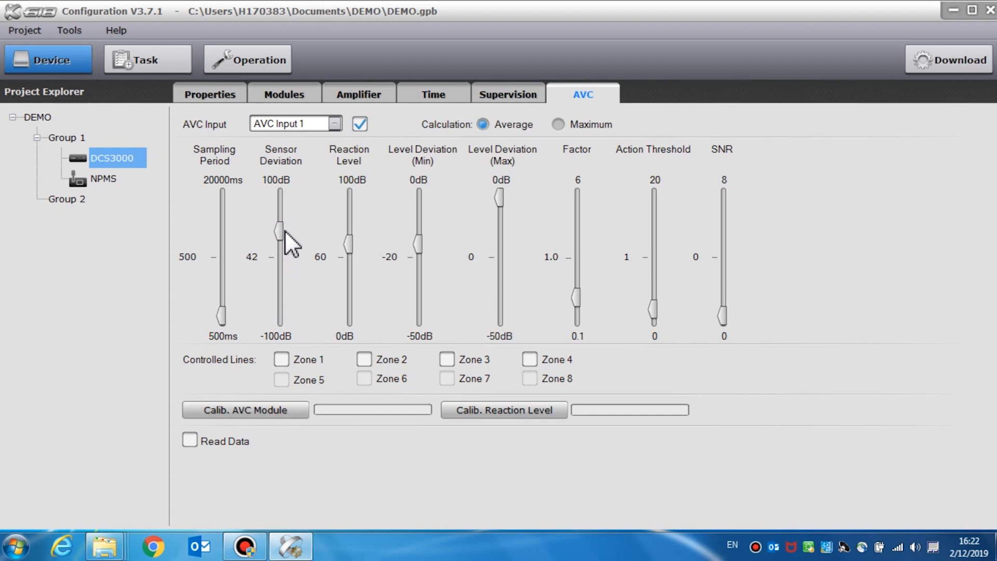
left_click_drag(278, 230, 277, 256)
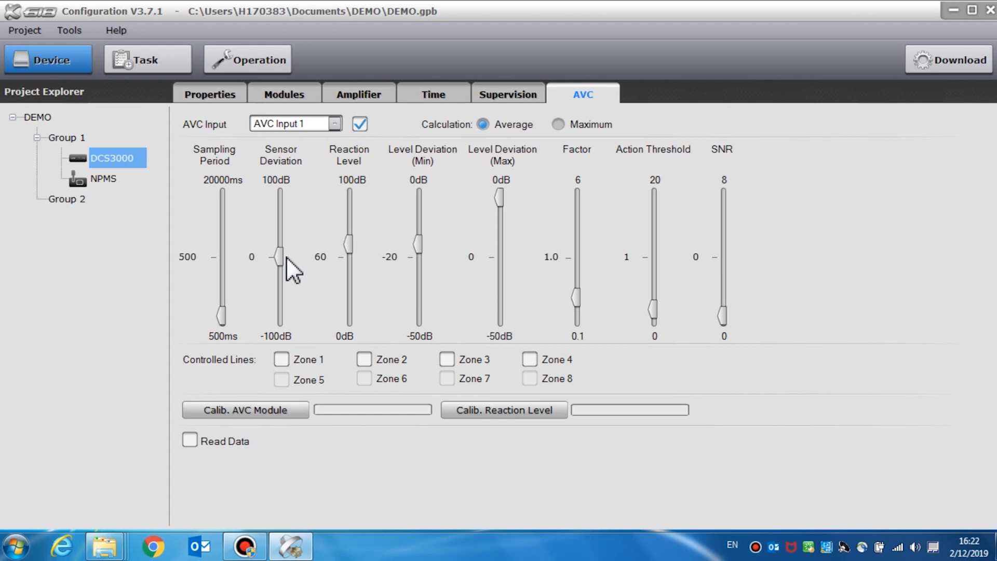
mouse_move(302, 270)
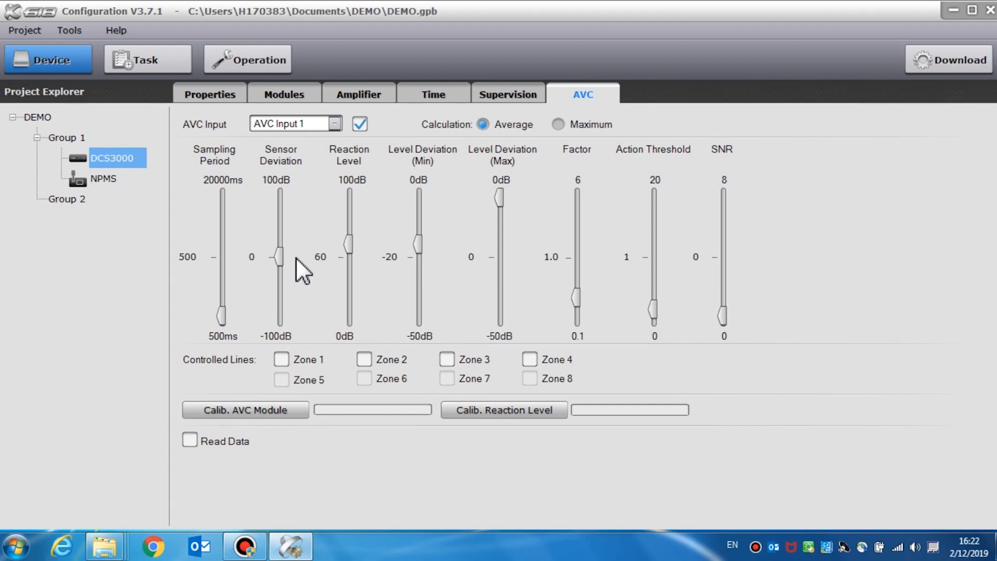
left_click_drag(349, 246, 348, 249)
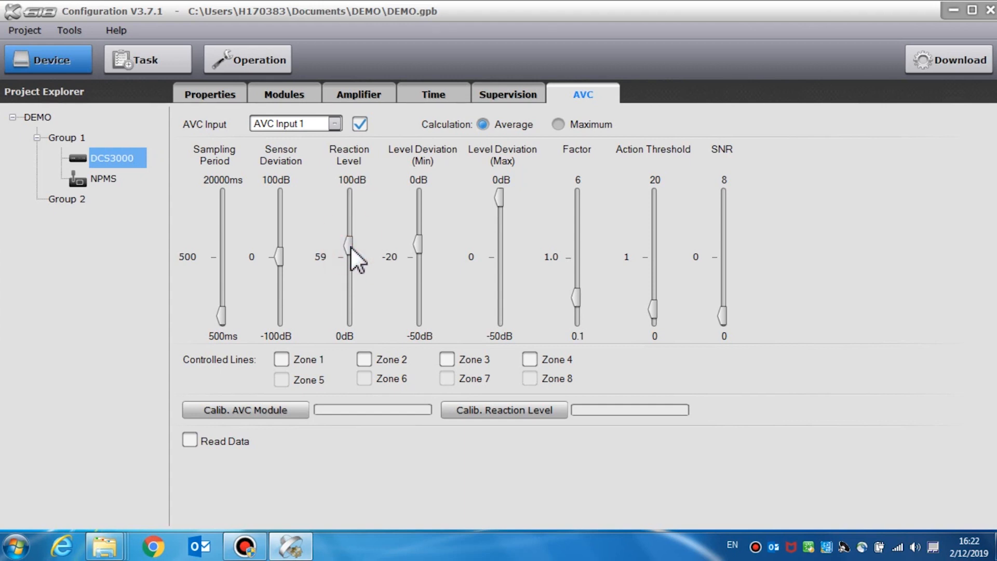
Step: Move the Reaction Level slider down to 24, then back up to 61 dB
left_click_drag(348, 247, 348, 284)
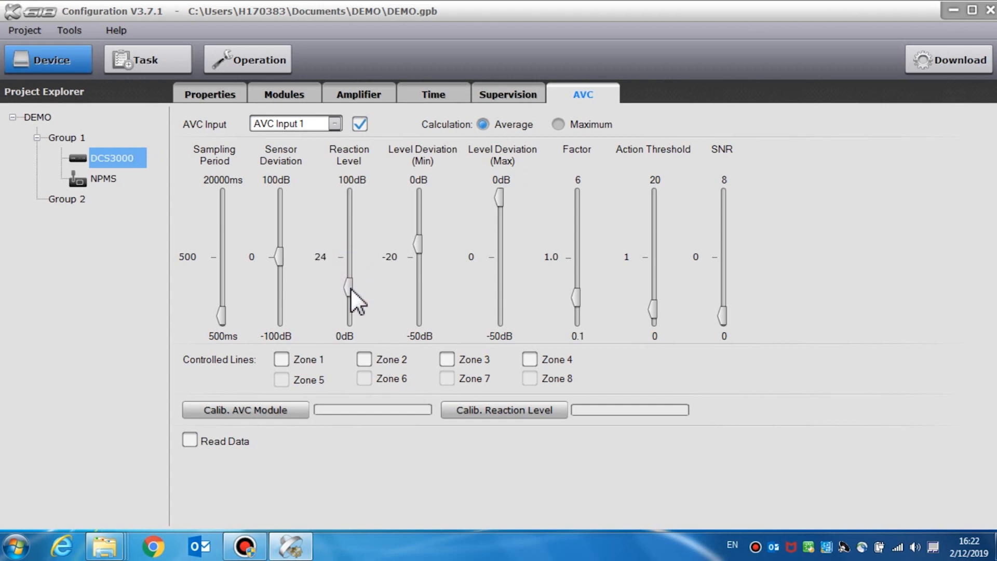
left_click_drag(348, 286, 349, 281)
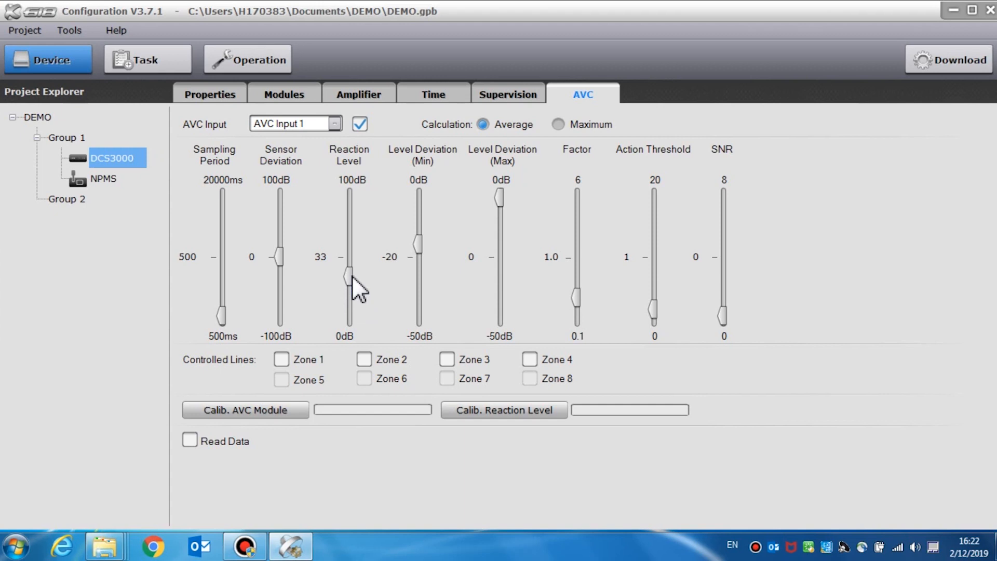
left_click_drag(347, 283, 346, 248)
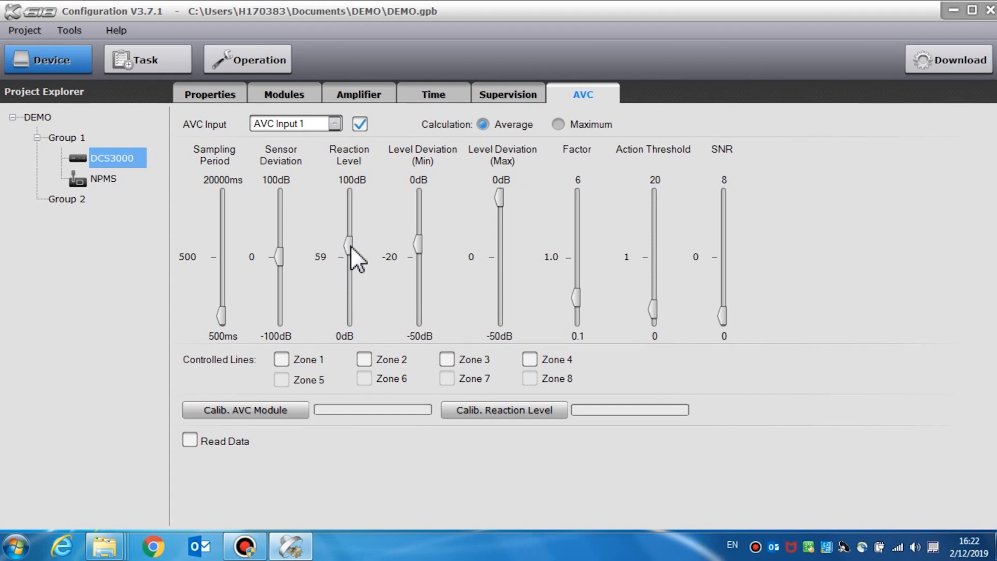
left_click_drag(348, 248, 349, 245)
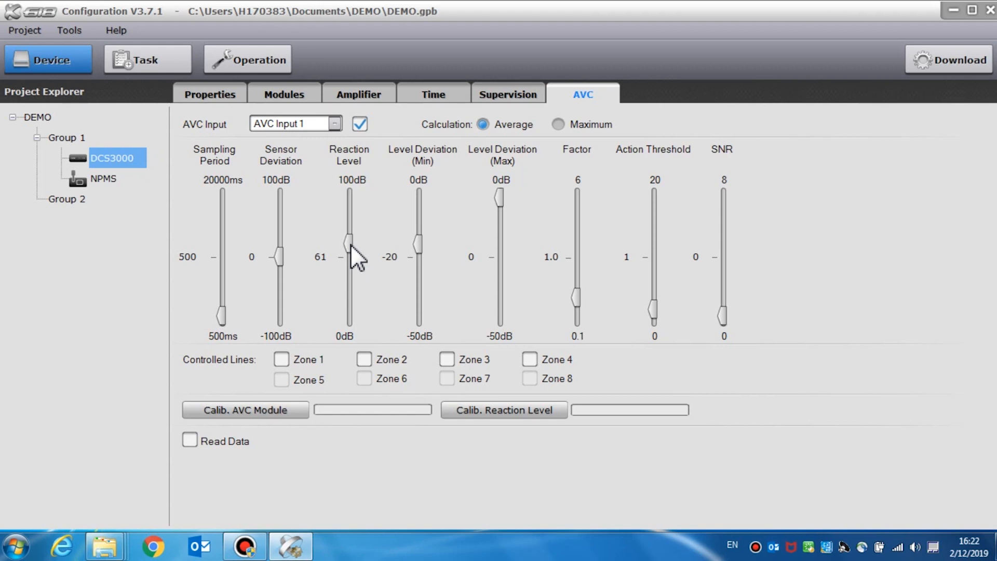
mouse_move(378, 259)
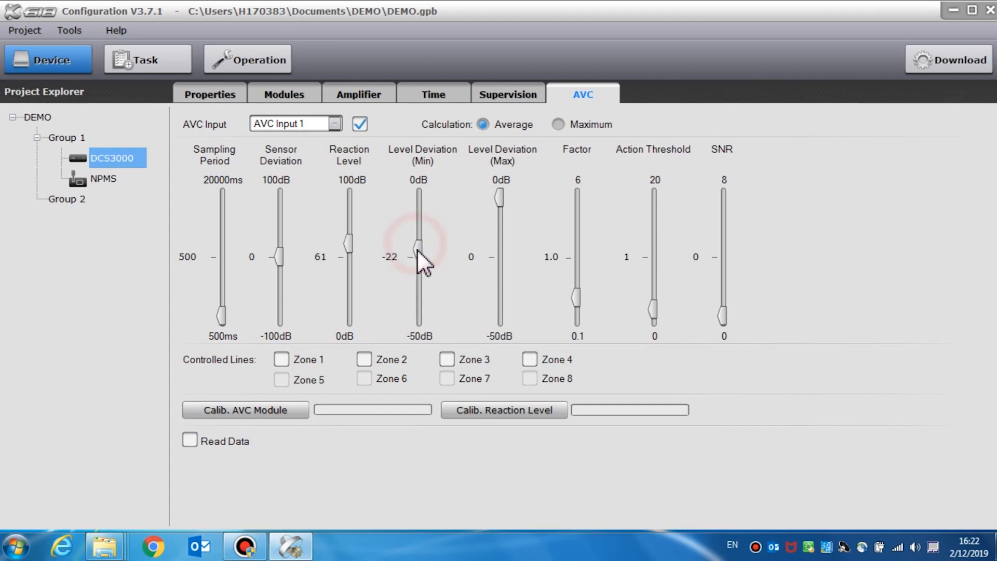
Step: Keep minimum level deviation at -20, drop the maximum to -20, and acknowledge the warning
left_click_drag(417, 246, 417, 316)
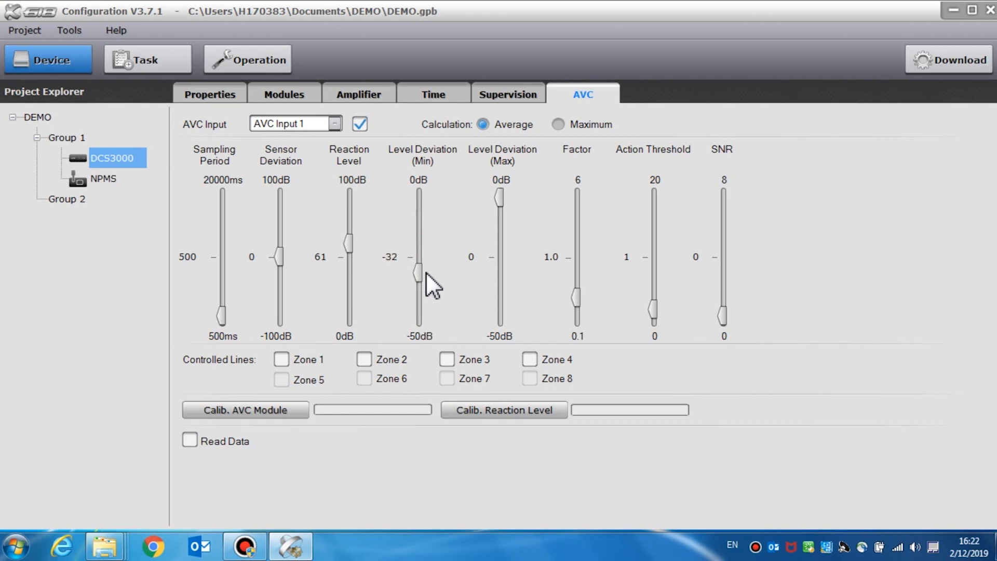
left_click_drag(418, 272, 417, 245)
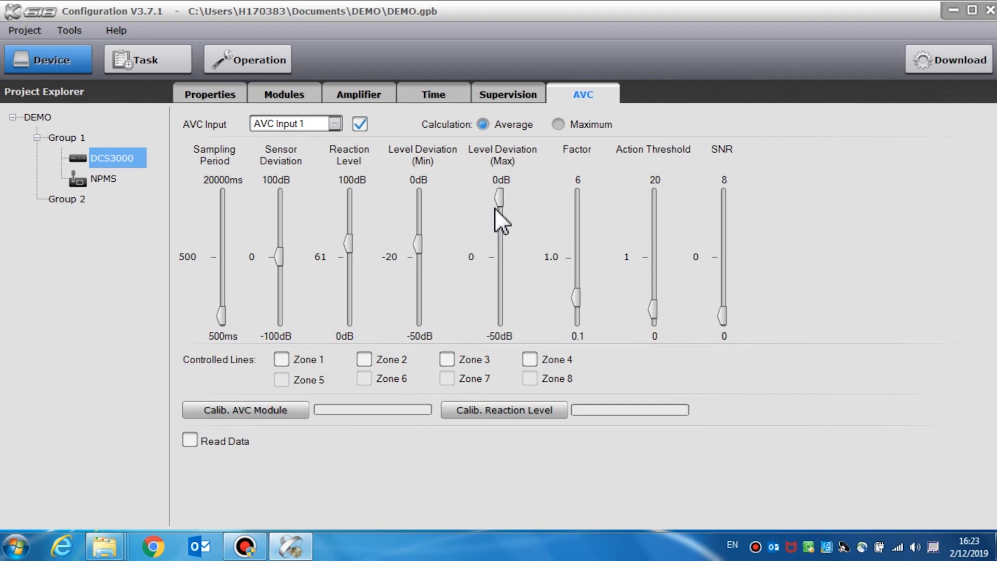
left_click_drag(499, 198, 499, 318)
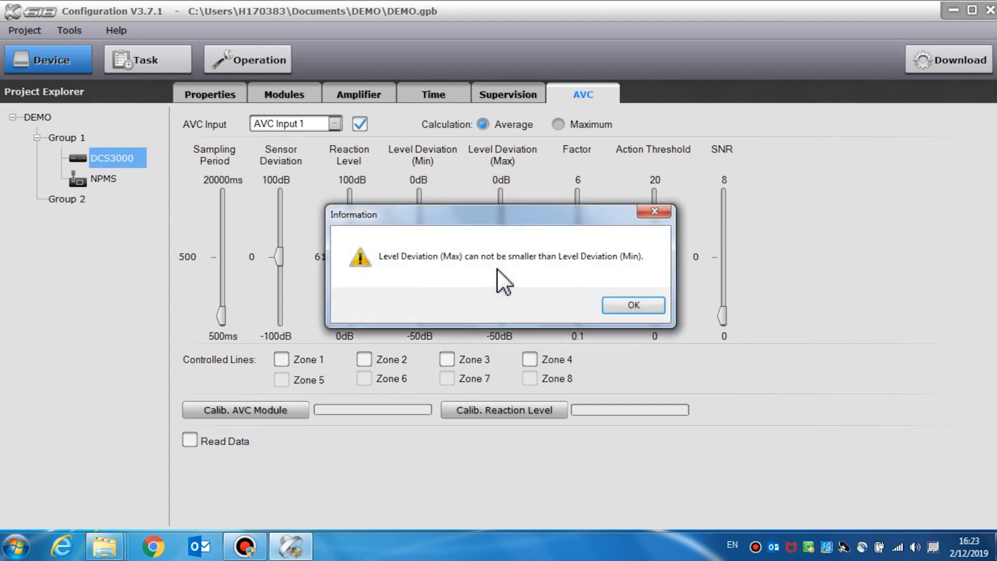
left_click(633, 305)
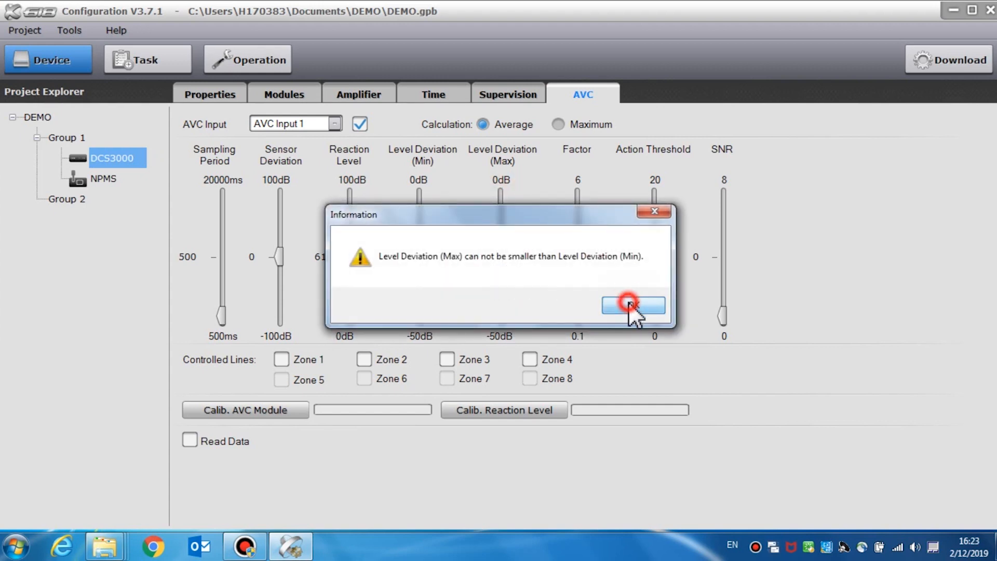
left_click(633, 304)
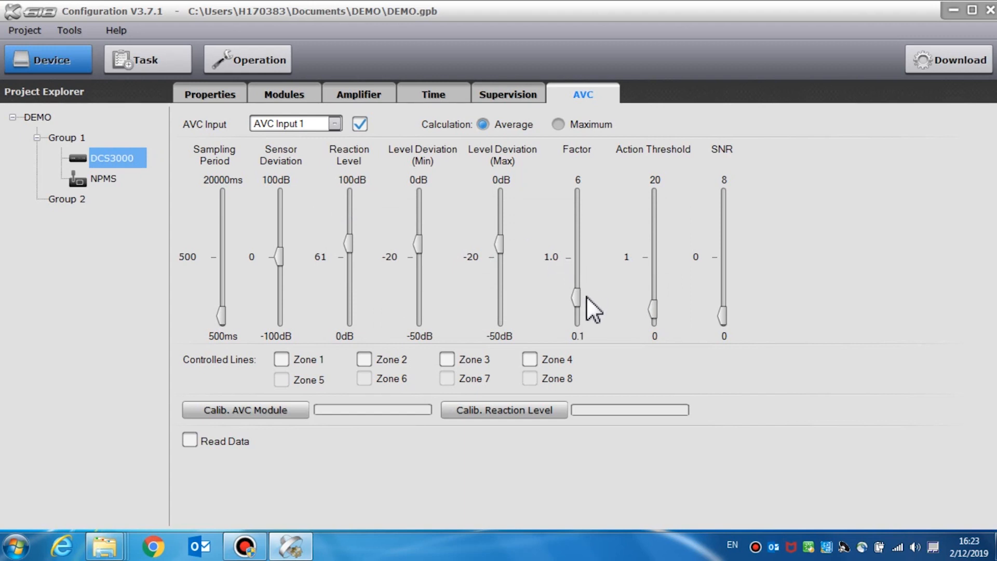
mouse_move(587, 313)
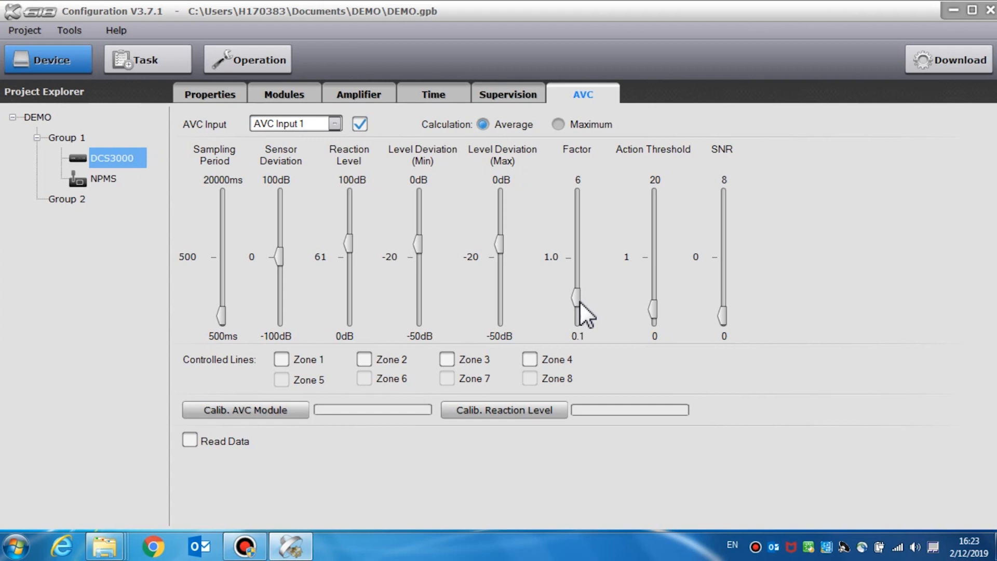
Step: Adjust the AVC factor and bring the action threshold down to 2
left_click_drag(575, 299, 575, 286)
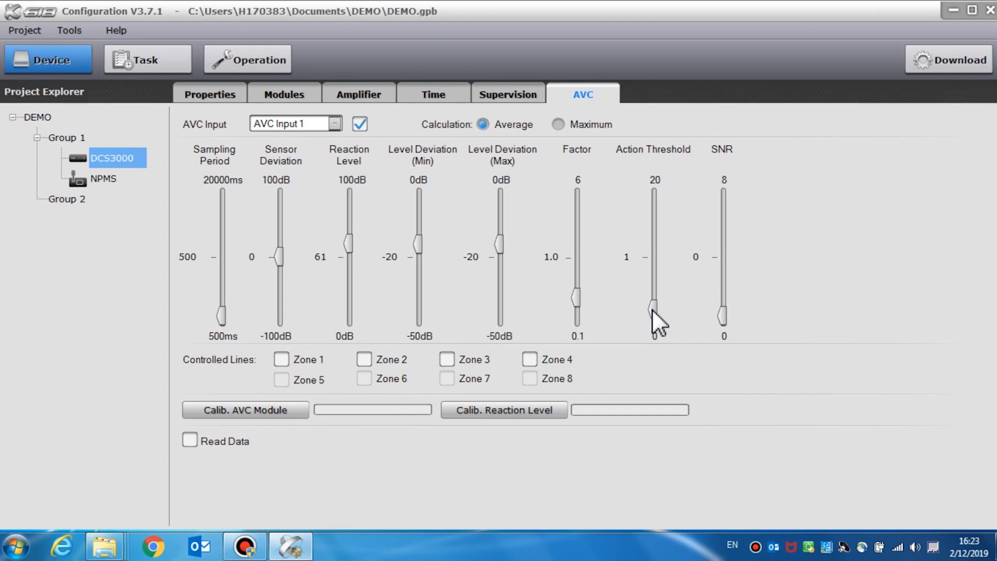
left_click_drag(655, 317, 654, 260)
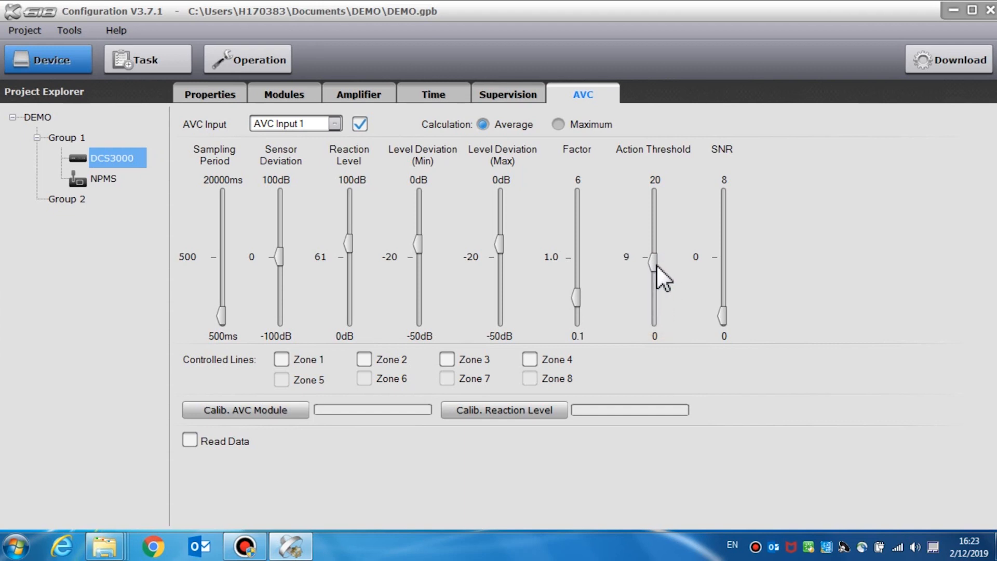
left_click_drag(654, 261, 653, 286)
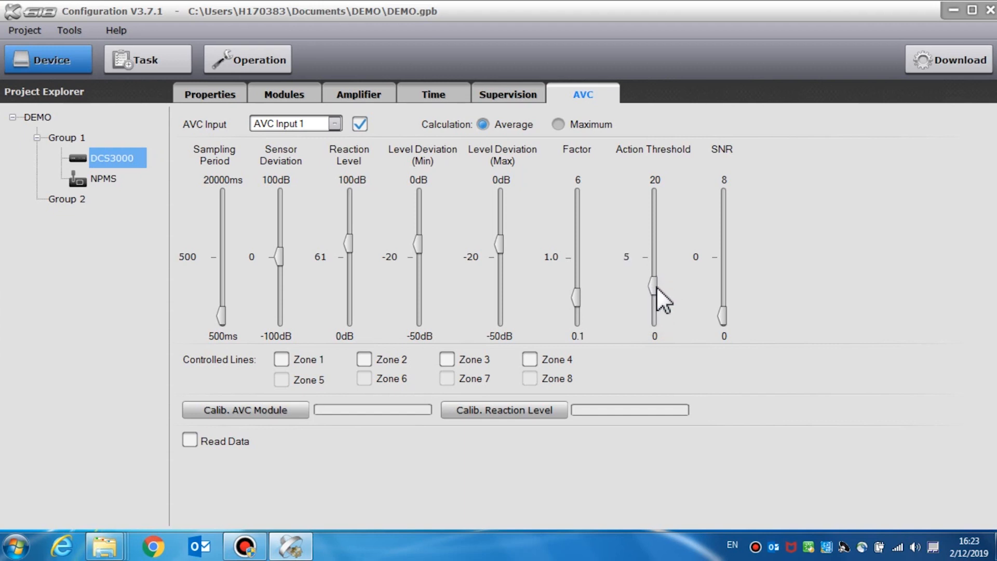
left_click_drag(654, 283, 654, 303)
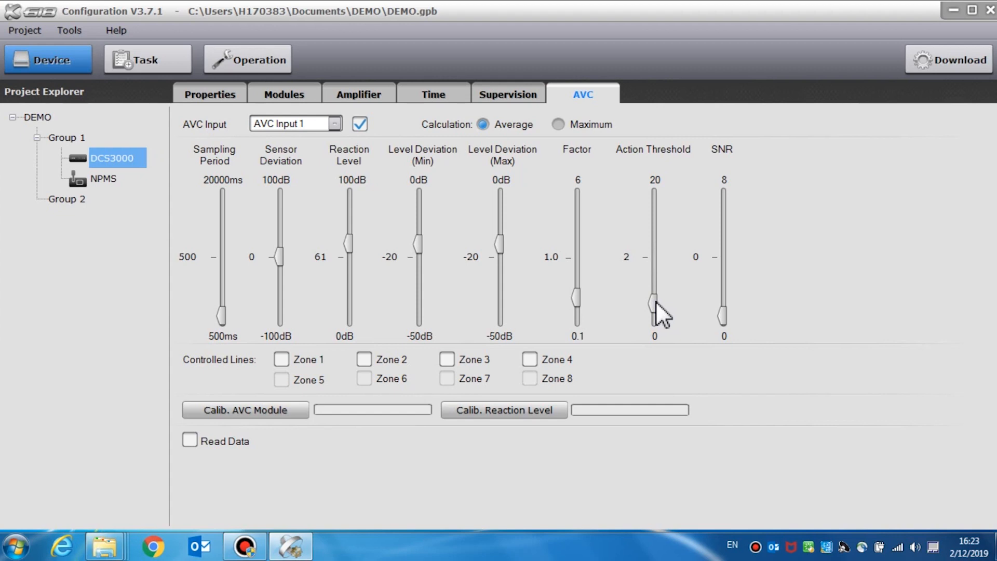
mouse_move(683, 309)
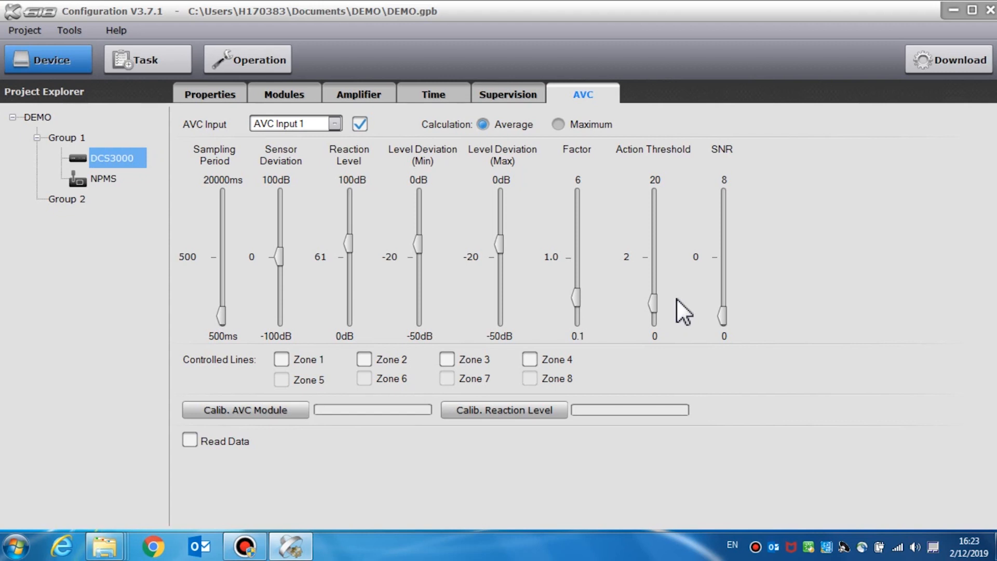
mouse_move(722, 309)
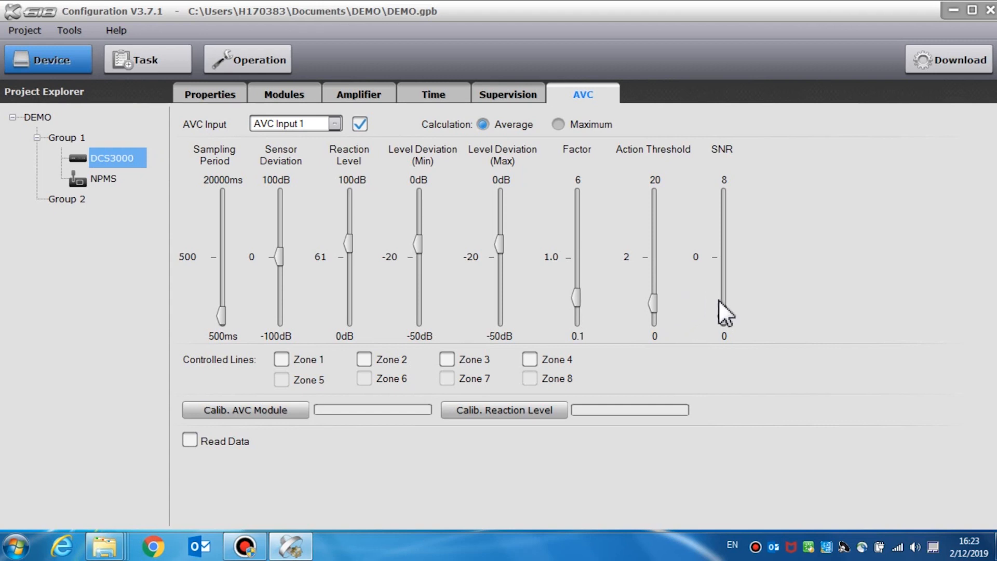
Step: Raise the SNR value to 4, then return it to 0
left_click_drag(724, 318, 724, 257)
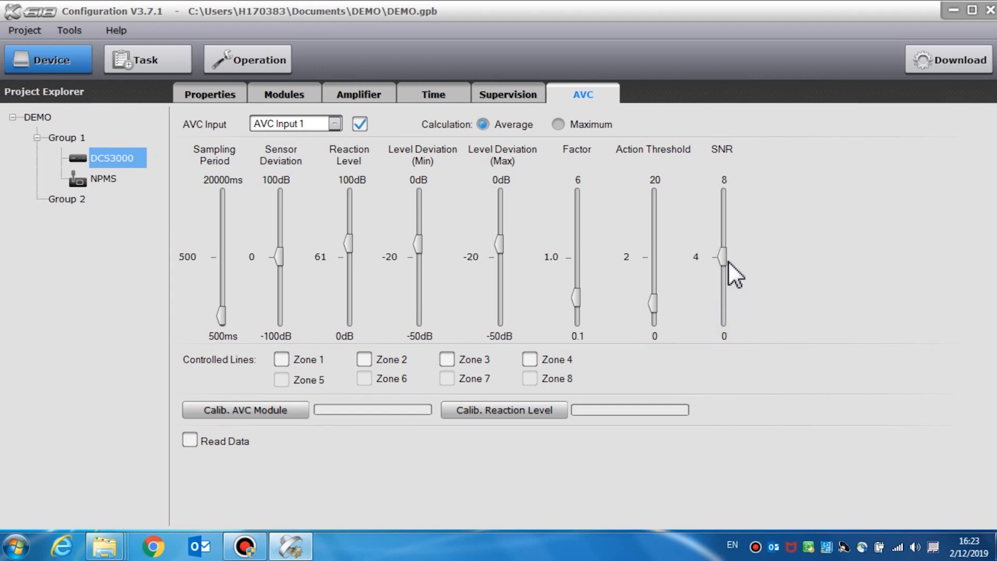
left_click_drag(722, 256, 722, 272)
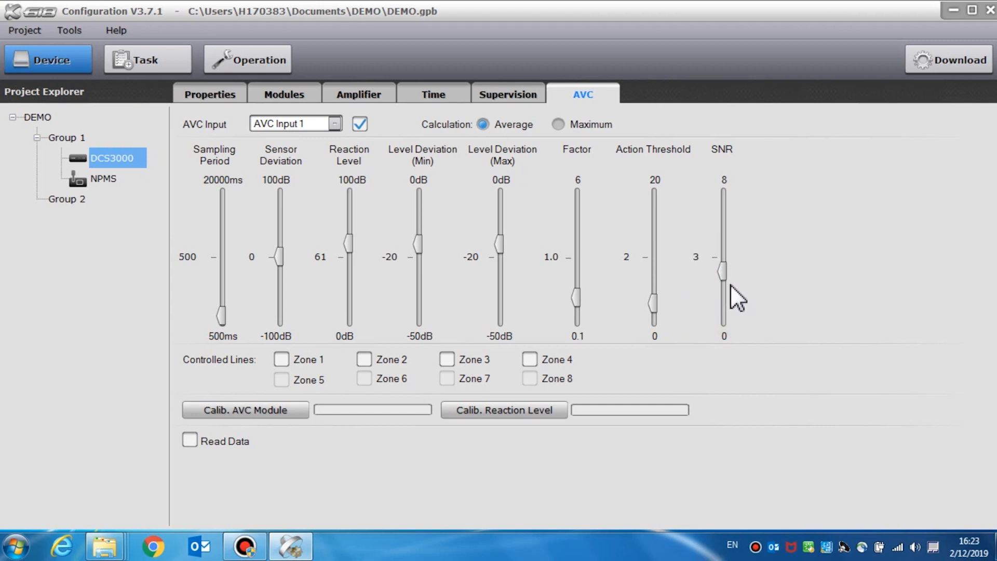
left_click_drag(723, 272, 723, 318)
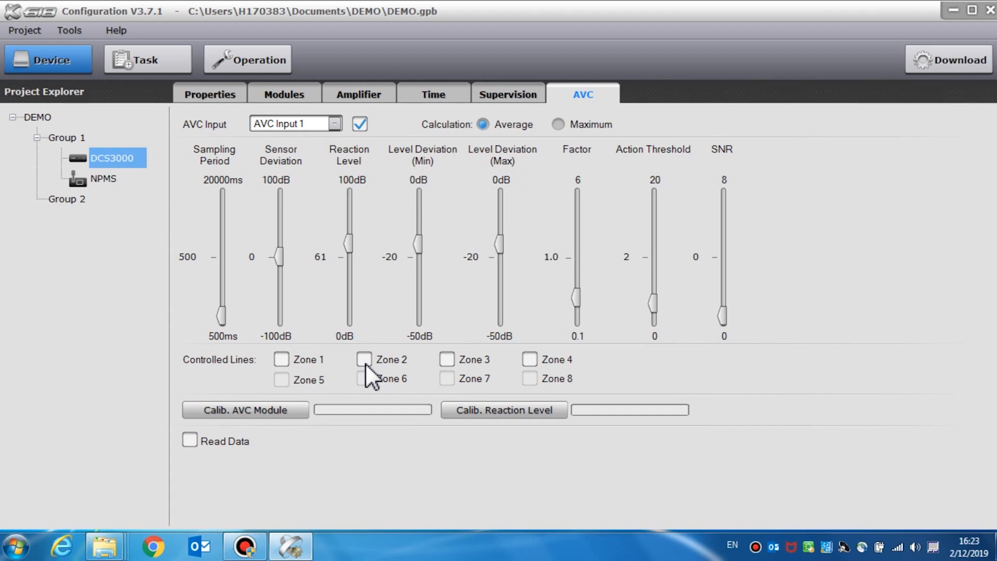
Step: Add Zones 1 and 3 as controlled lines and cancel the calibration's network adapter choice
left_click(281, 360)
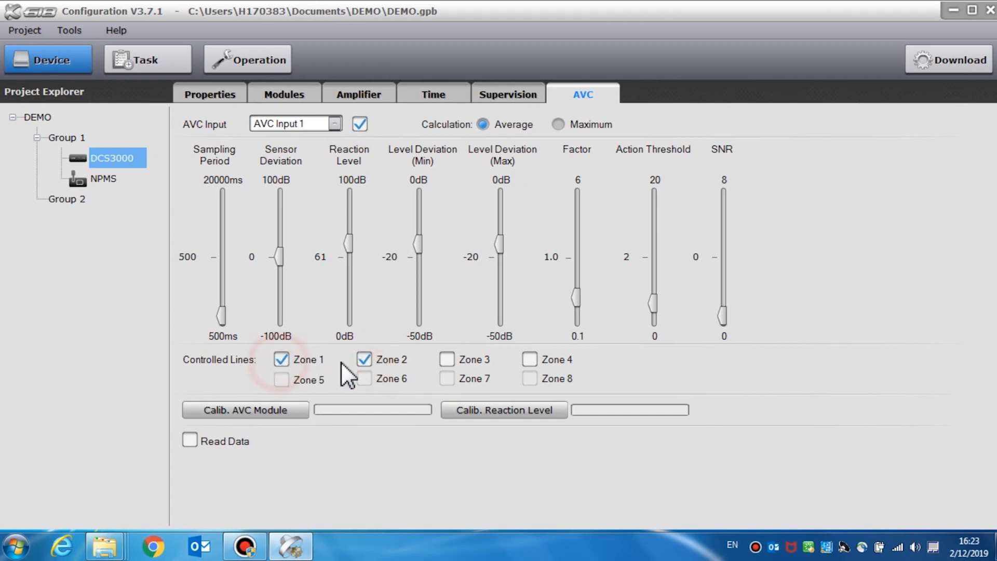
left_click(447, 360)
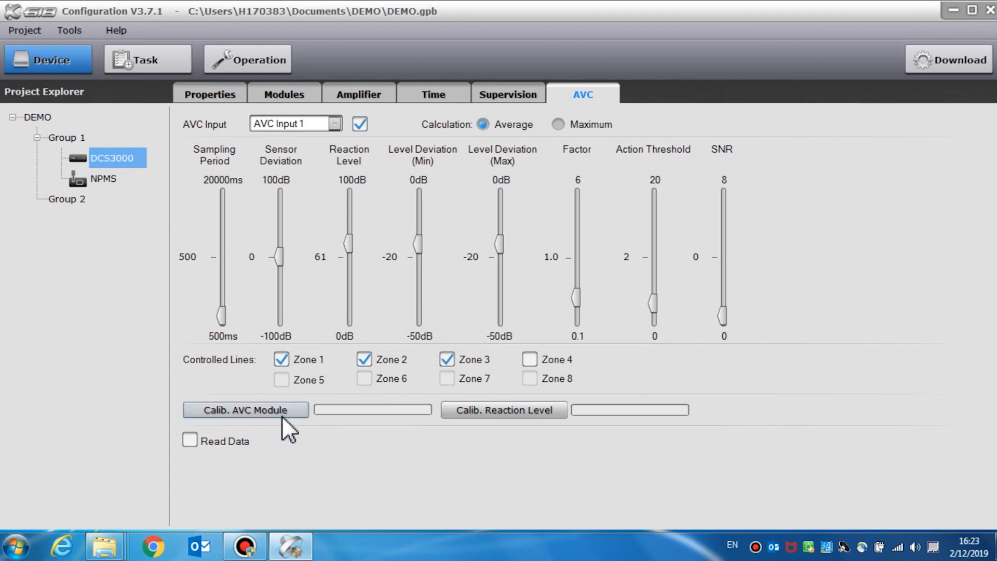
mouse_move(308, 435)
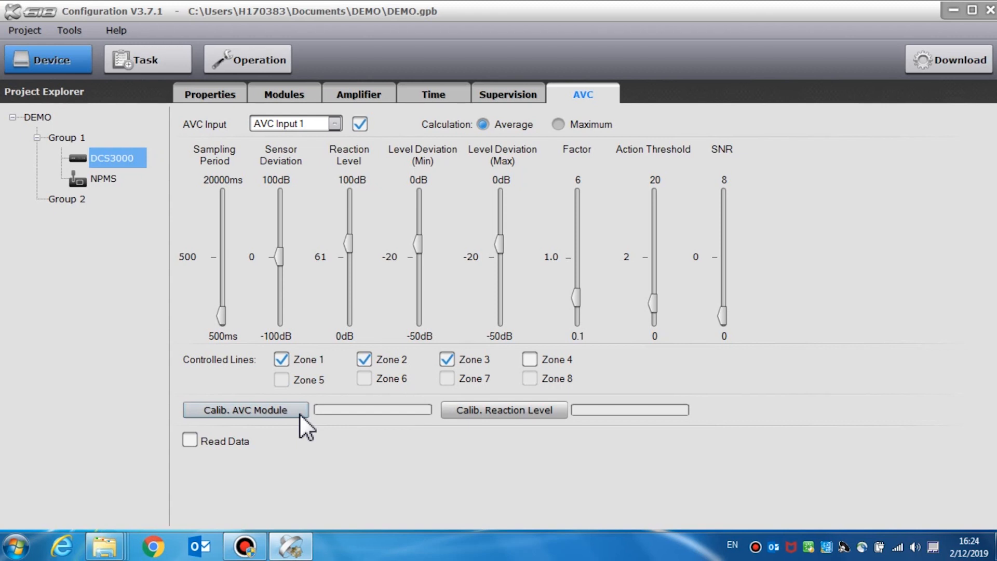
mouse_move(537, 432)
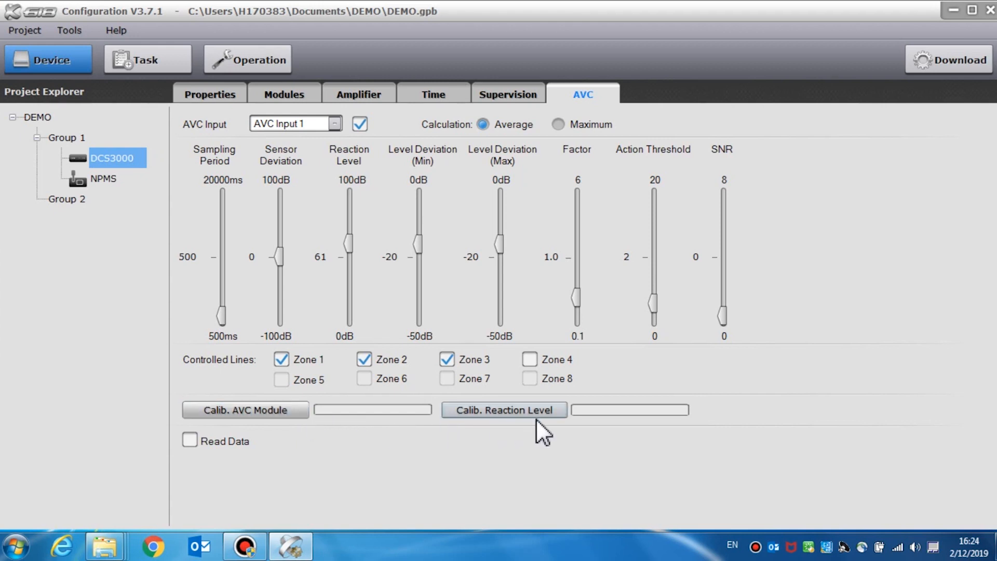
mouse_move(559, 442)
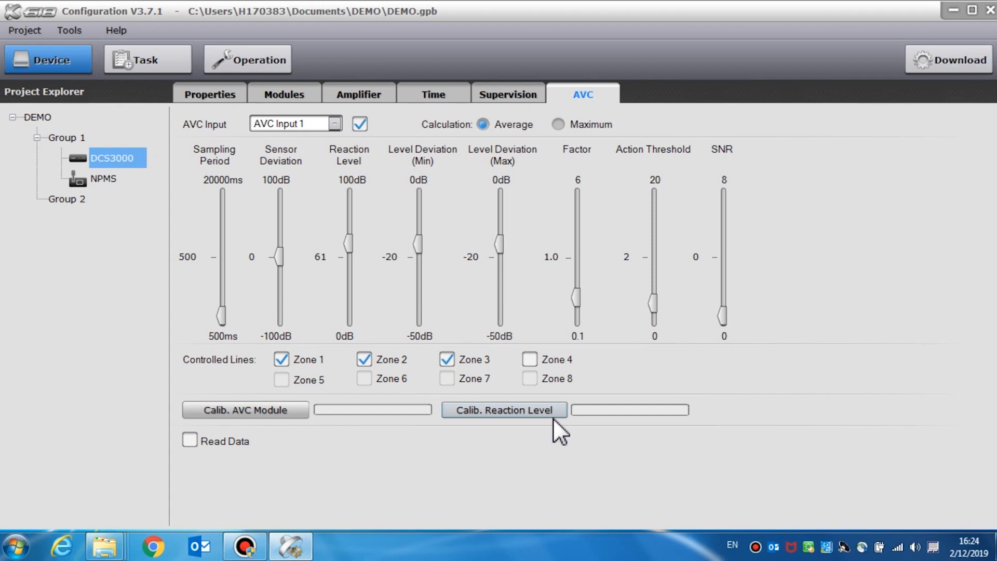
left_click(504, 410)
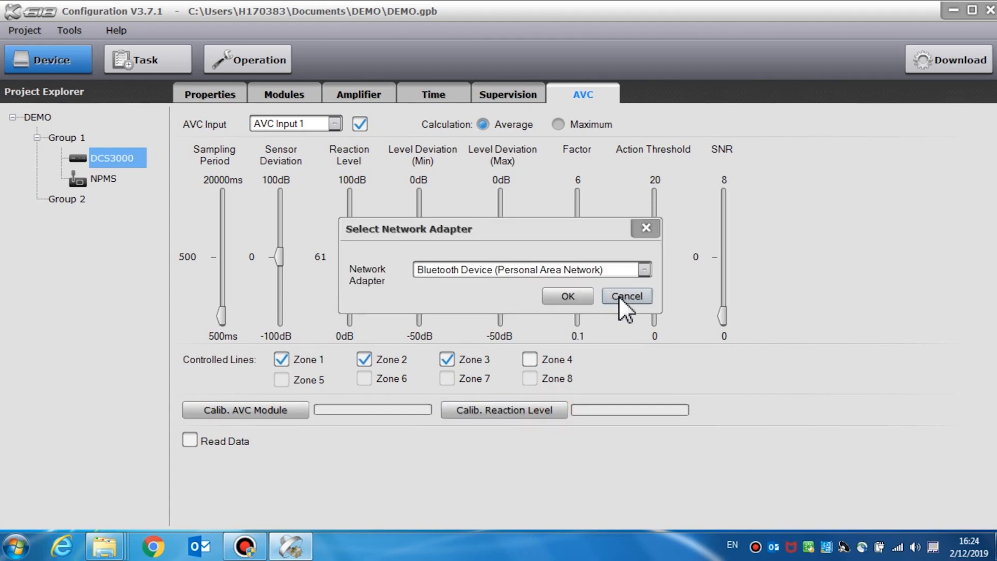
left_click(645, 270)
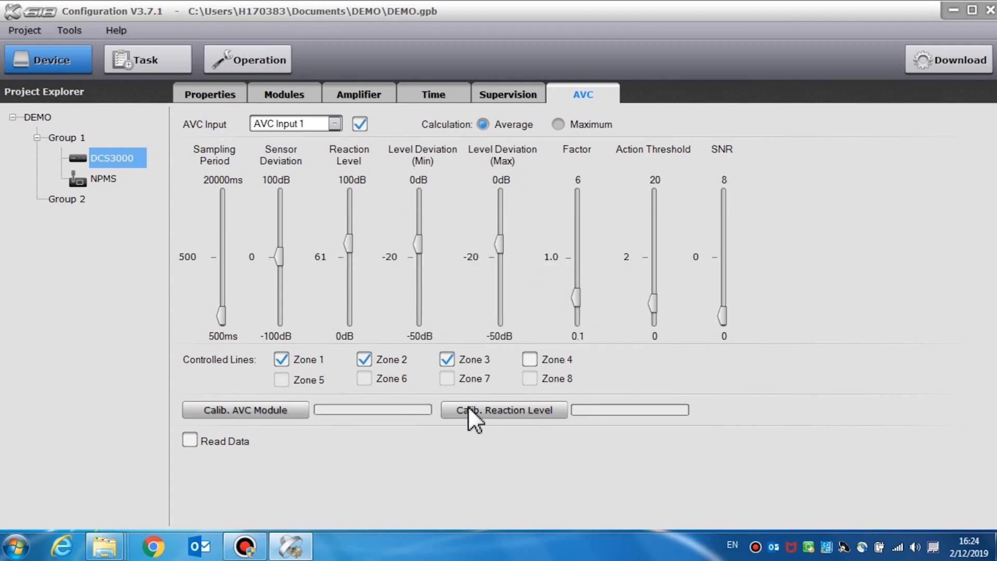
mouse_move(208, 455)
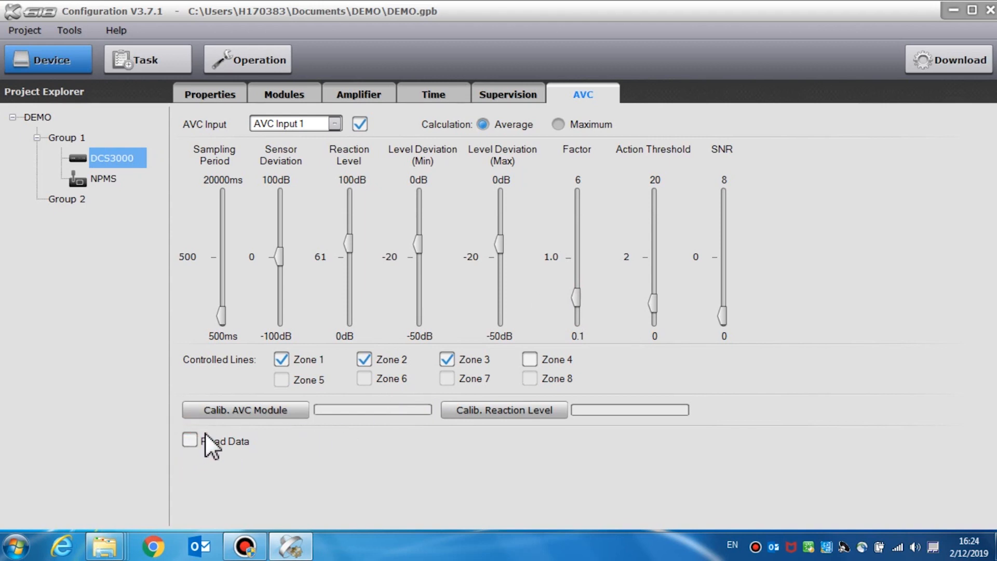
Step: Retry reaction-level calibration, acknowledge its failure, and go to the task play list library
left_click(504, 410)
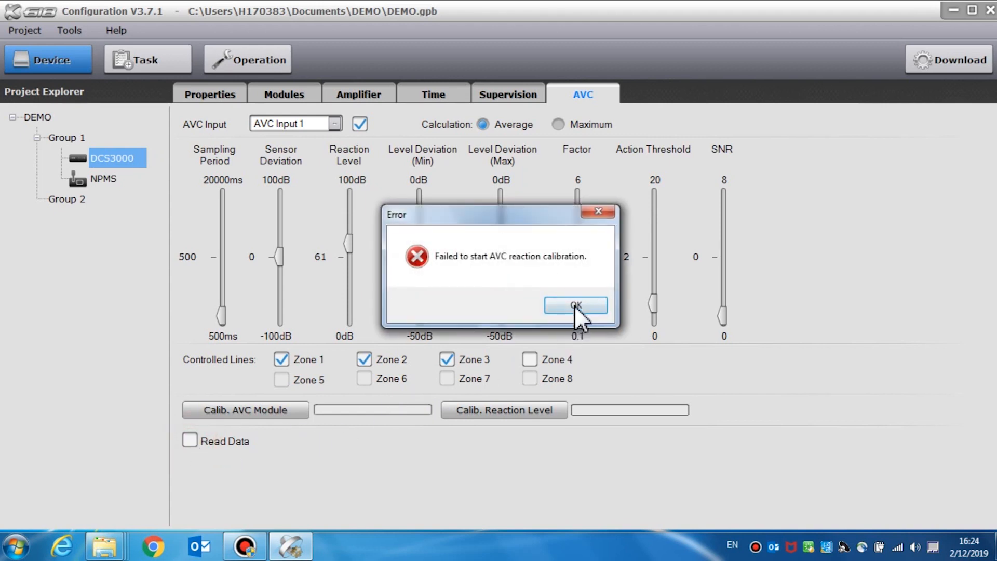
left_click(576, 304)
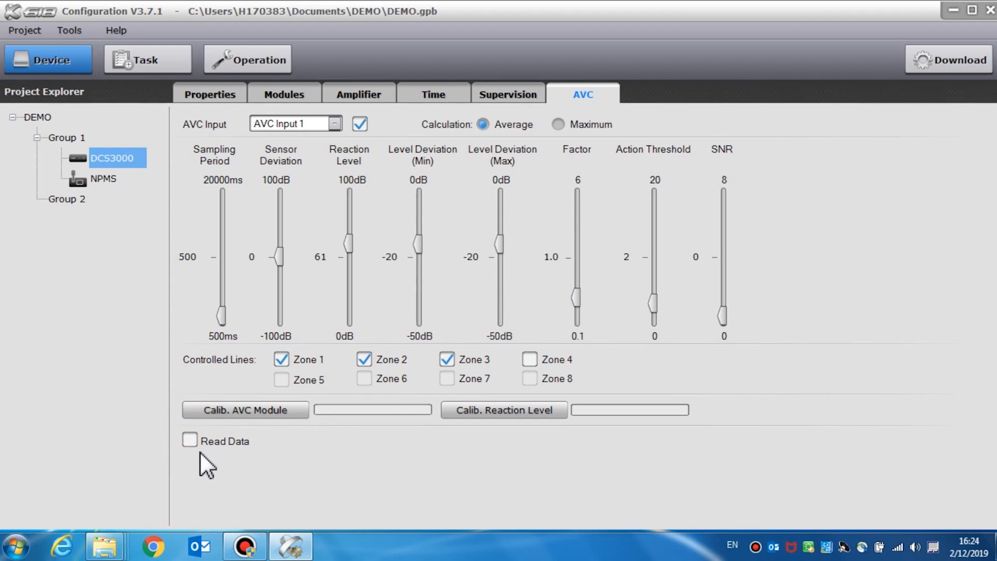
mouse_move(237, 475)
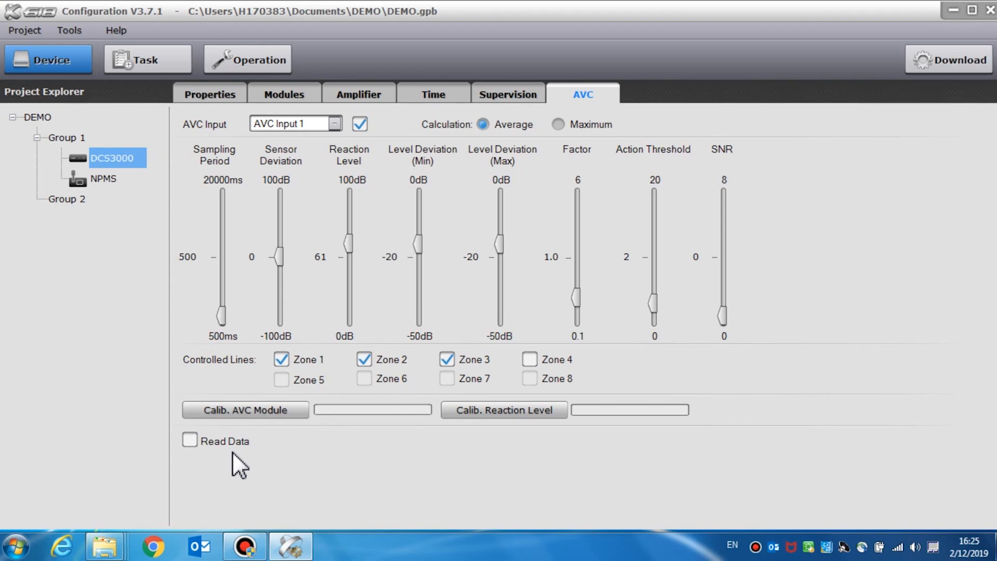
left_click(147, 59)
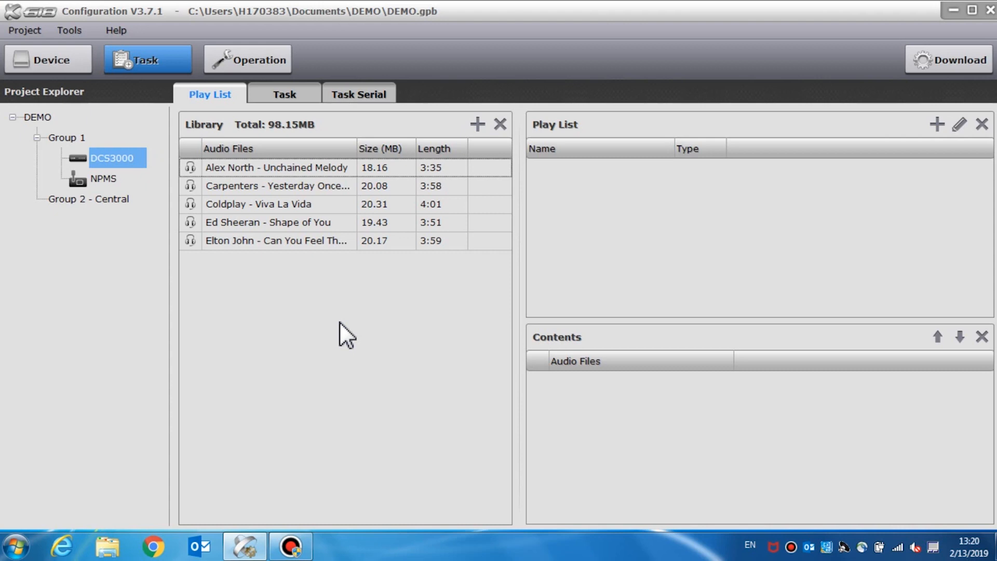
mouse_move(233, 135)
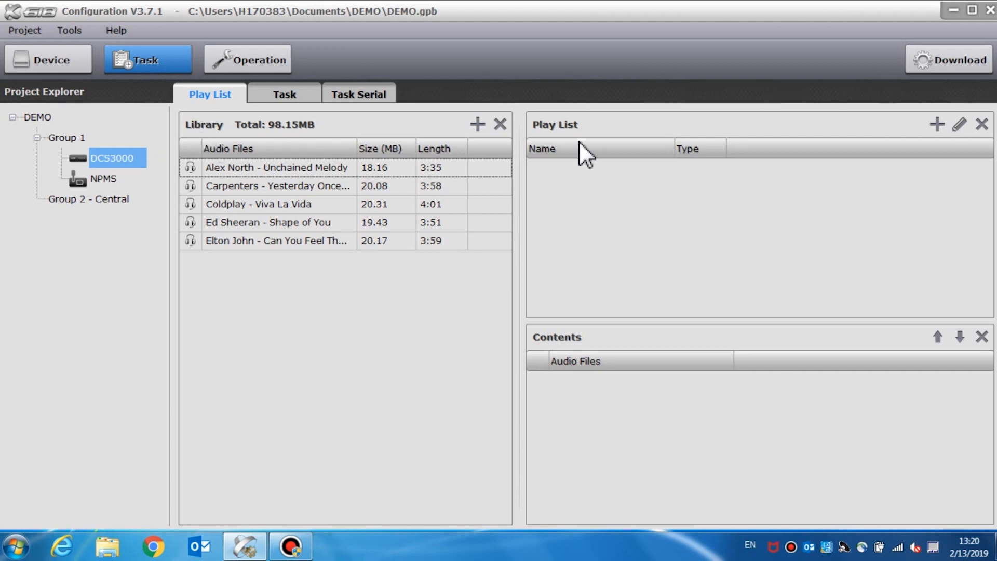
mouse_move(564, 370)
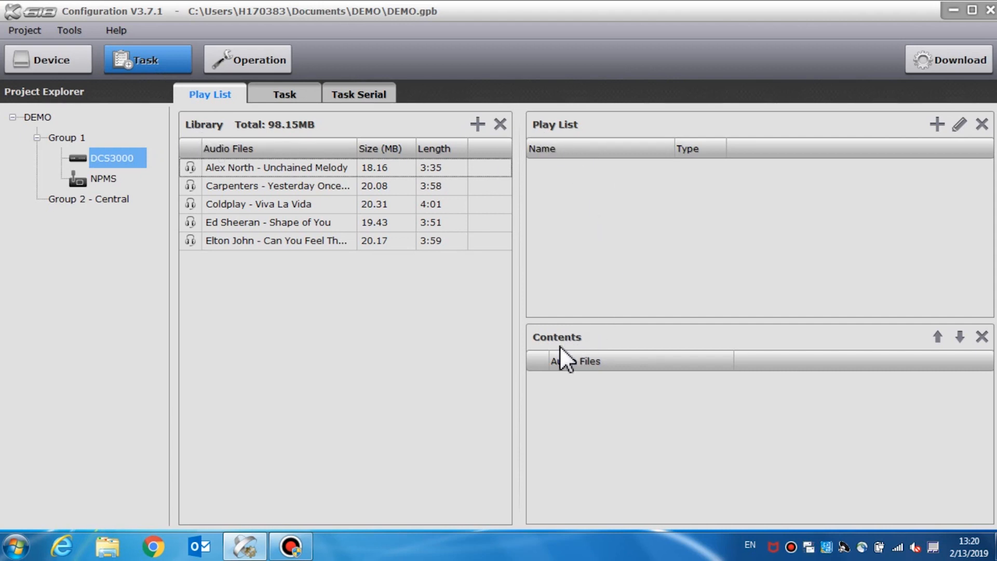
mouse_move(433, 335)
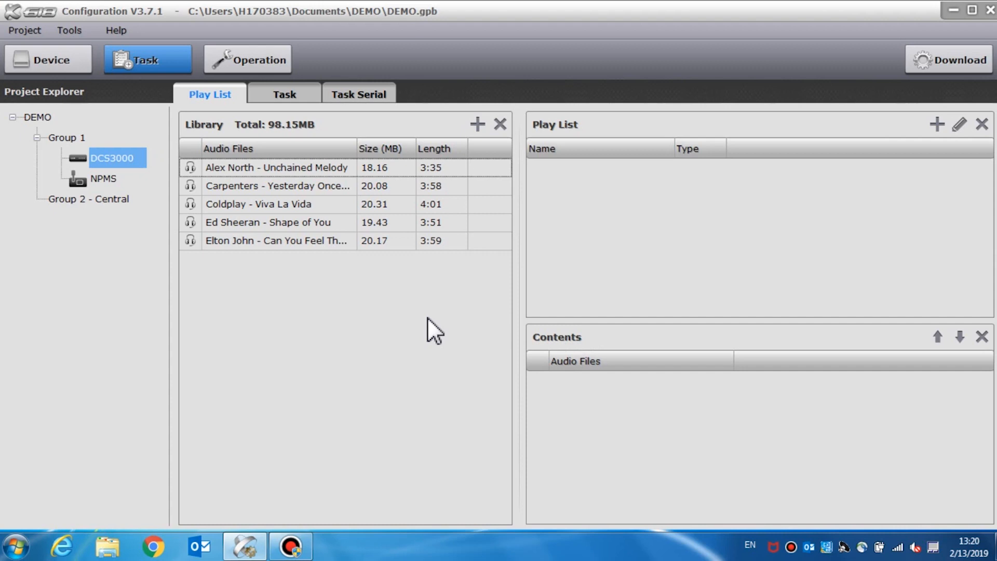
mouse_move(292, 216)
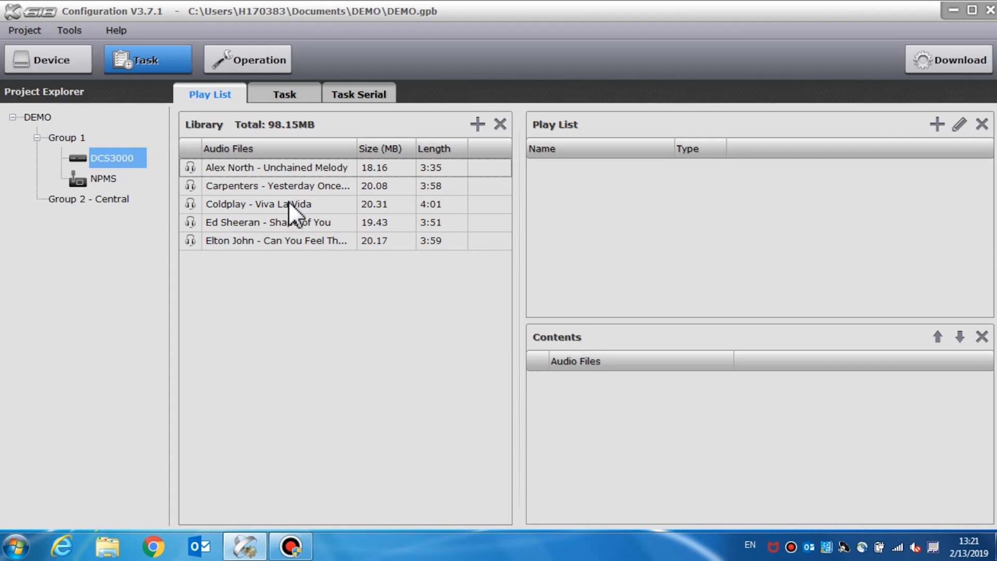
mouse_move(391, 176)
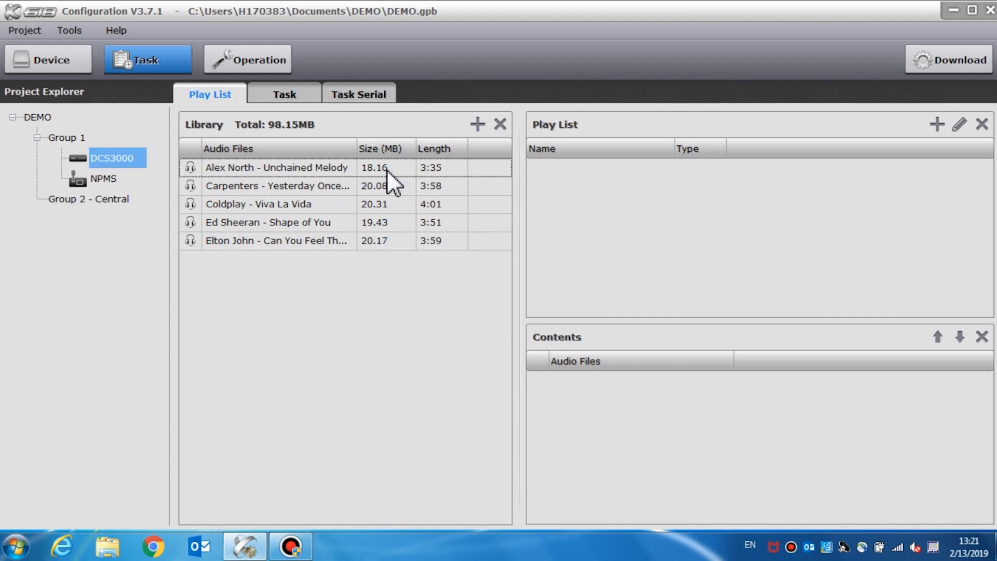
mouse_move(286, 147)
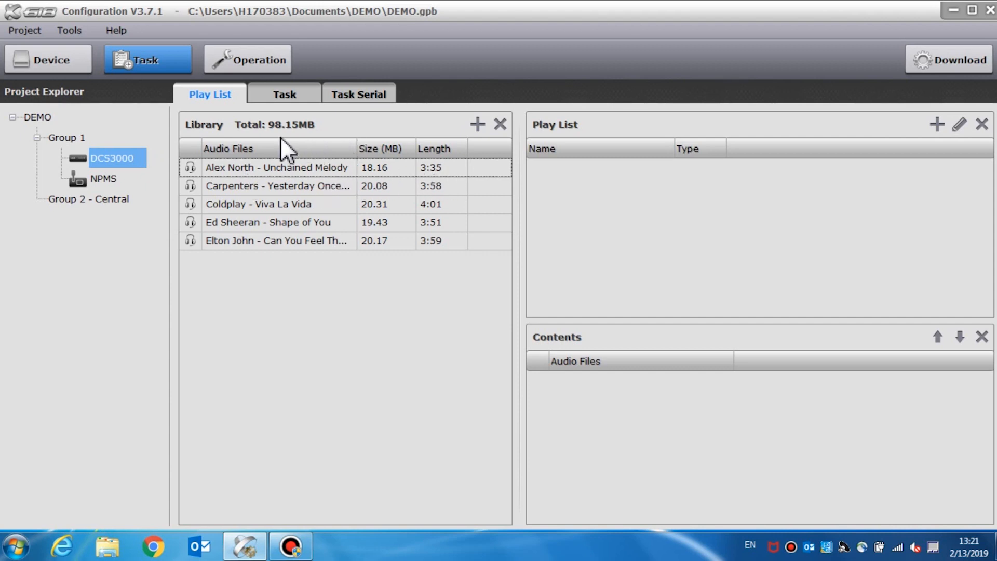
mouse_move(324, 148)
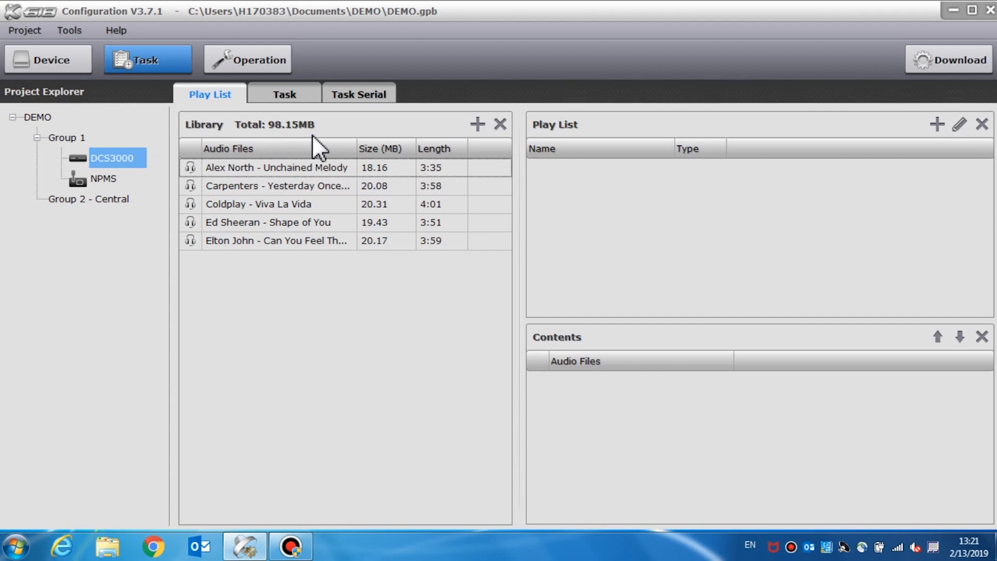
mouse_move(467, 301)
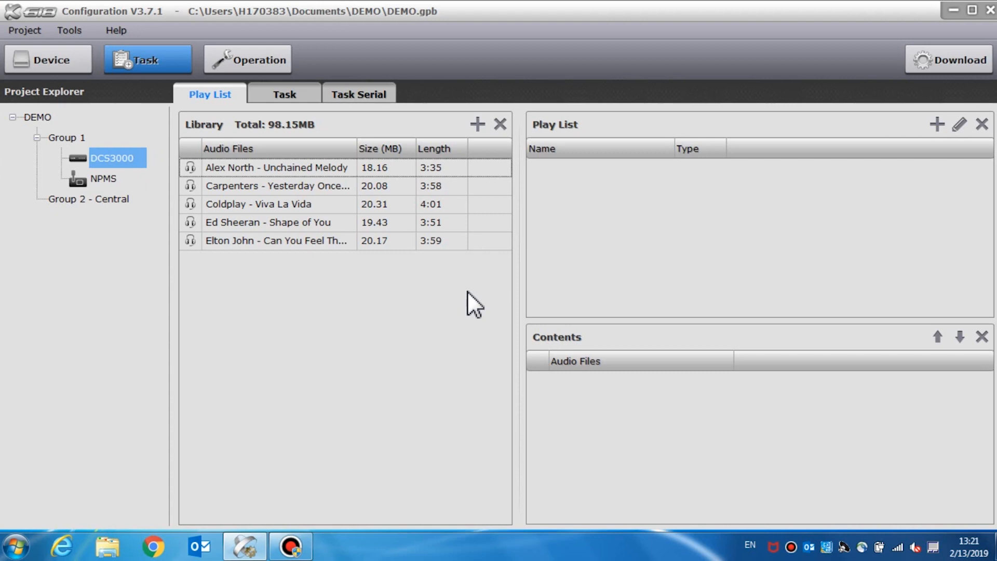
mouse_move(485, 144)
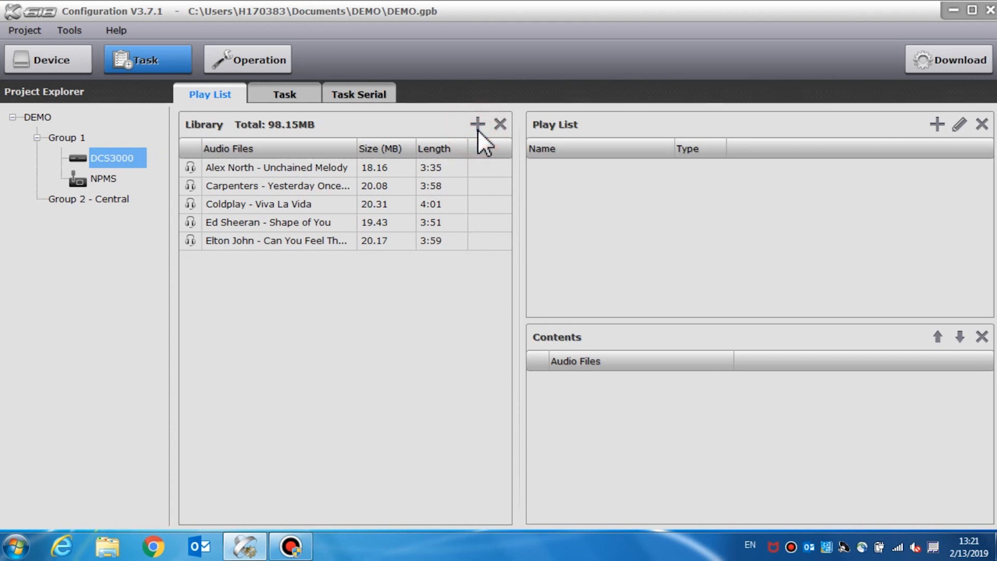
left_click(479, 123)
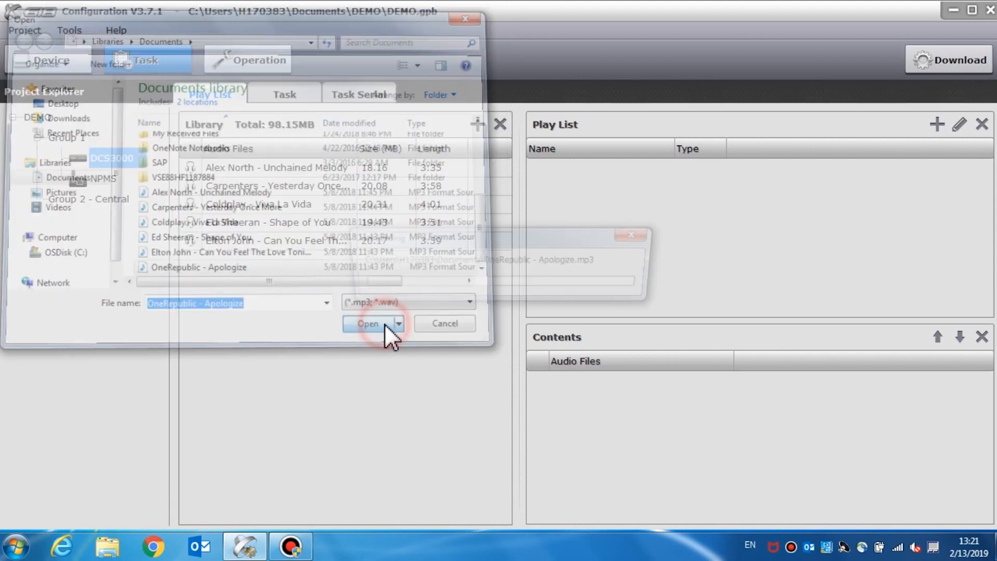
left_click(368, 324)
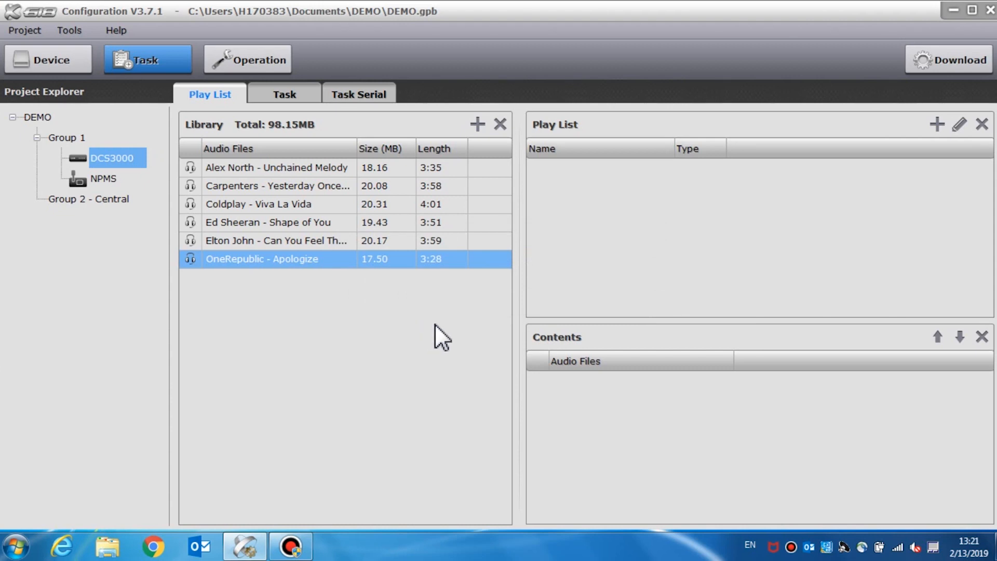
left_click(276, 240)
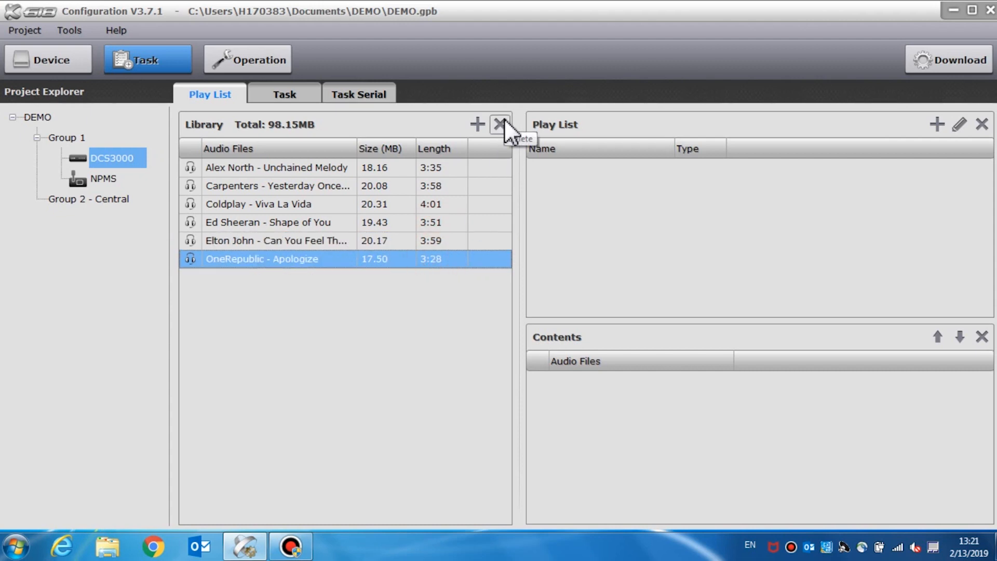
left_click(500, 124)
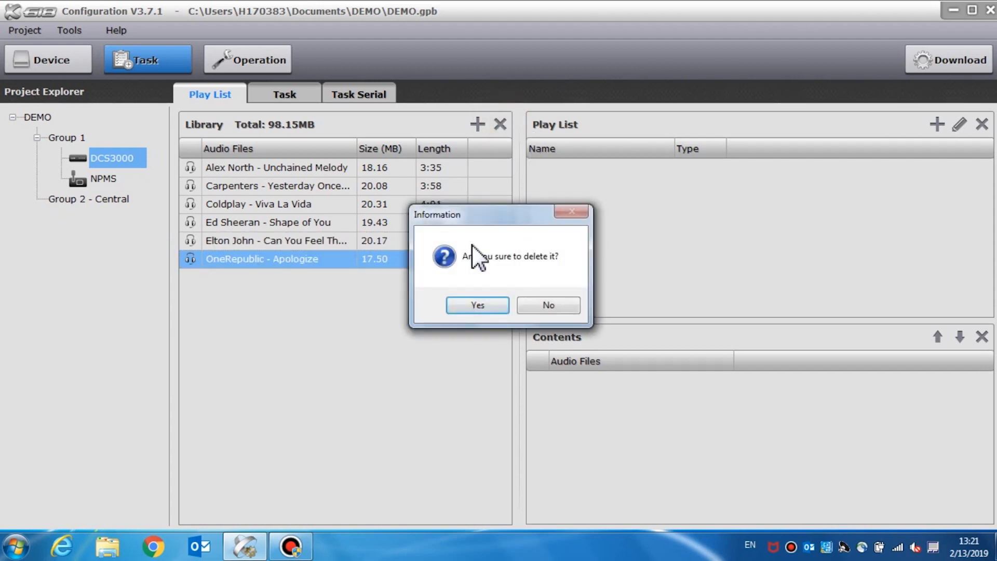
mouse_move(496, 319)
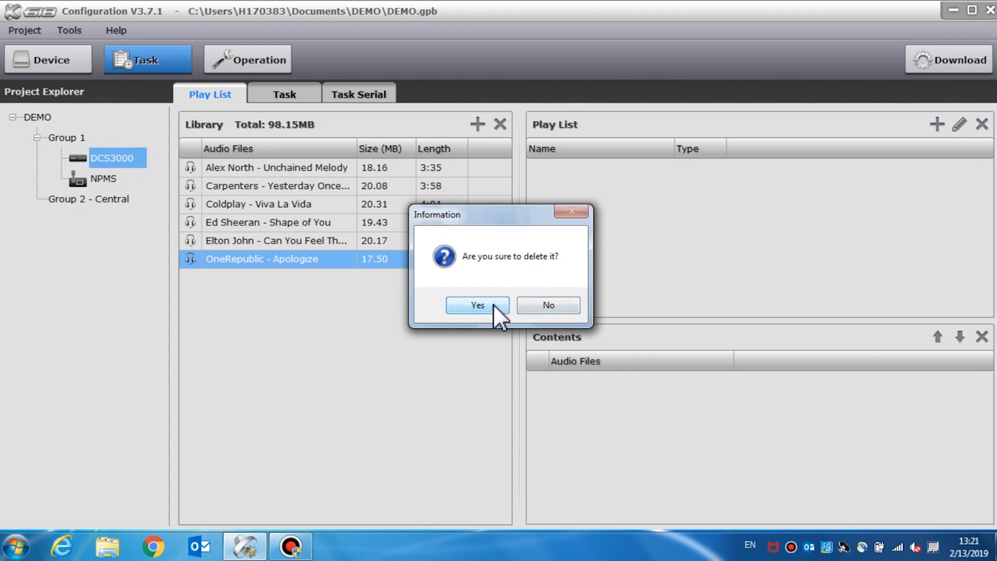
left_click(477, 306)
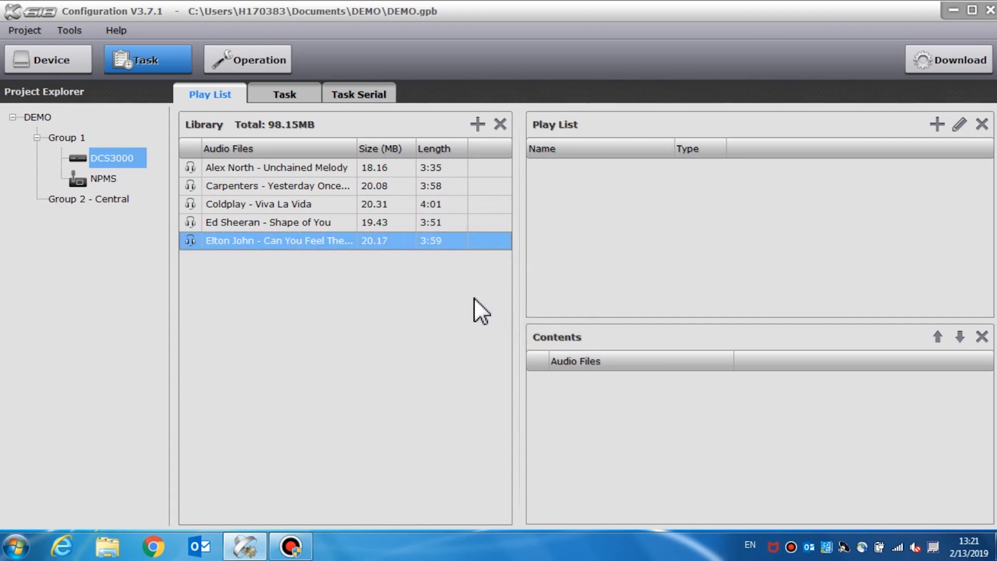
mouse_move(559, 156)
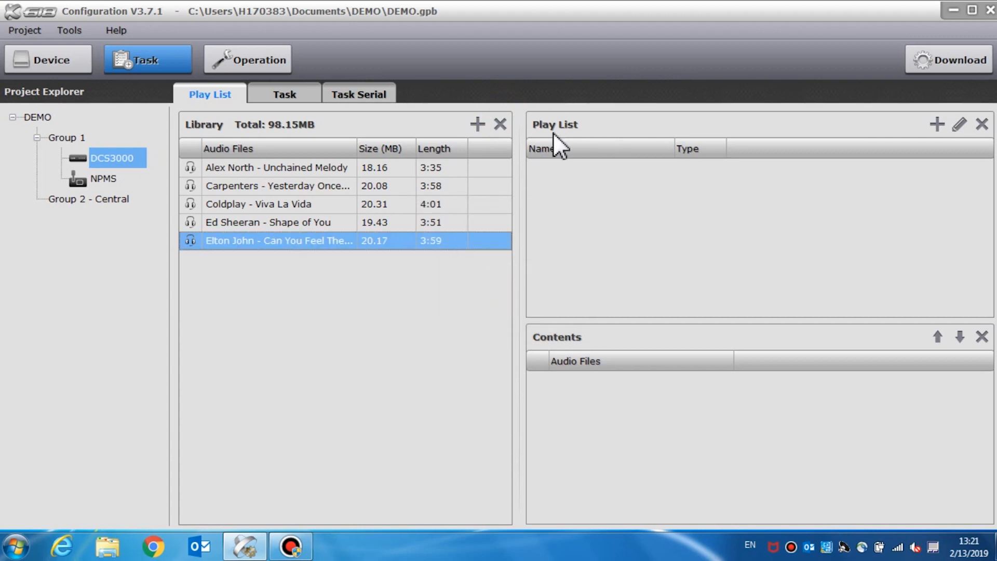
mouse_move(576, 149)
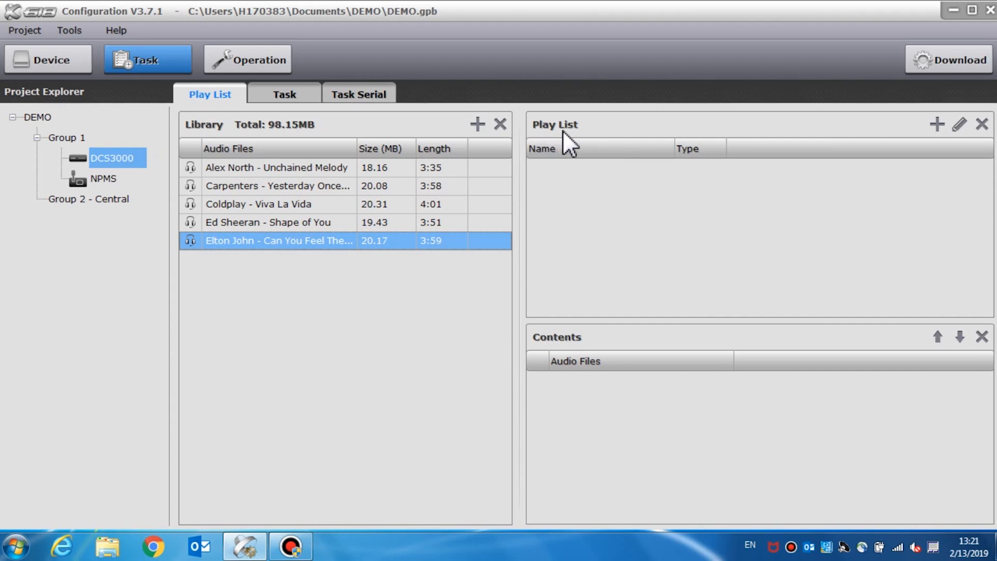
mouse_move(704, 209)
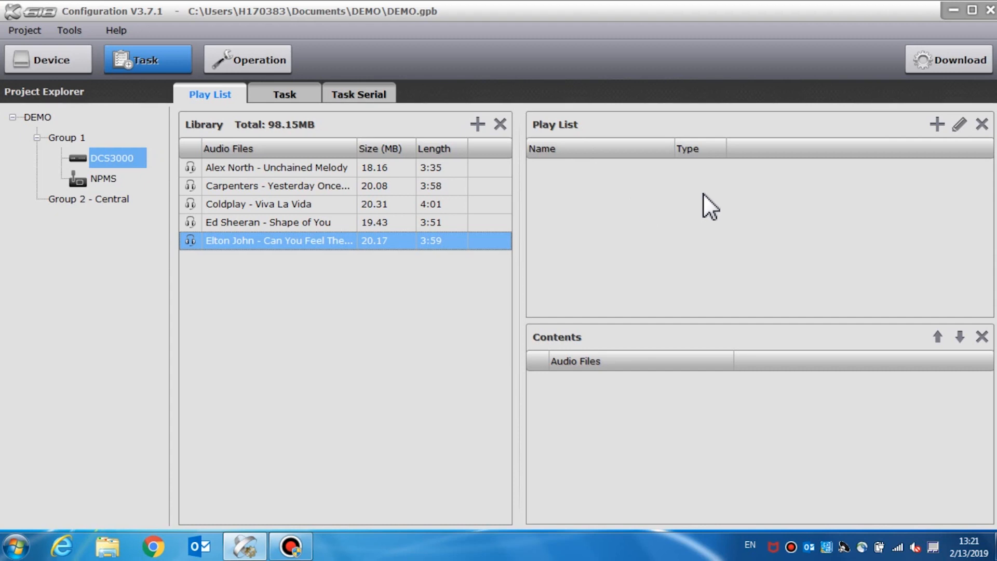
mouse_move(779, 208)
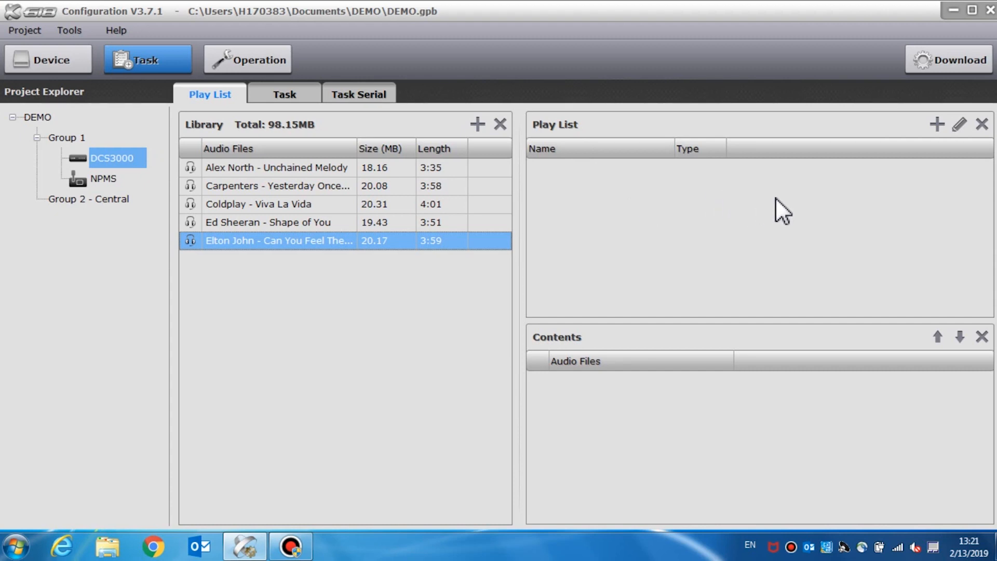
mouse_move(882, 207)
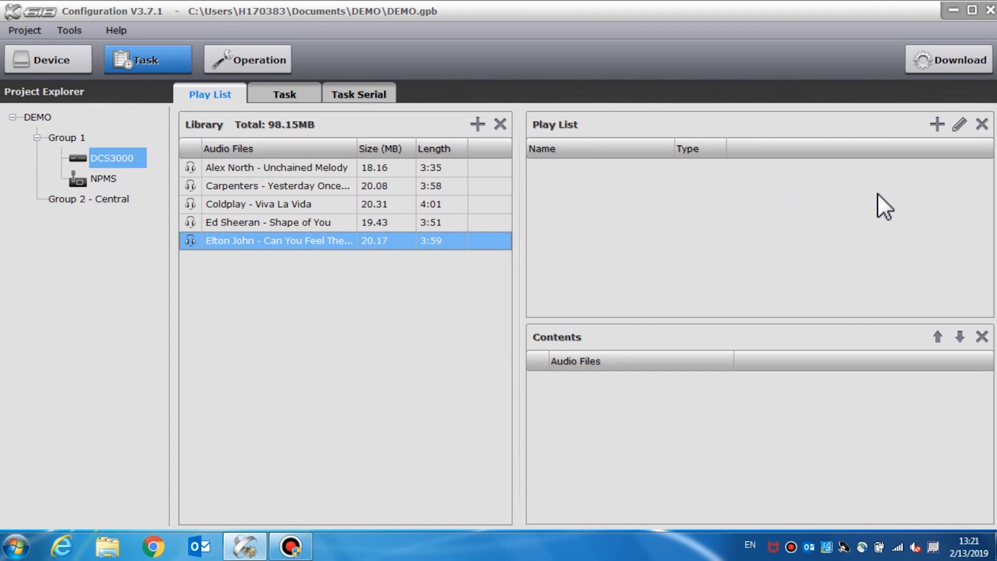
Step: Create a public play list 'demo' and add Ed Sheeran - Shape of You to it
left_click(937, 125)
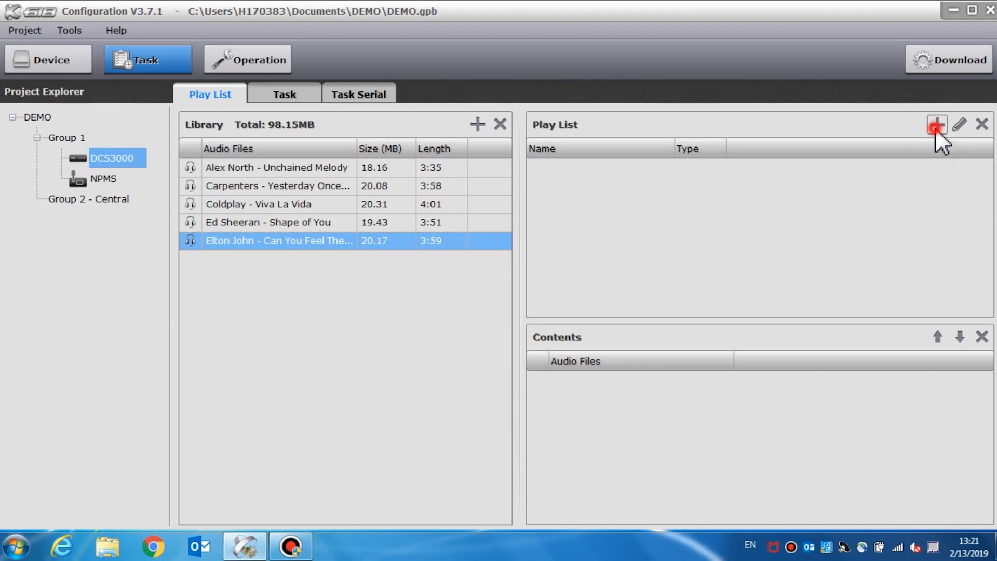
left_click(938, 125)
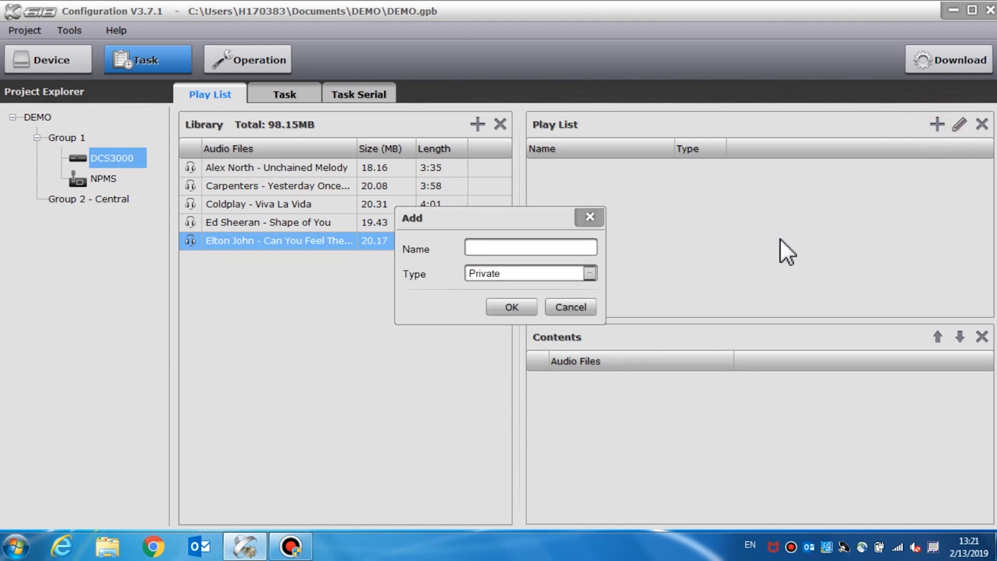
type("demo")
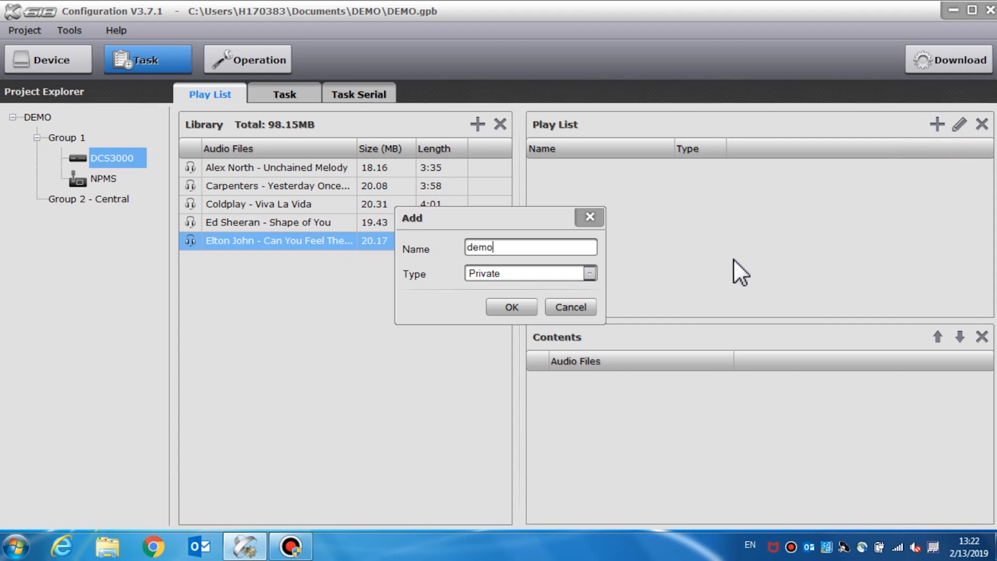
left_click(590, 273)
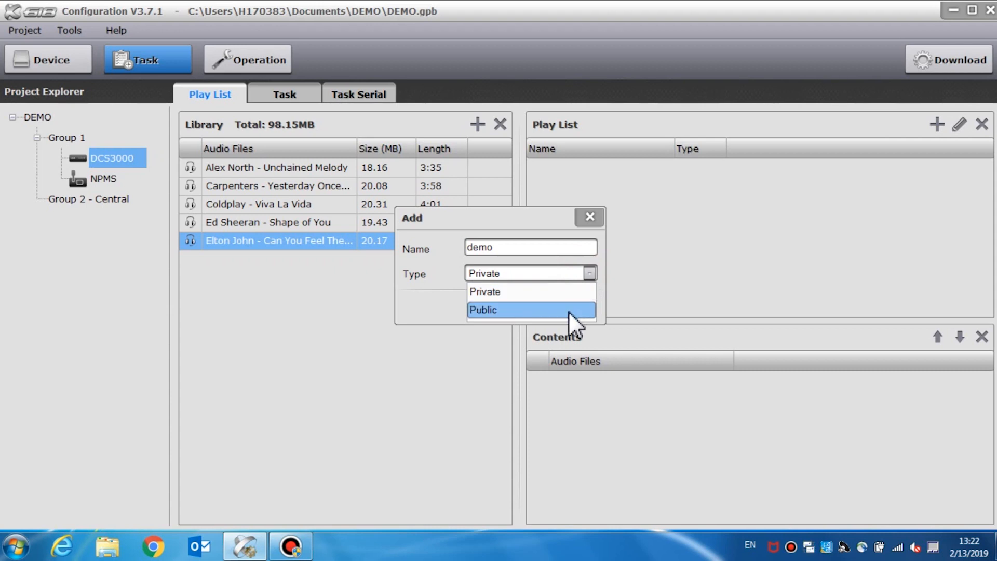
left_click(483, 310)
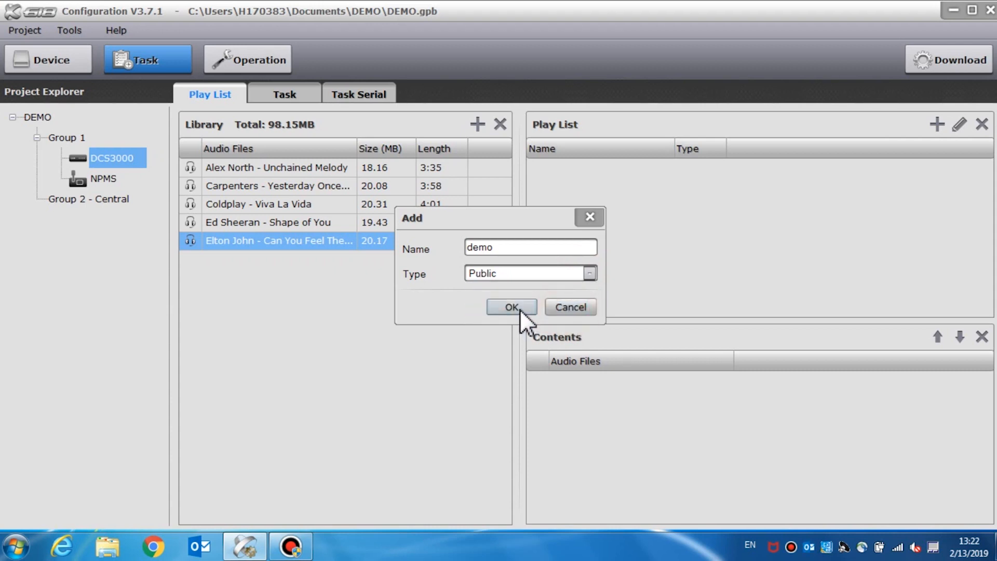
left_click(511, 307)
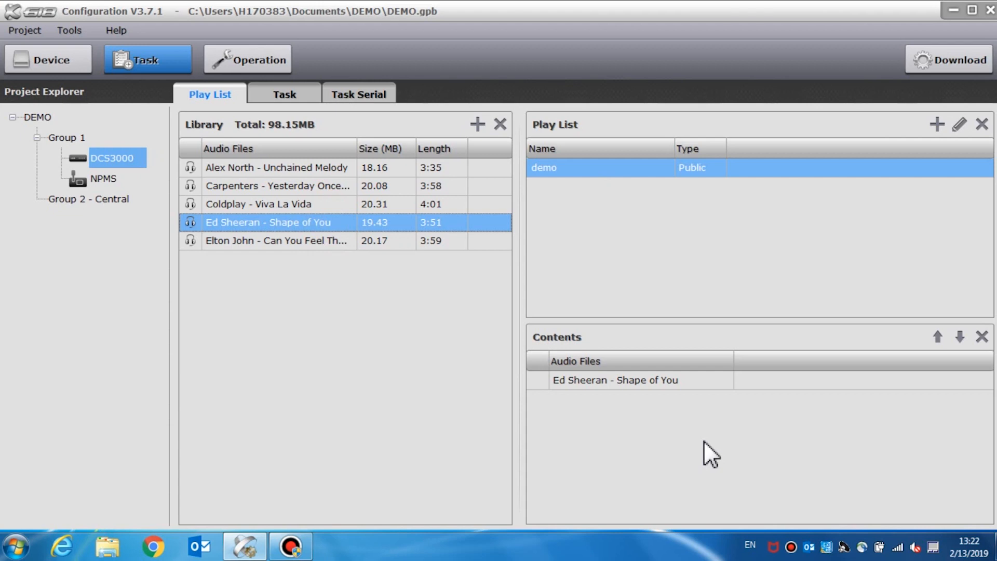
left_click(284, 93)
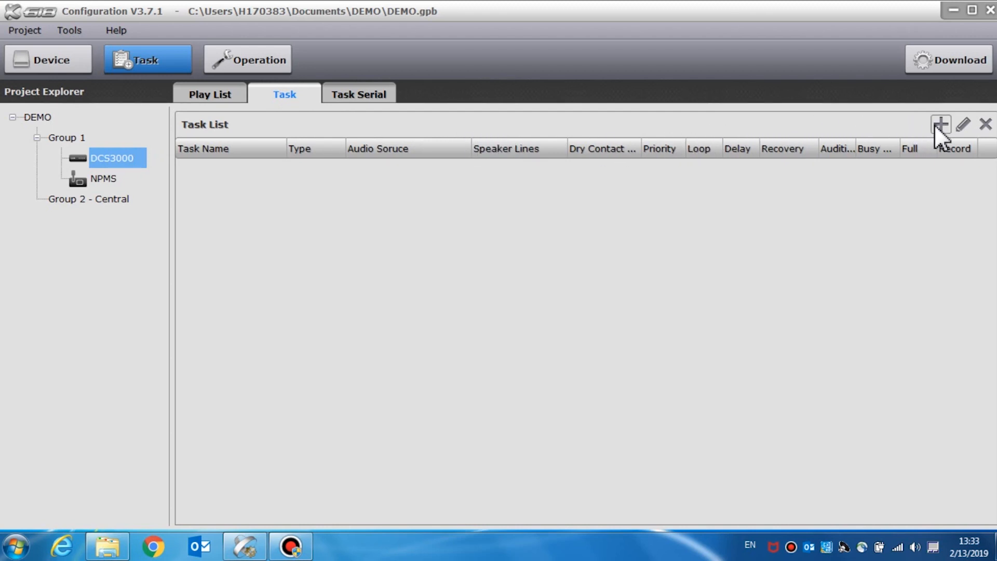
Step: Create a new task named DEMO with the Emergency task type
left_click(941, 125)
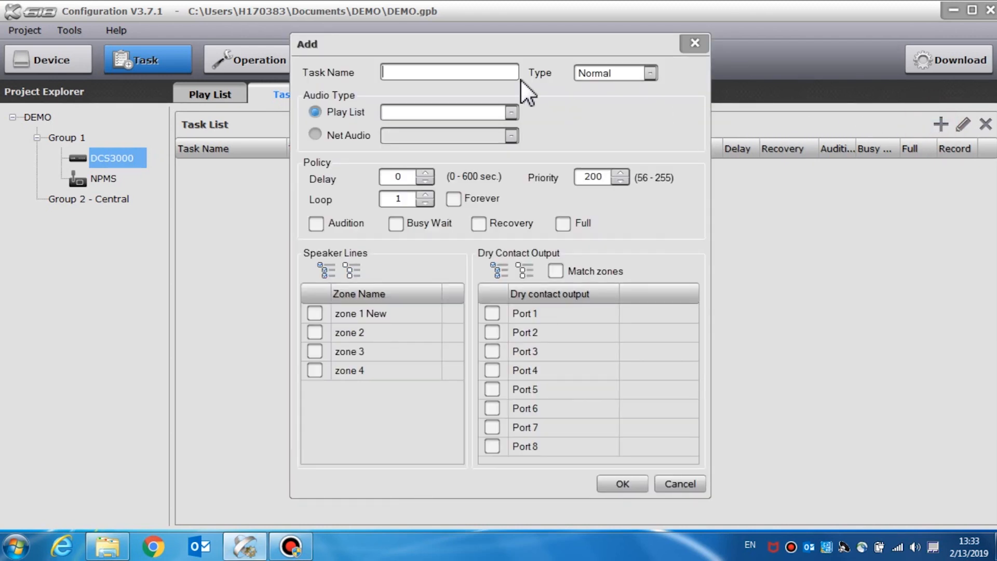
type("DEMO")
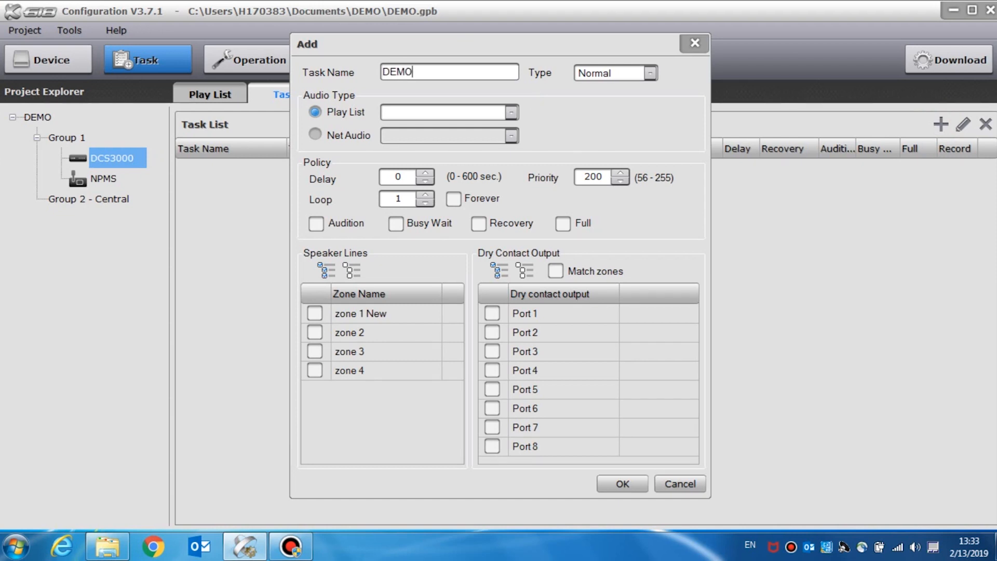
mouse_move(665, 96)
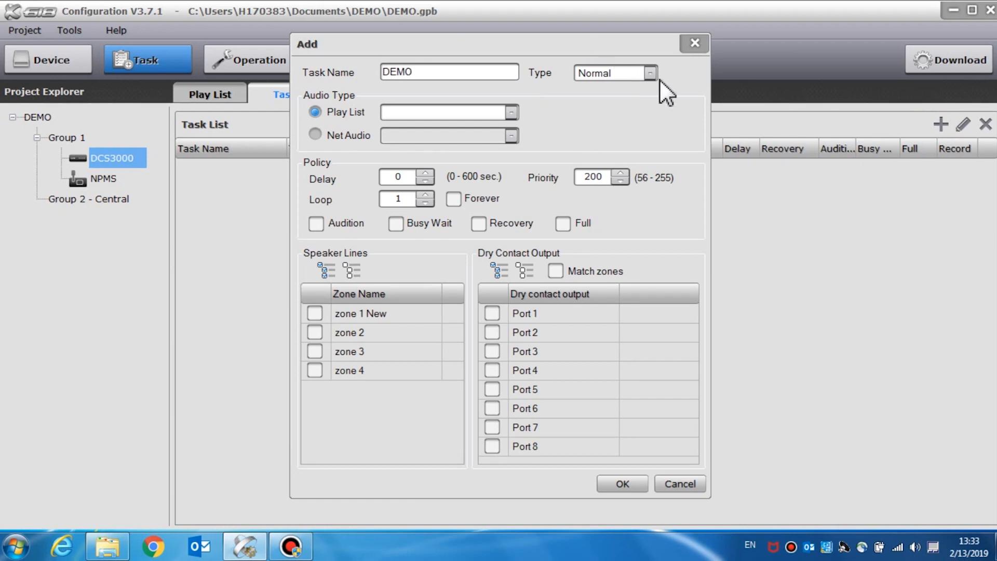
left_click(650, 73)
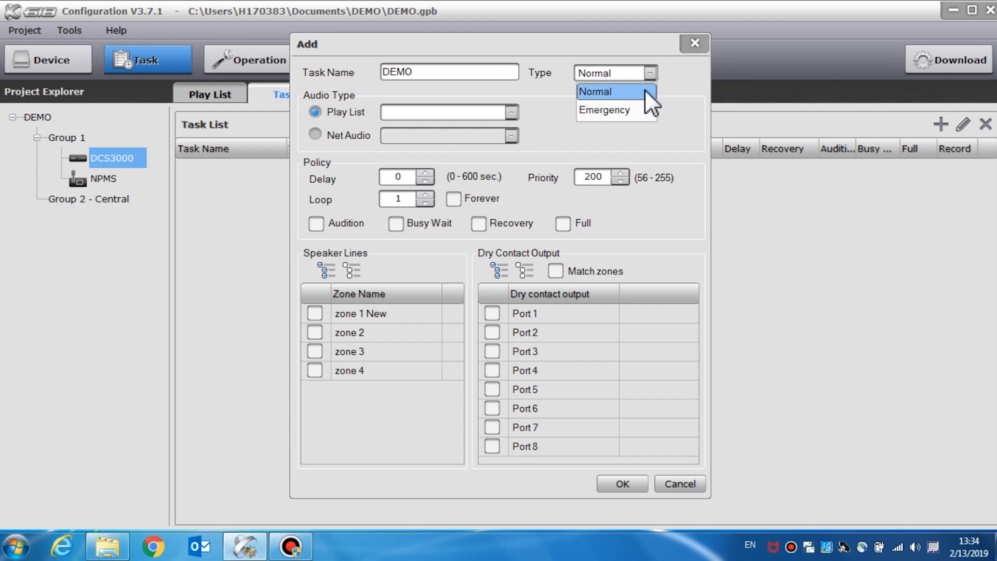
left_click(608, 92)
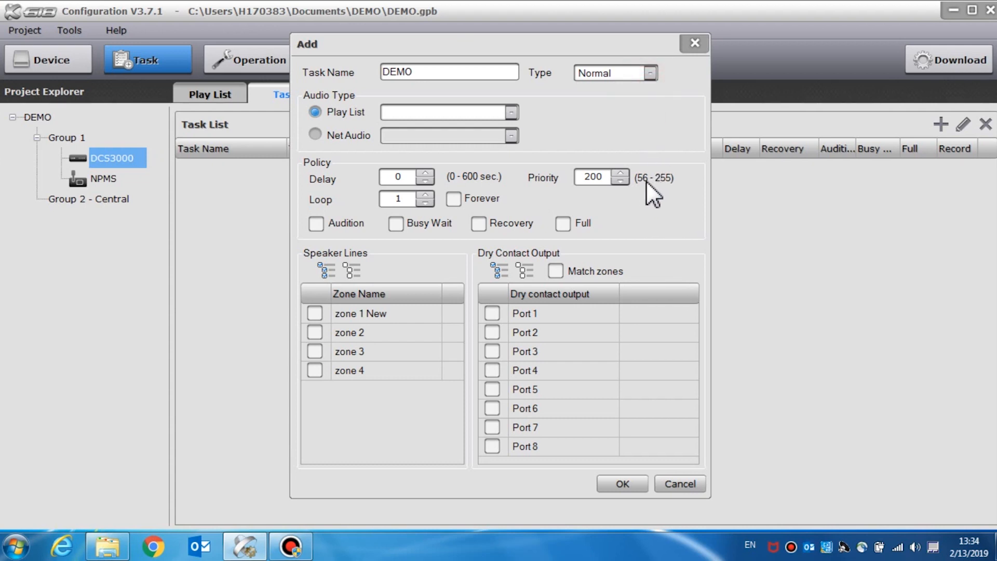
left_click(653, 73)
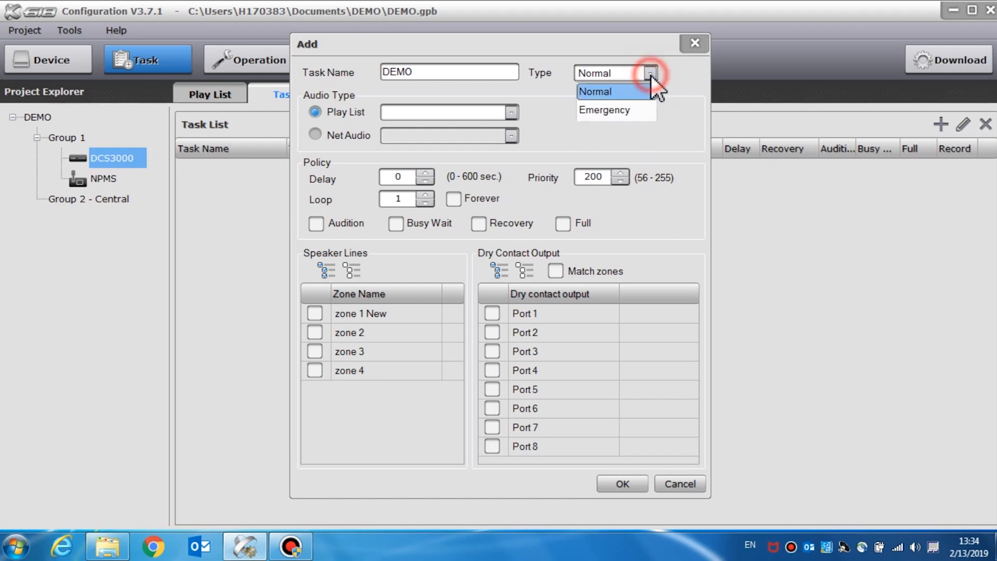
left_click(604, 109)
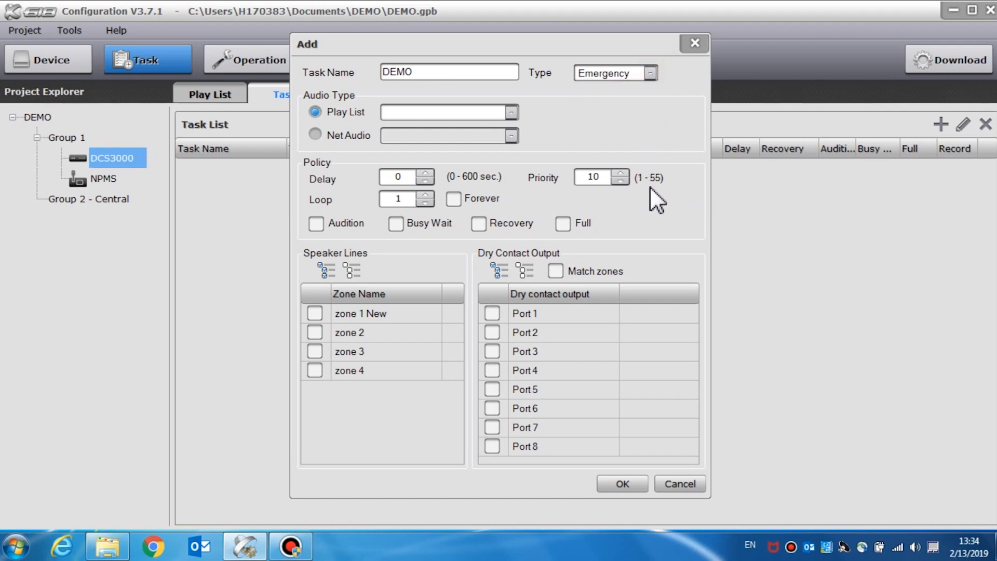
mouse_move(643, 203)
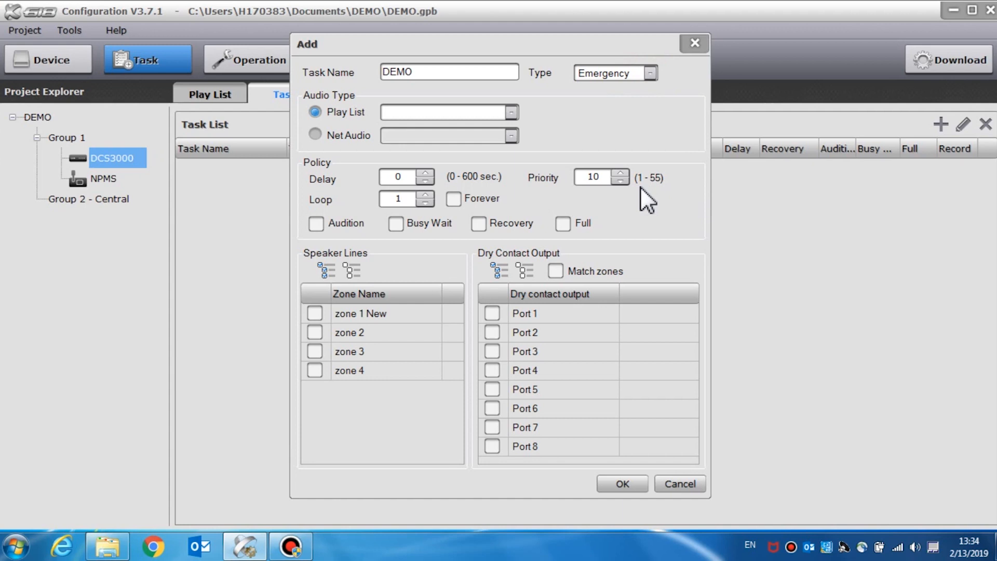
mouse_move(663, 200)
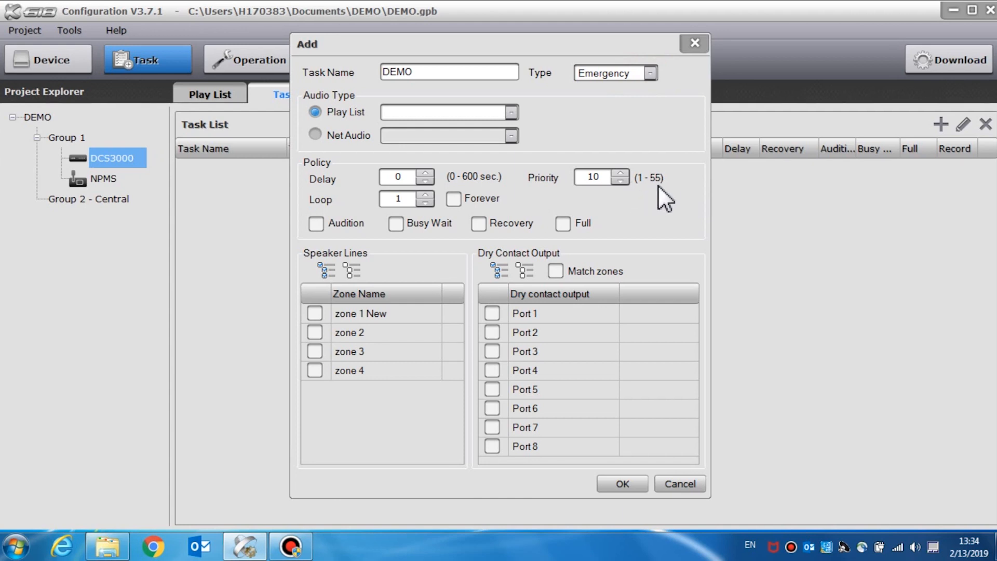
mouse_move(672, 150)
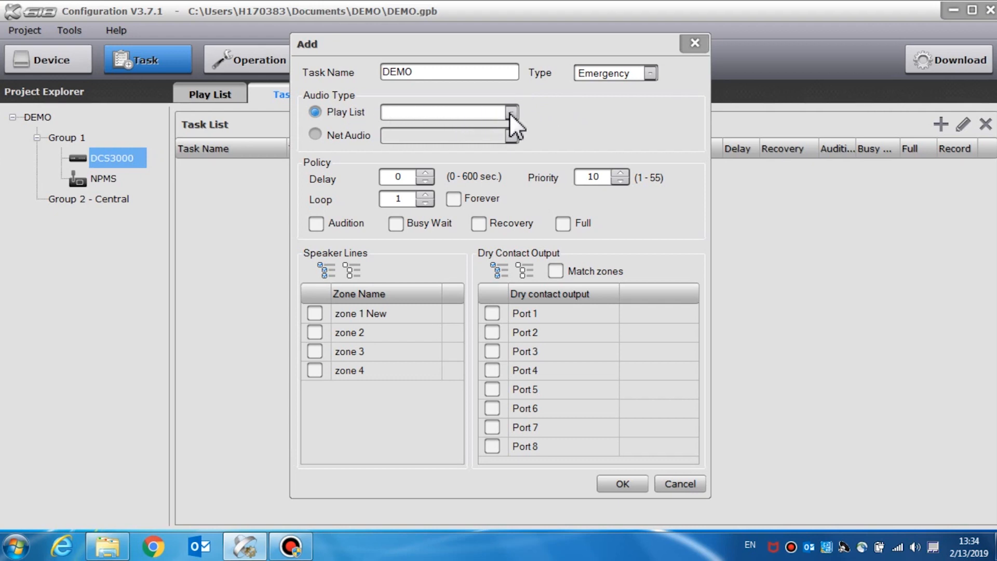
Step: Source the task's audio from net audio DCS3000 - Auxiliary Input 1
left_click(511, 112)
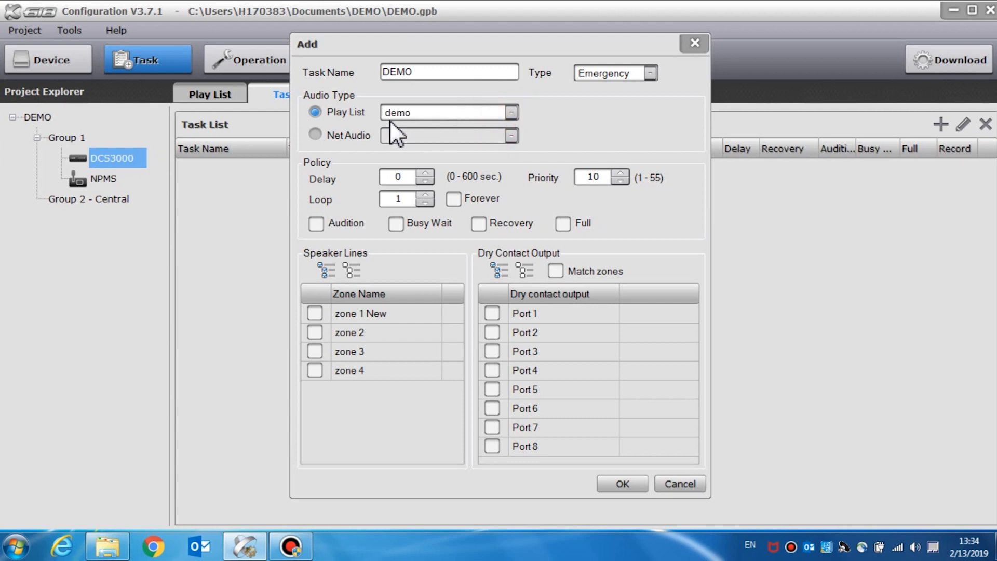
left_click(314, 135)
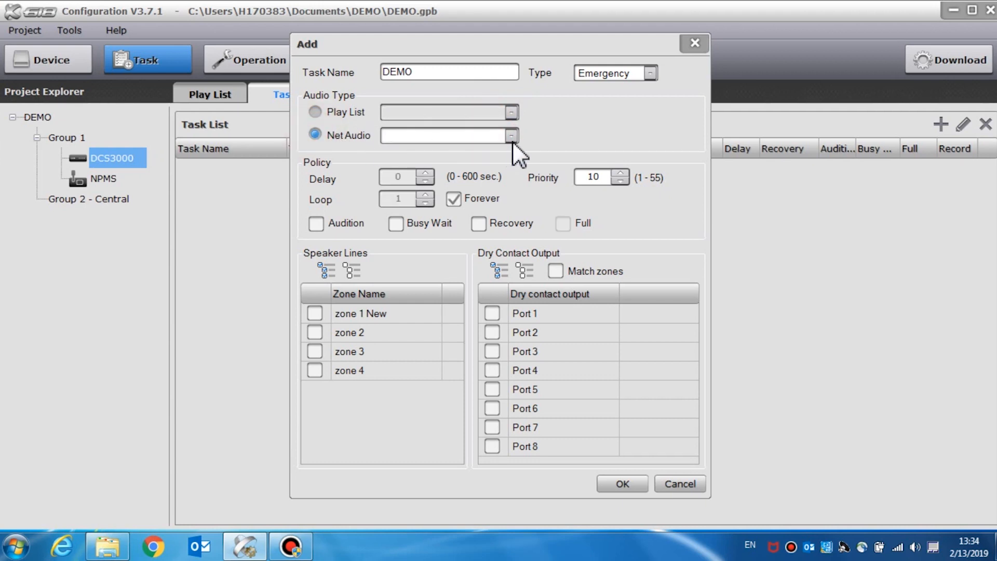
left_click(511, 135)
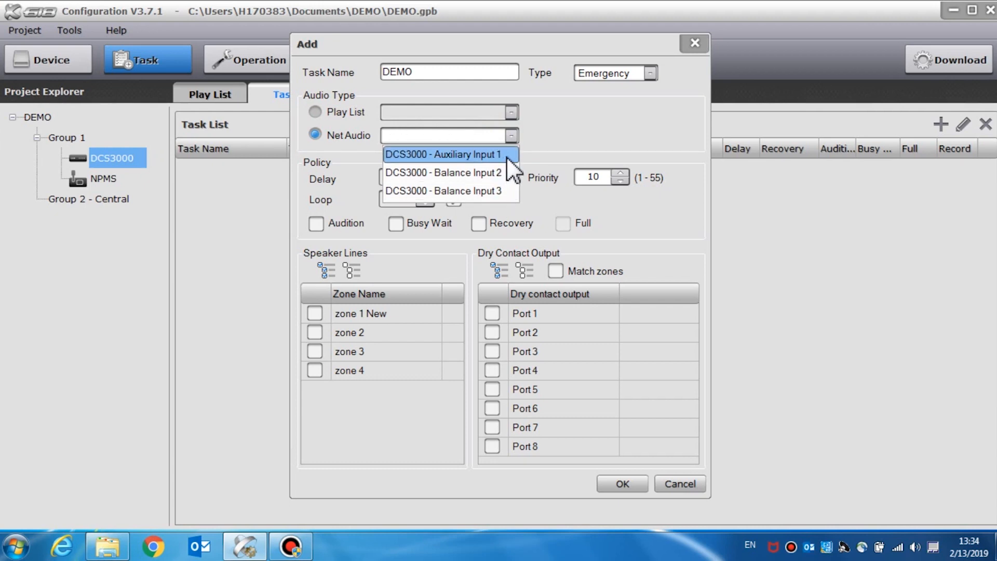
left_click(445, 154)
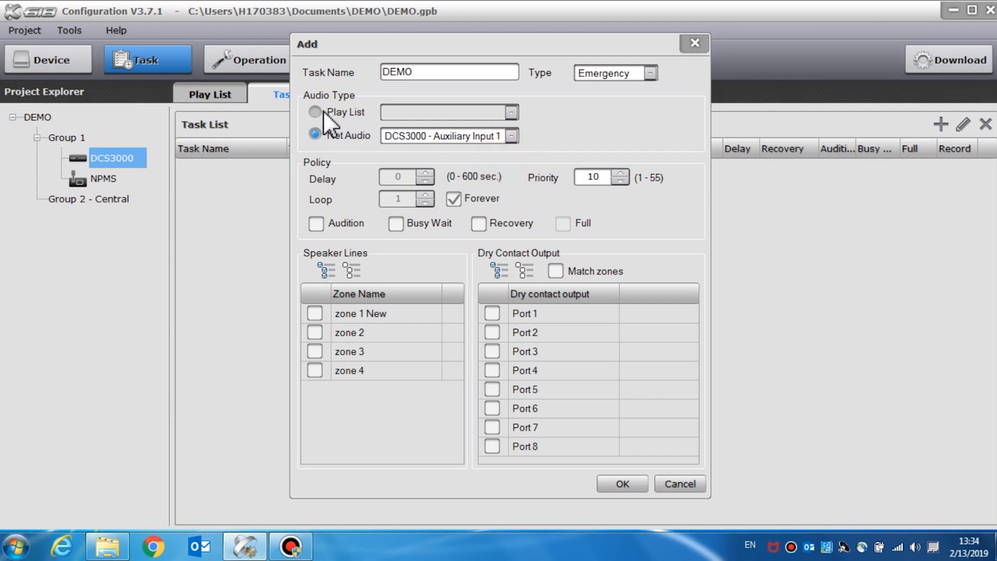
Step: Switch the DEMO task source to the demo play list and leave delay at 0
left_click(314, 113)
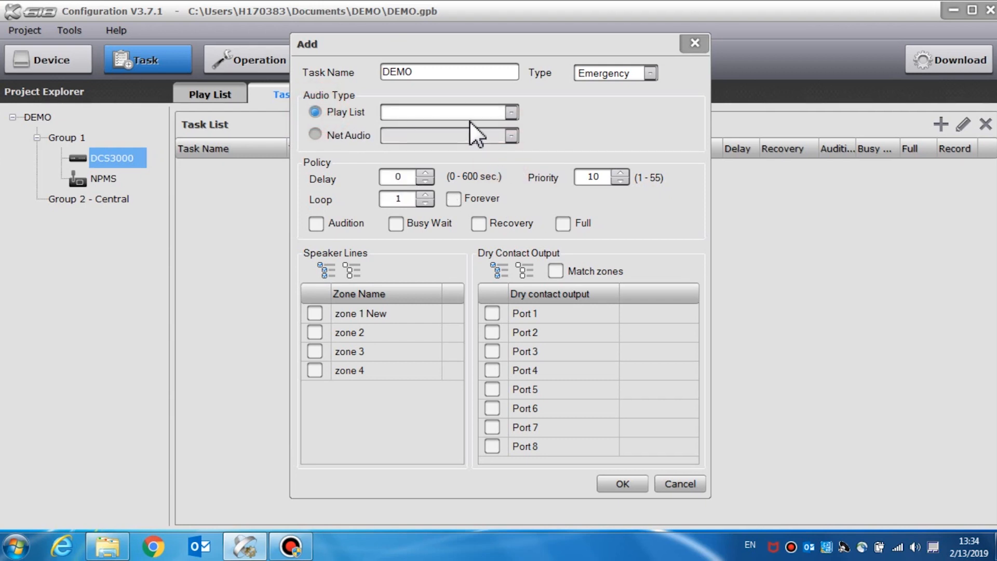
left_click(510, 112)
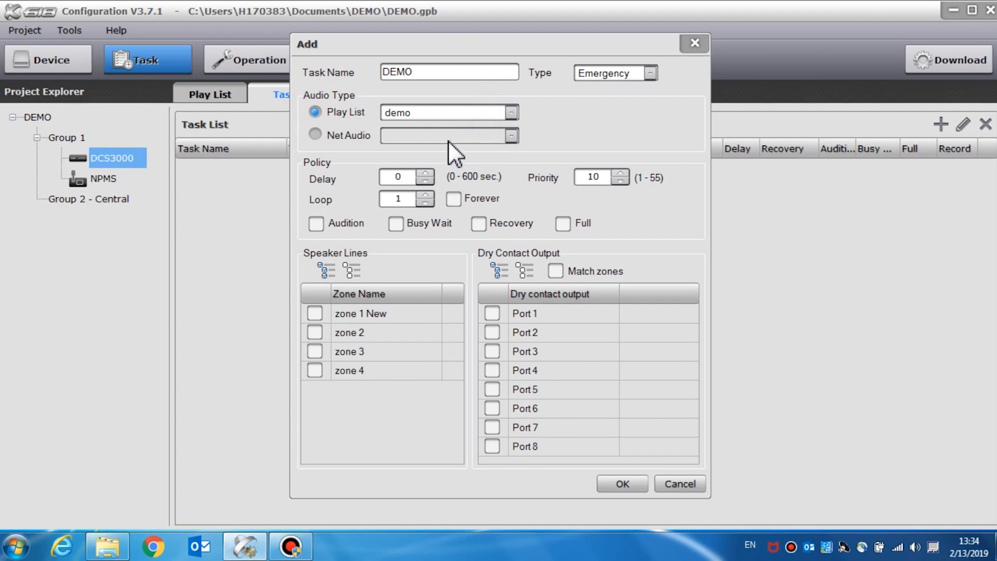
mouse_move(446, 166)
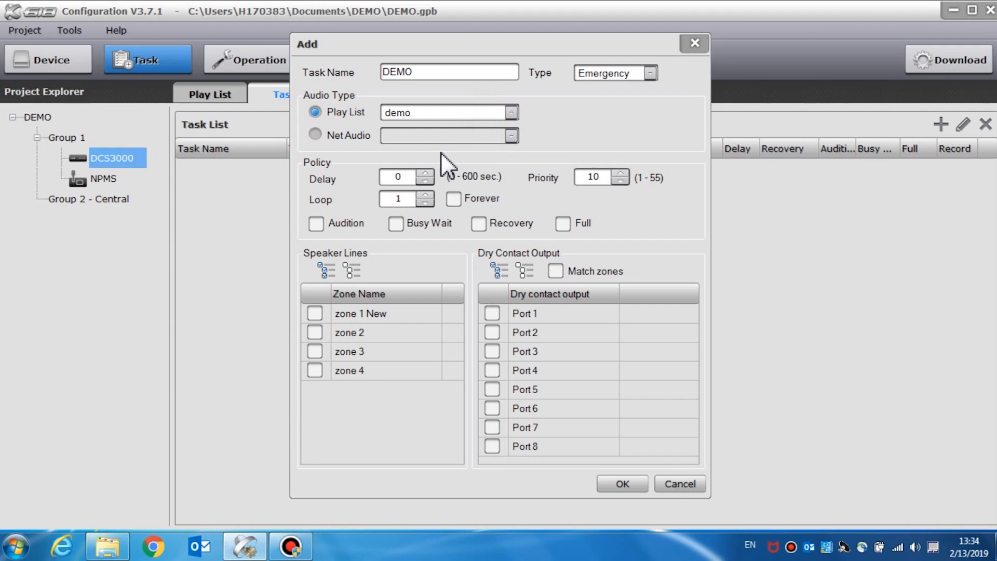
left_click(400, 177)
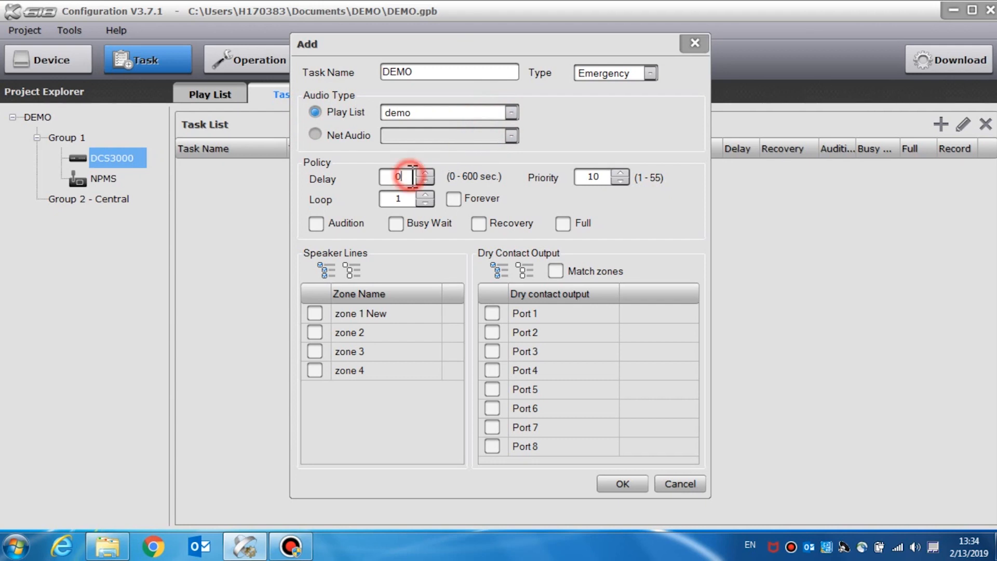
left_click(426, 172)
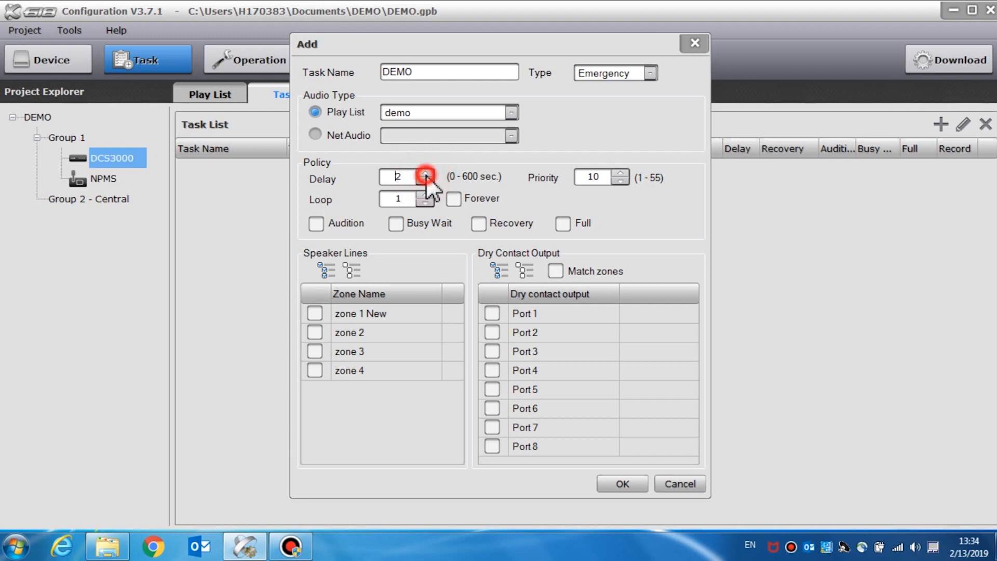
left_click(425, 173)
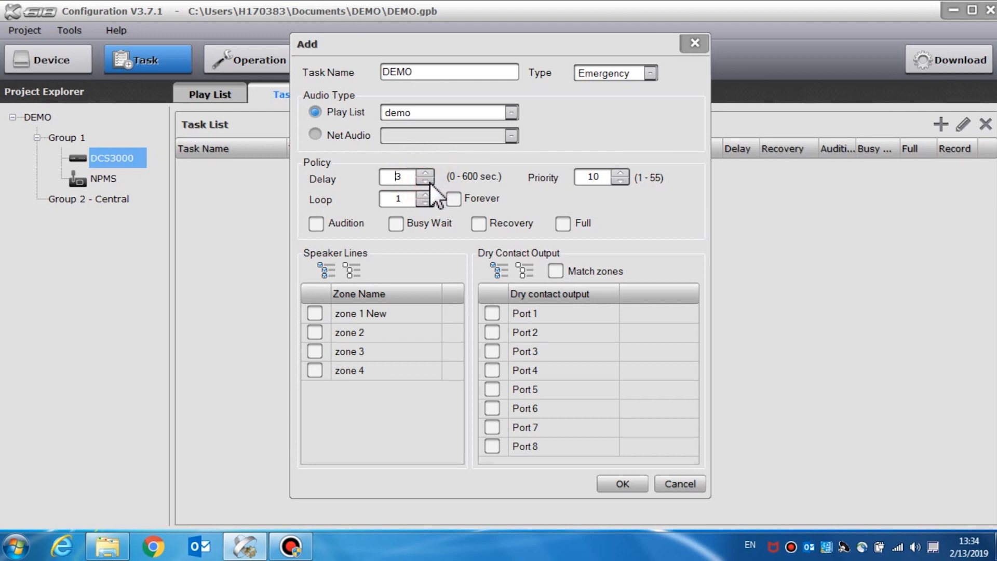
left_click(424, 181)
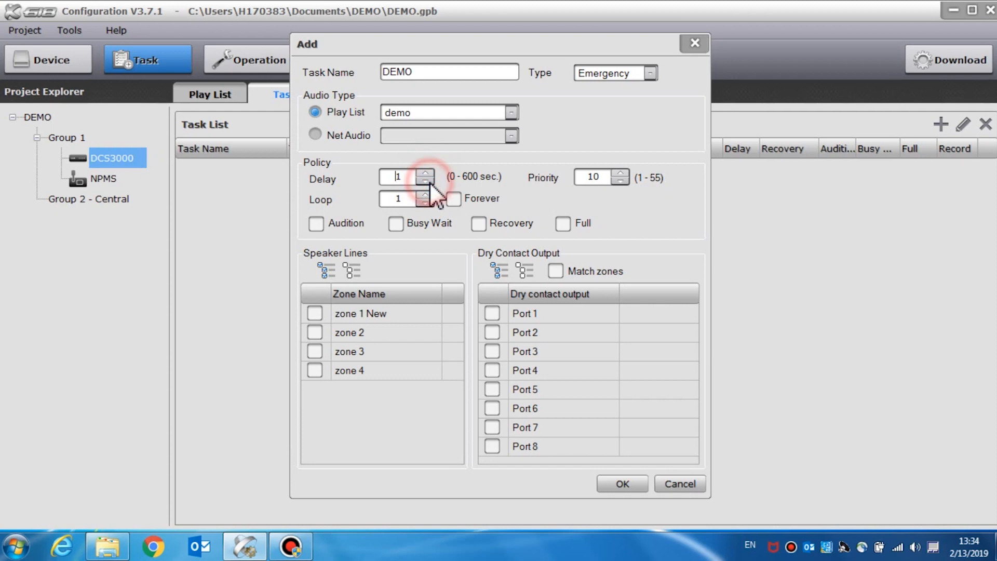
left_click(421, 183)
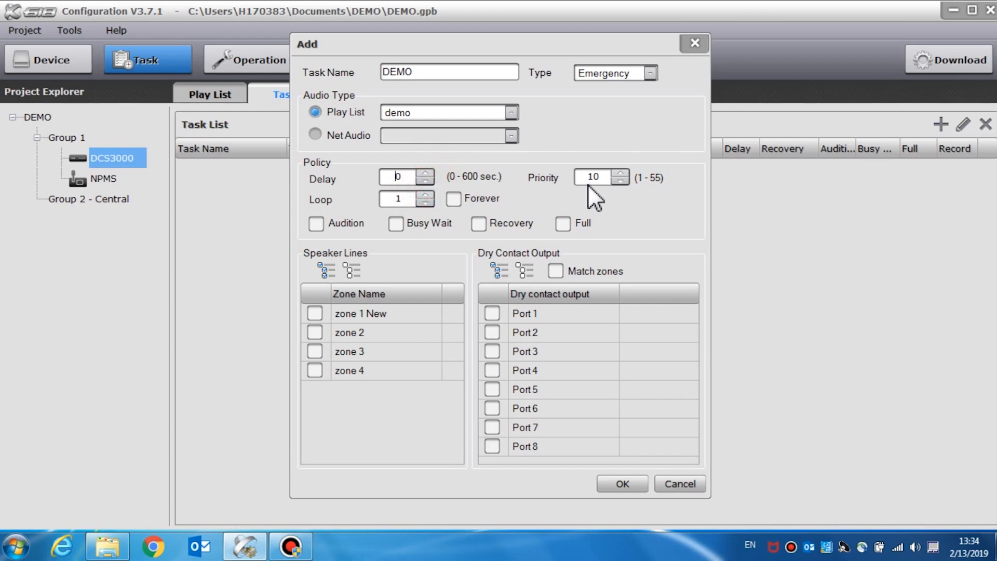
Step: Step the priority and loop spinners, leaving priority 10 and loop count 1
left_click(619, 174)
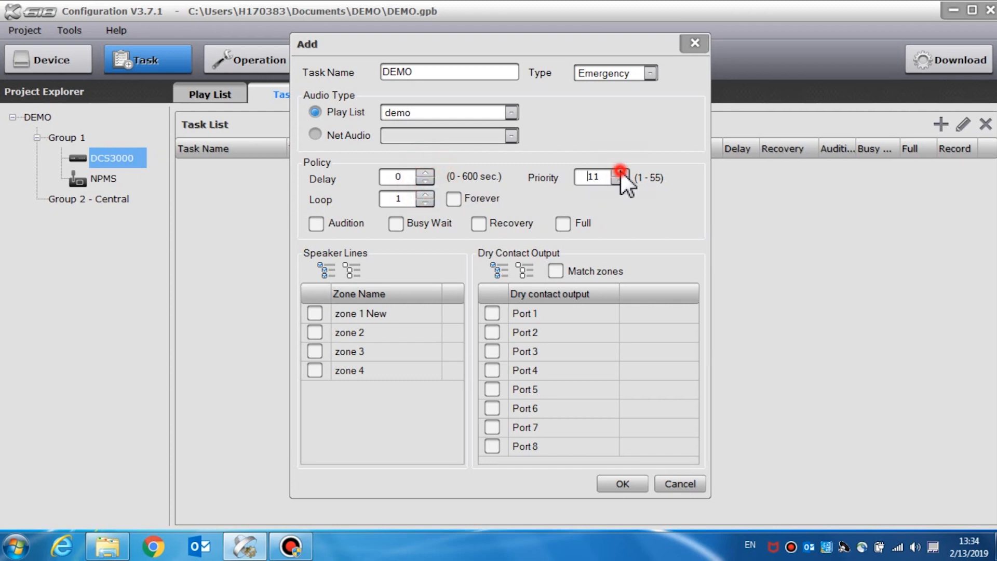
left_click(619, 180)
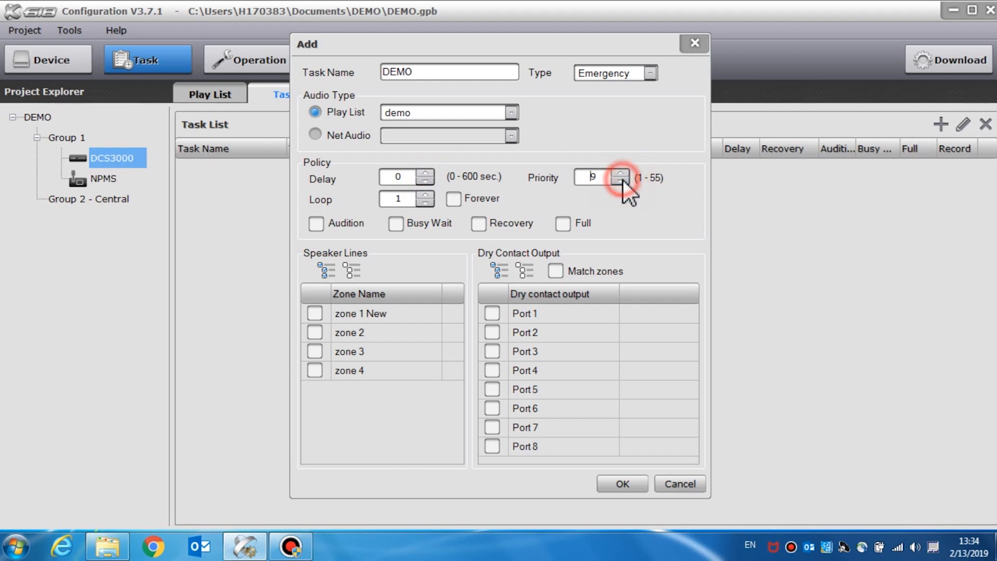
left_click(621, 171)
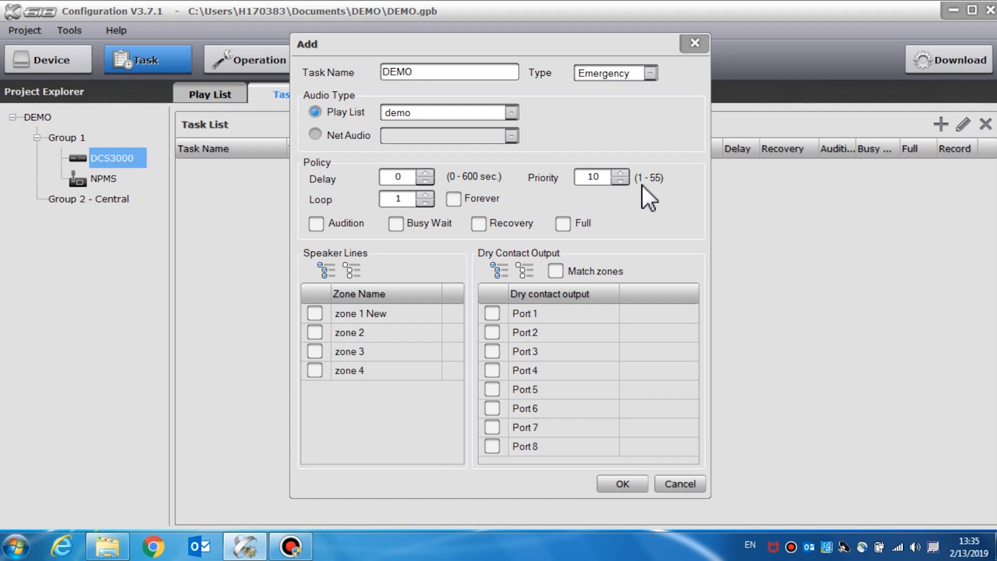
left_click(401, 199)
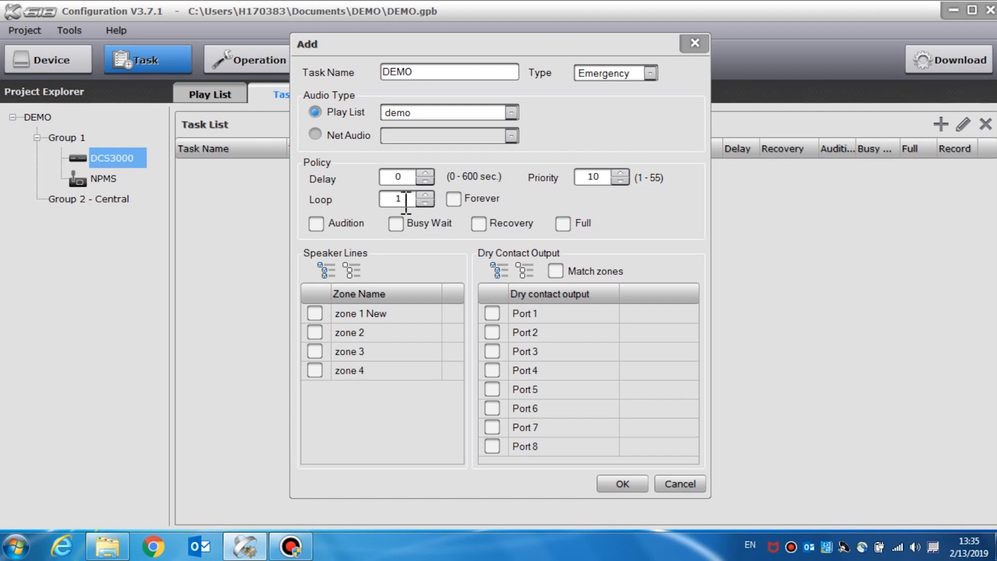
left_click(424, 195)
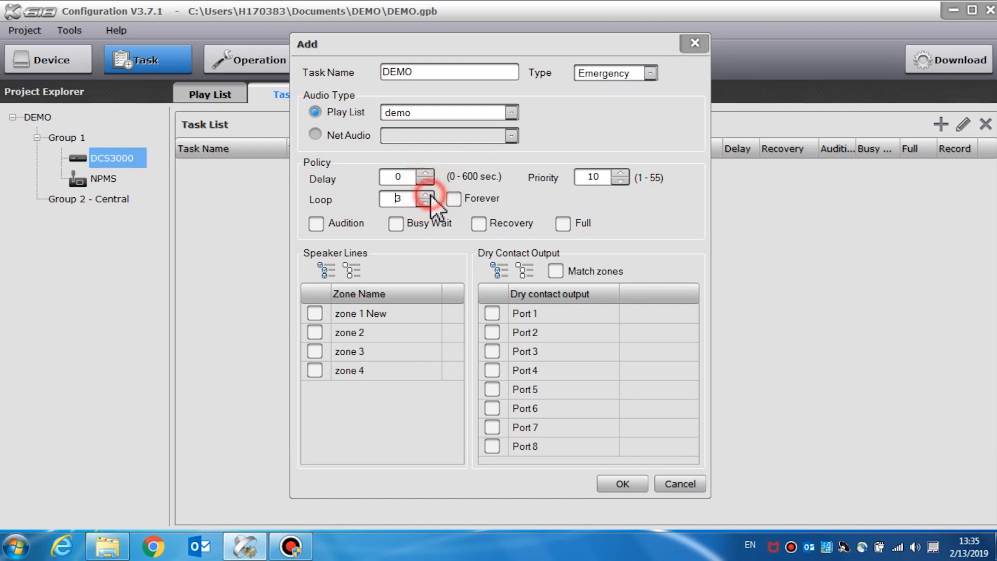
left_click(426, 204)
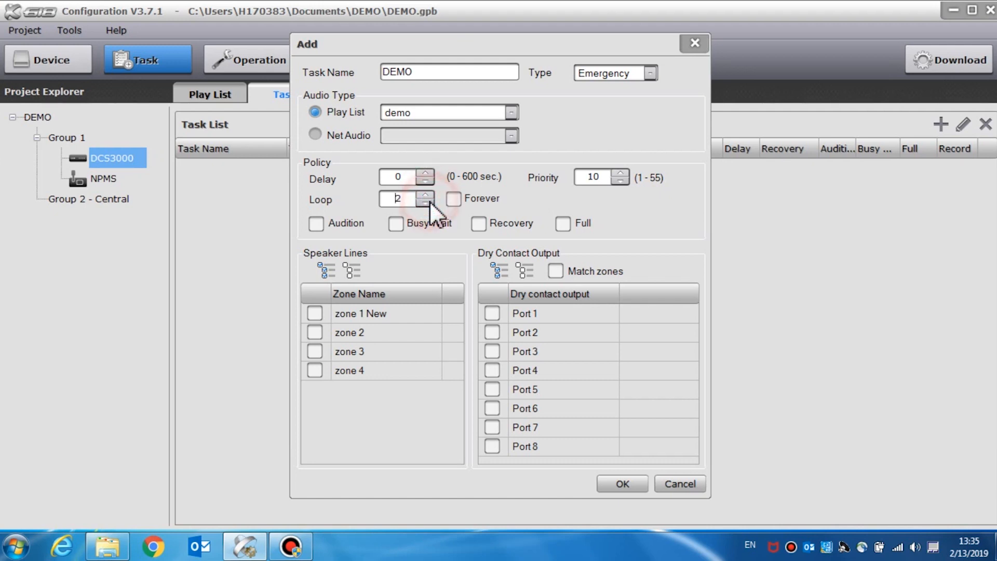
left_click(424, 204)
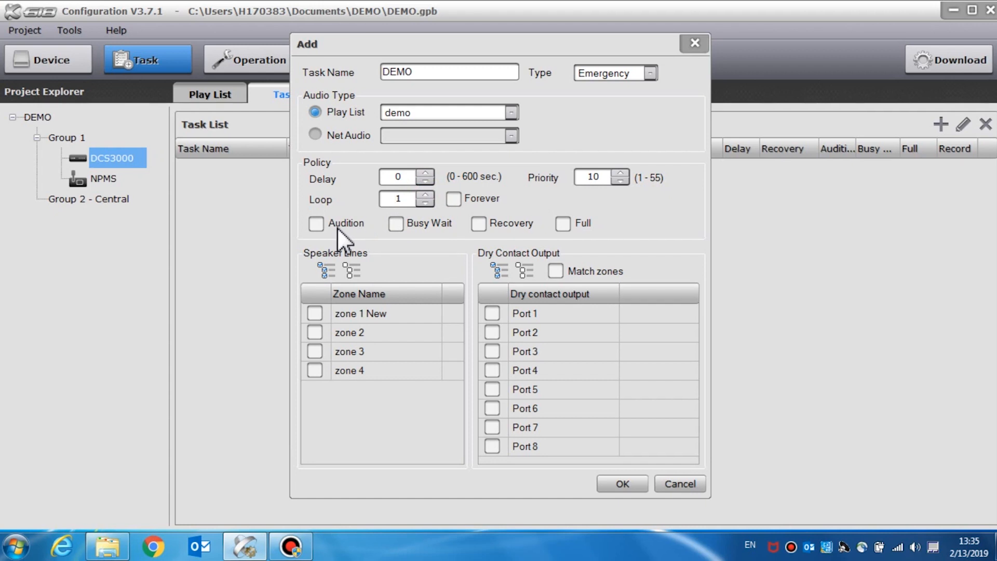
Step: Leave Audition, Busy Wait and Recovery unchecked, add zone 1 New, and show the Operation page
left_click(316, 224)
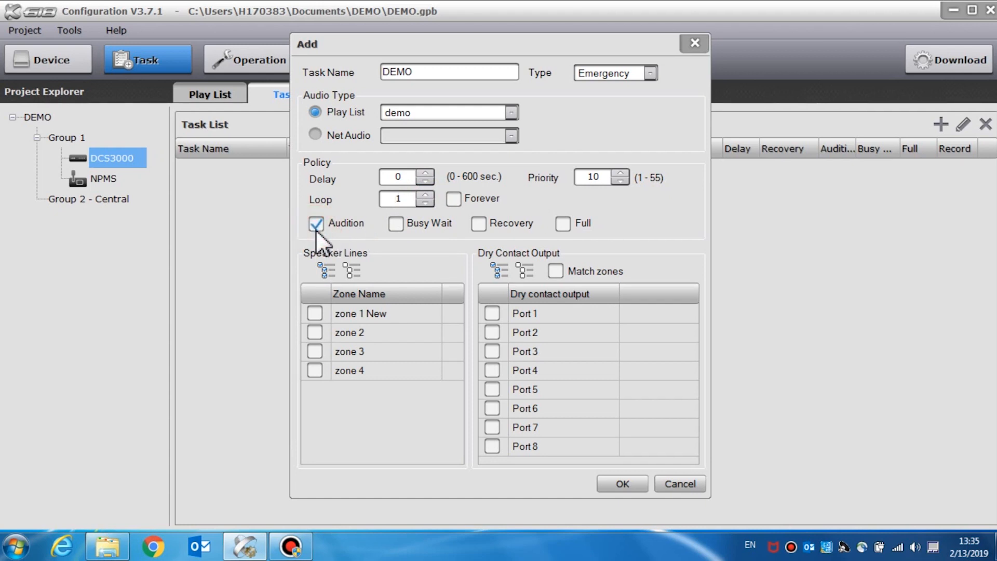
left_click(316, 223)
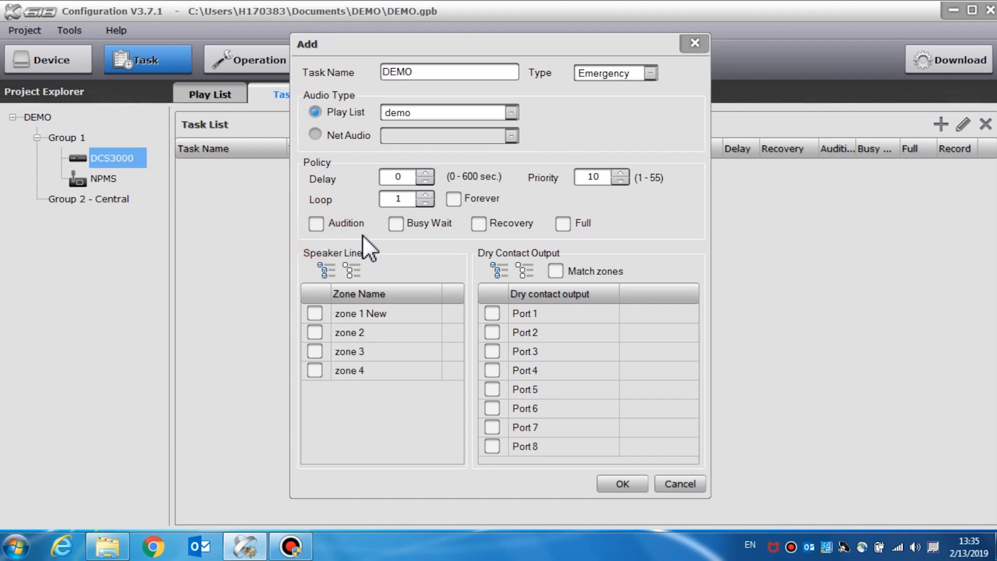
mouse_move(381, 249)
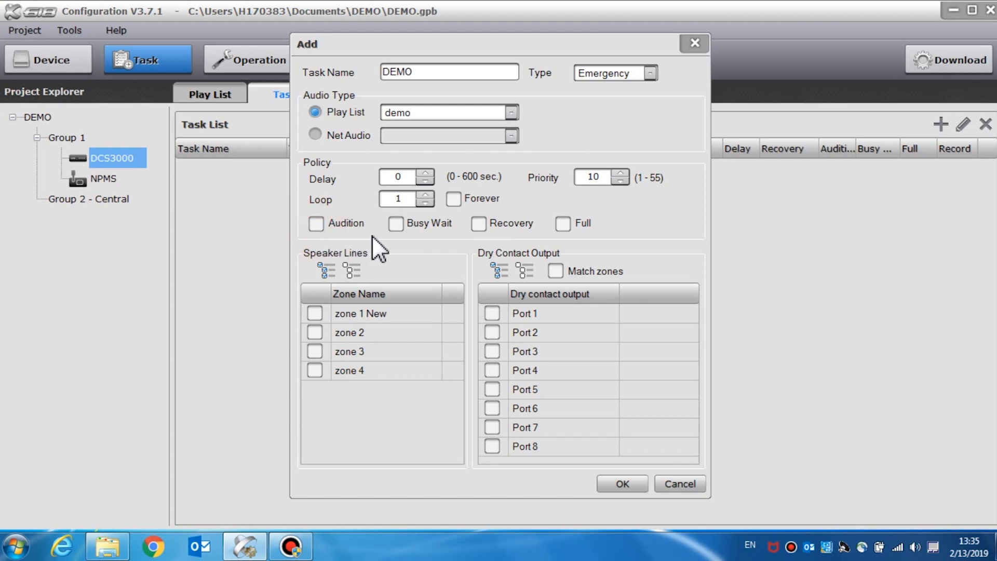
left_click(395, 223)
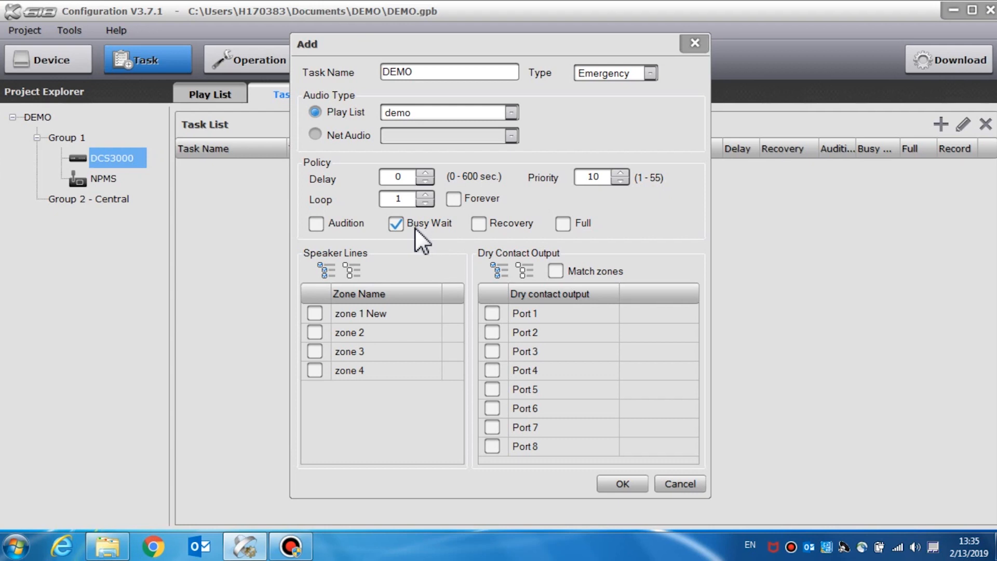
left_click(395, 224)
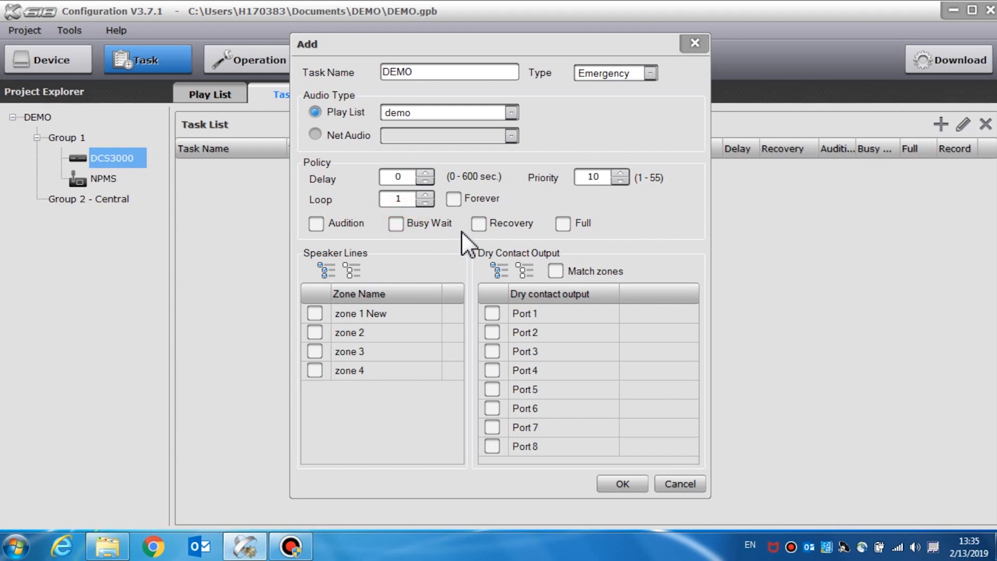
left_click(475, 224)
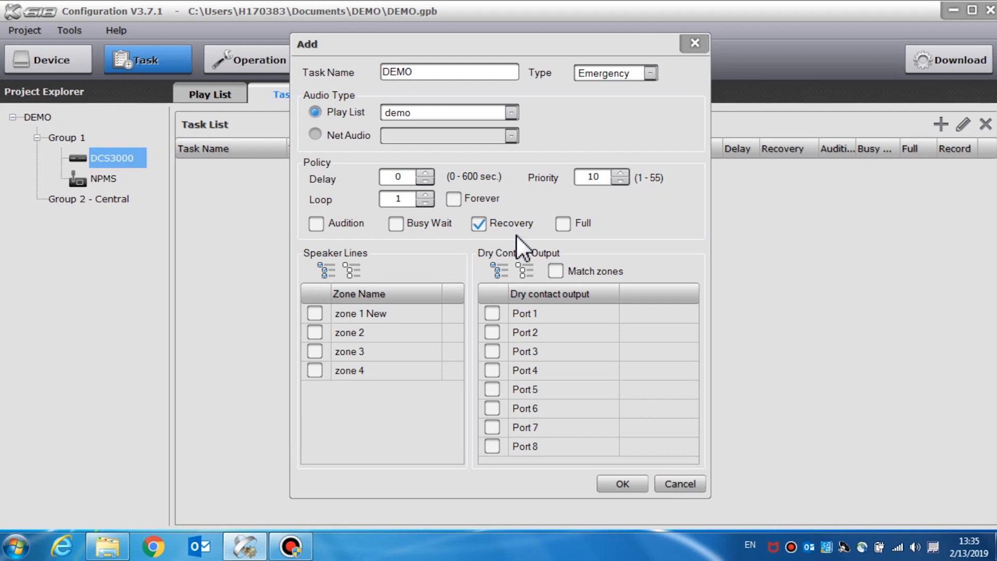
left_click(478, 224)
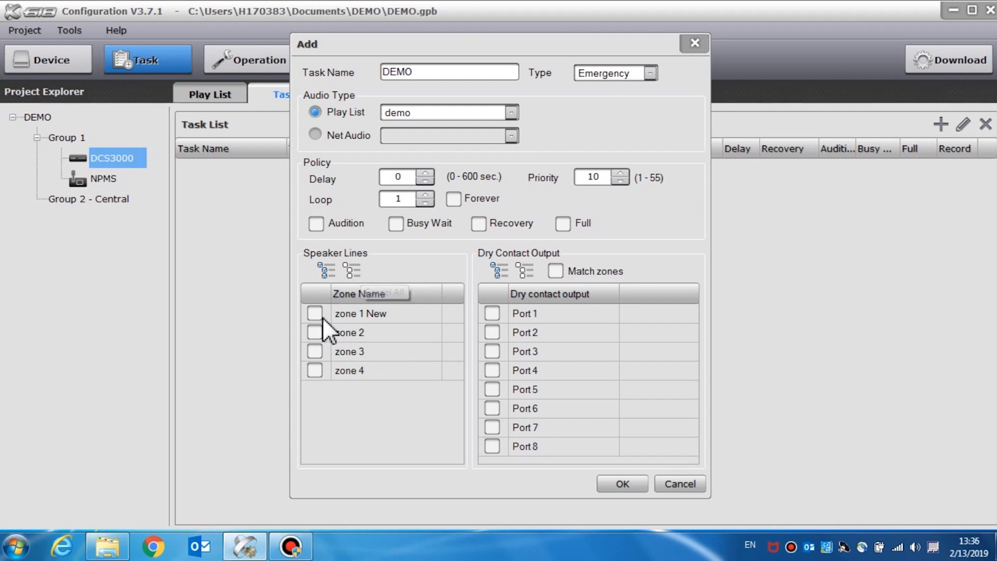
left_click(314, 313)
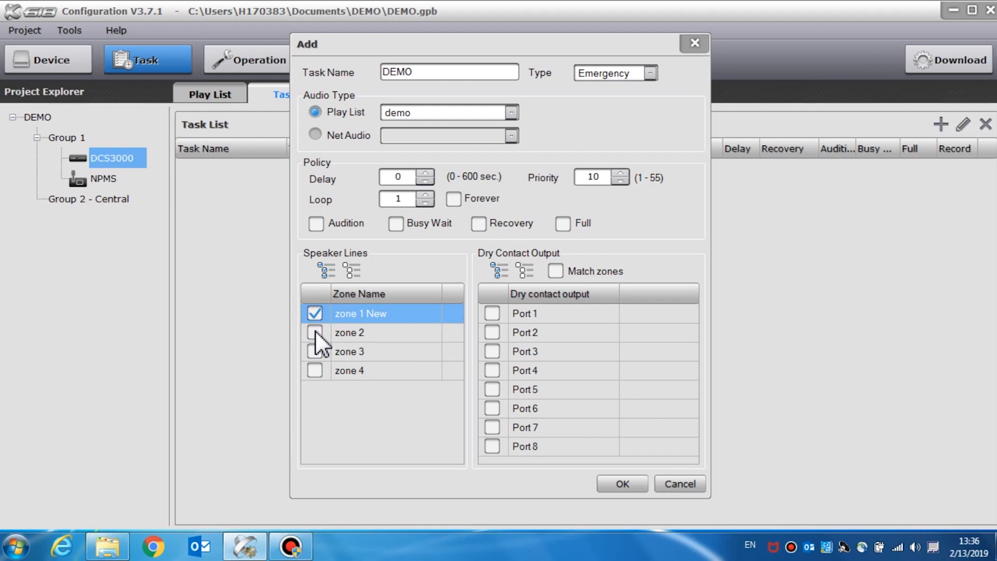
left_click(315, 351)
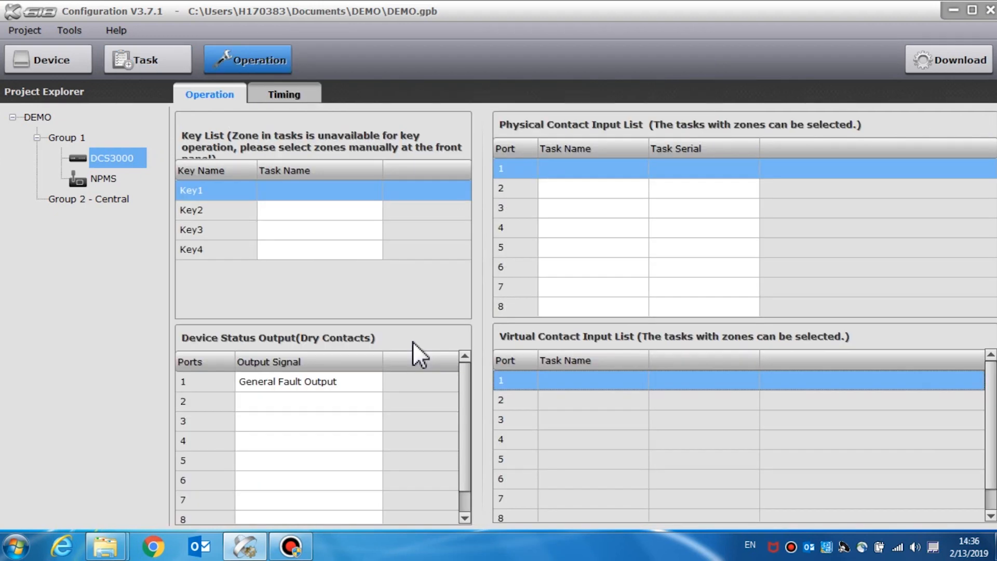
mouse_move(433, 291)
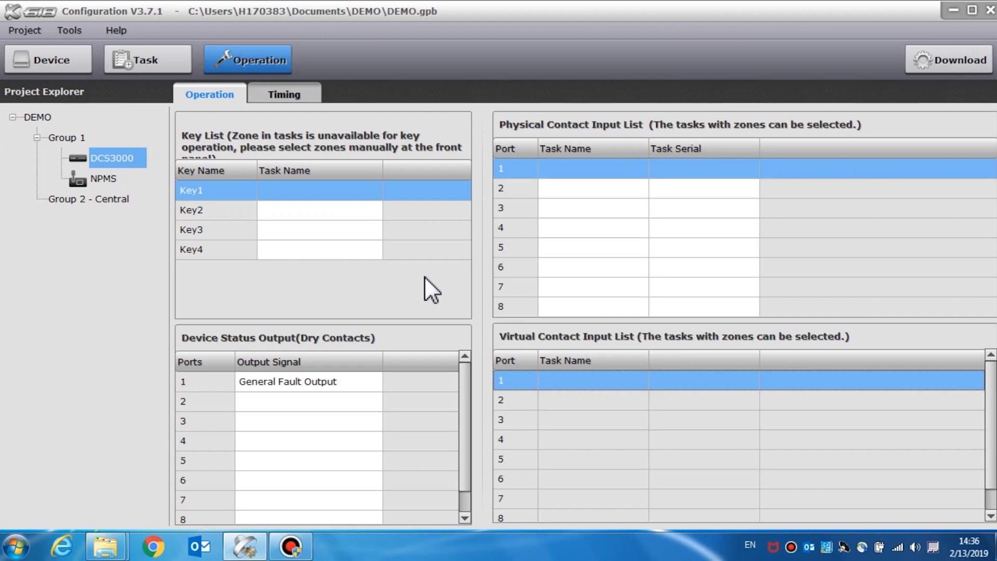
mouse_move(292, 116)
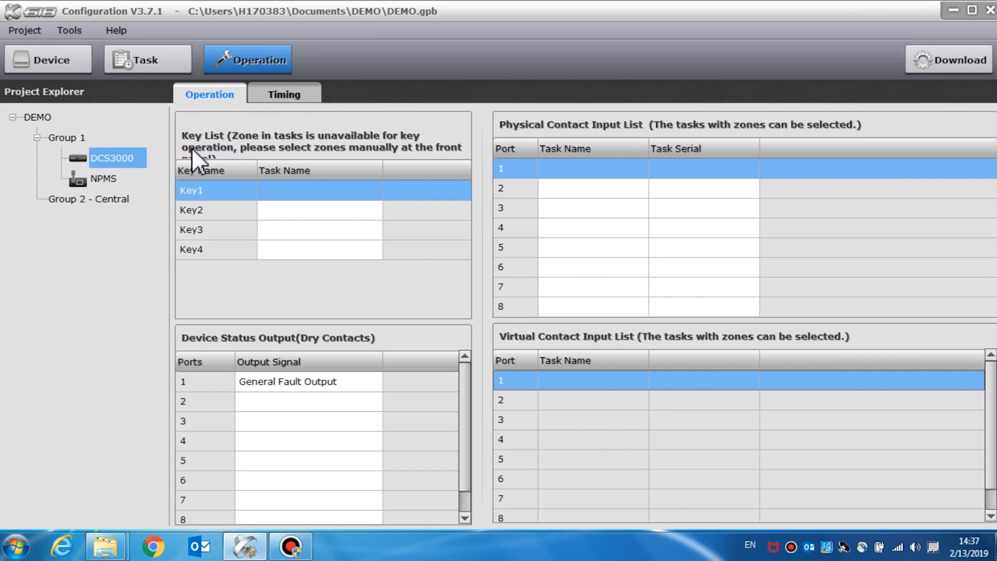
mouse_move(419, 211)
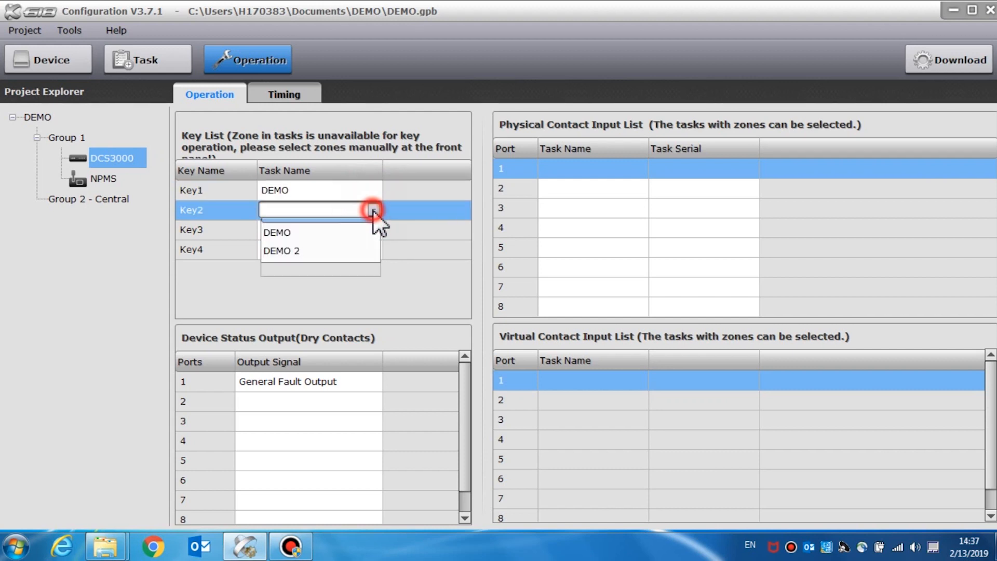
Step: Choose DEMO 2 as Key2's Task Name in the key list
left_click(281, 250)
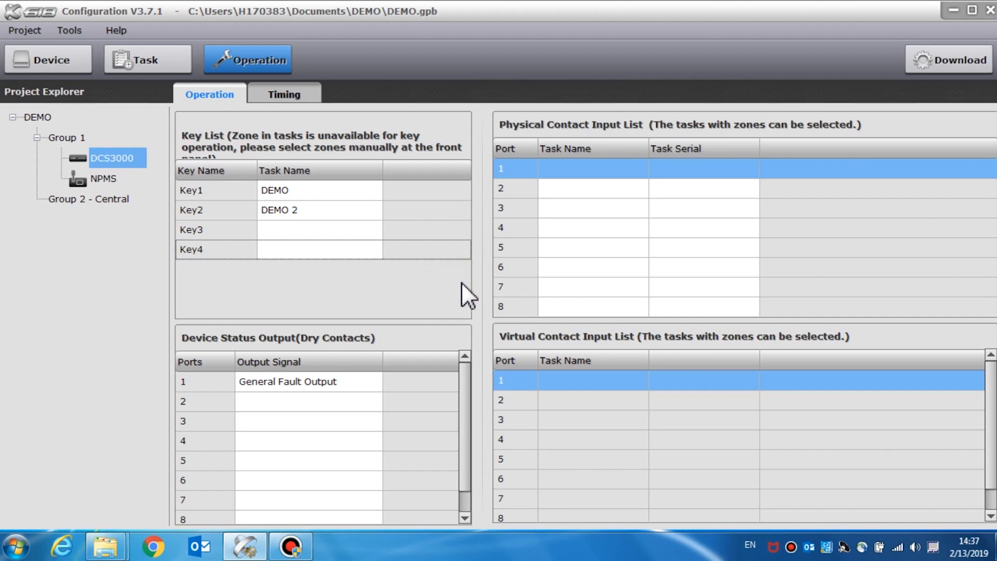
mouse_move(631, 189)
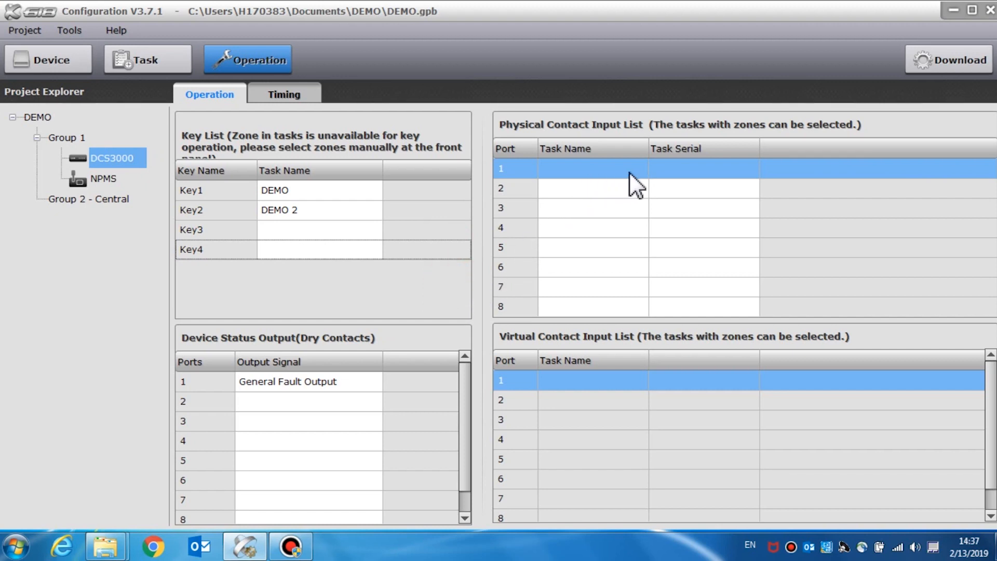
Step: Set physical contact input 1 to the DEMO task and input 2 to DEMO 2
left_click(638, 169)
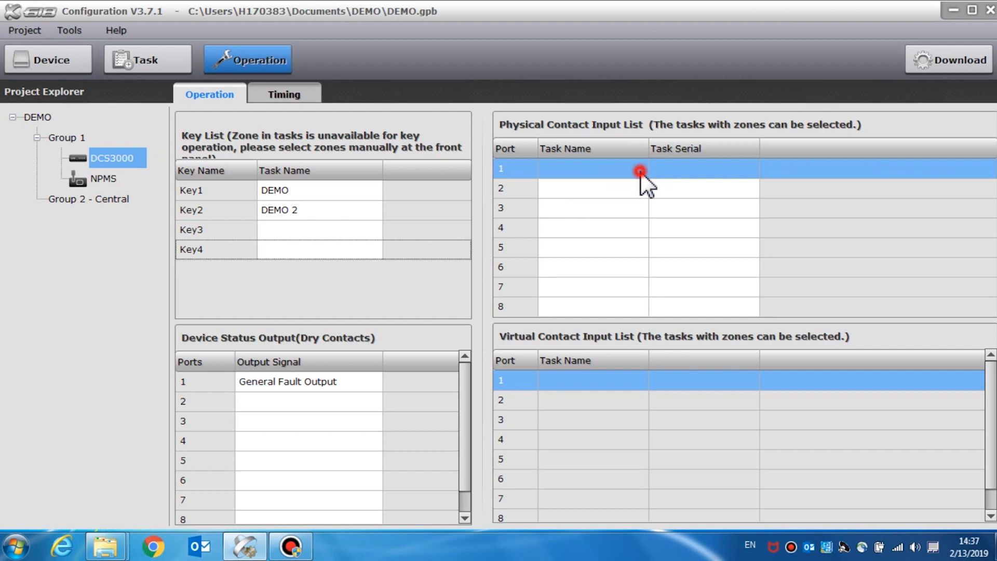
left_click(640, 168)
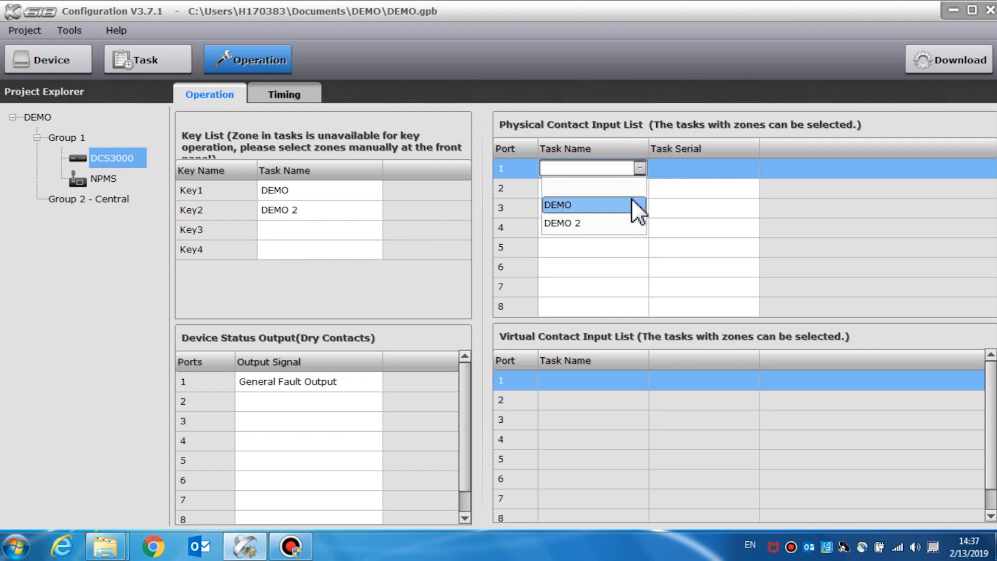
left_click(557, 204)
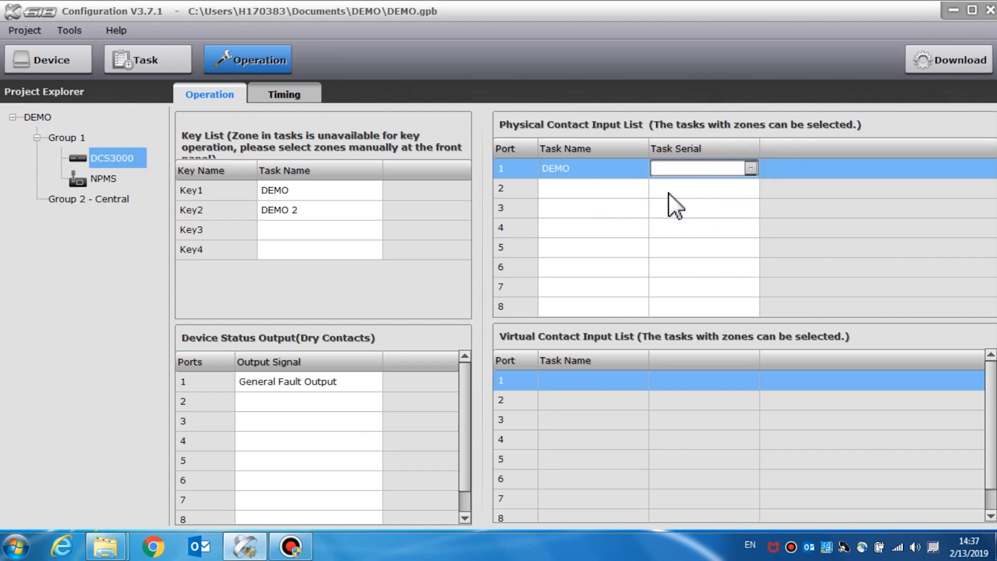
left_click(593, 188)
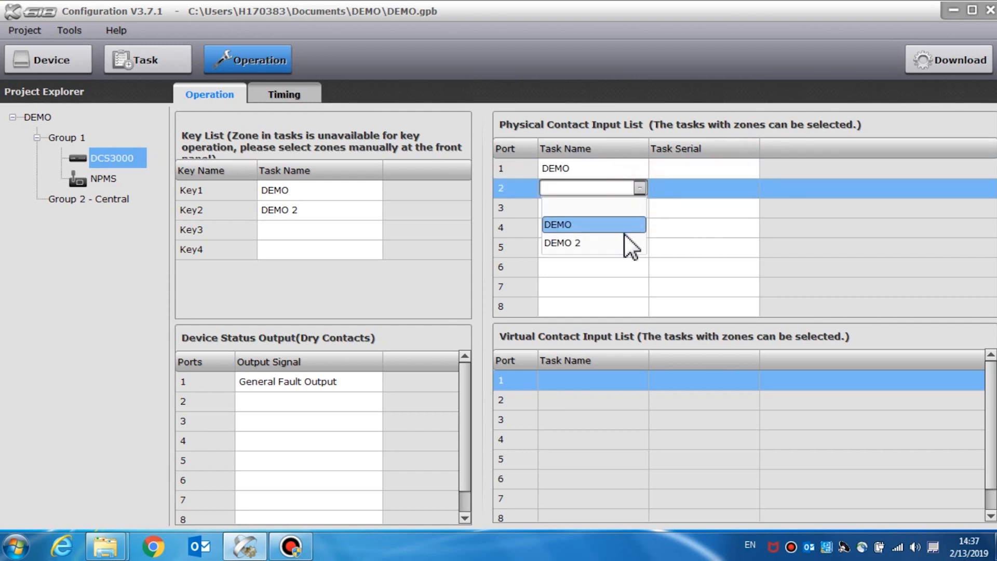
left_click(562, 243)
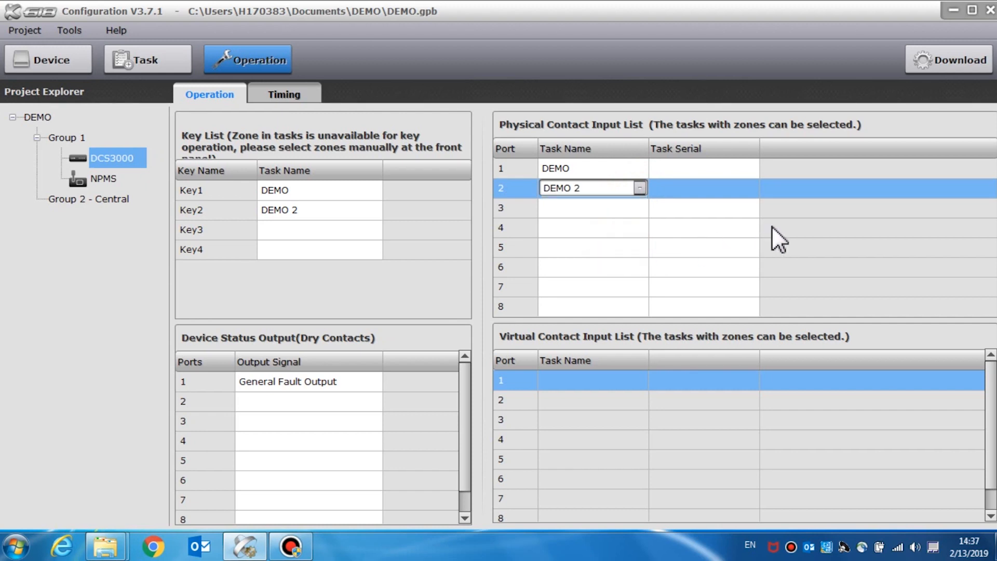
left_click(605, 228)
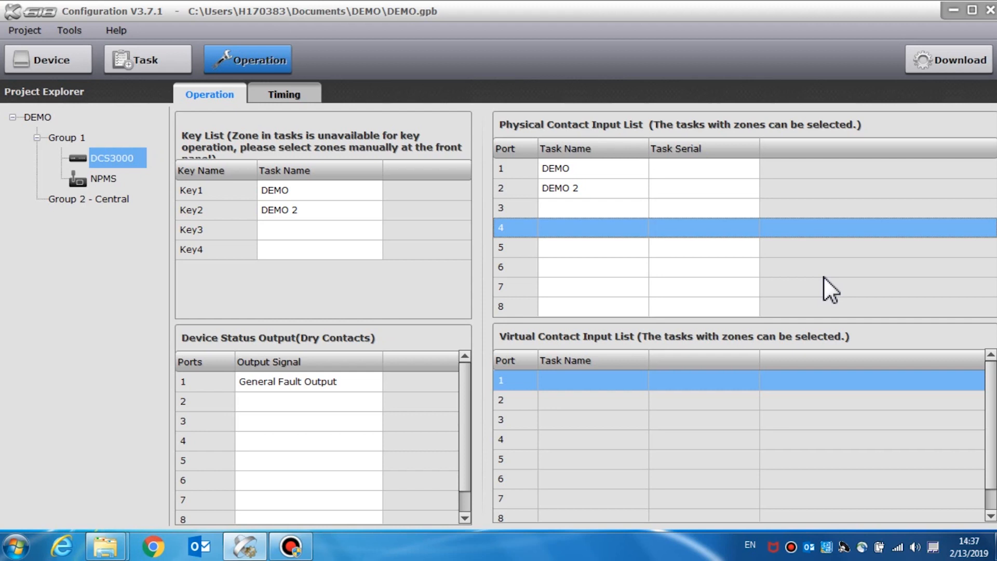
mouse_move(518, 364)
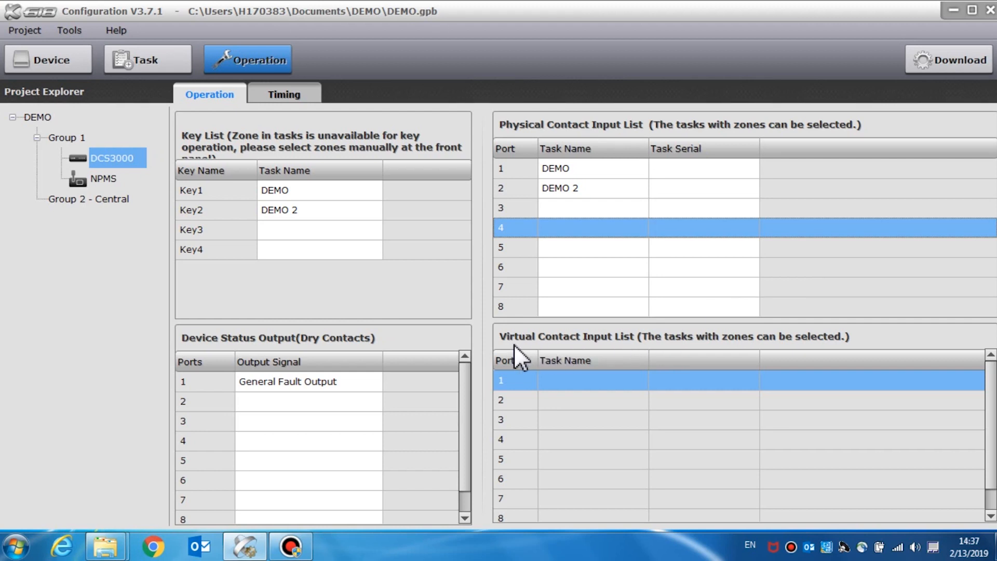
mouse_move(623, 362)
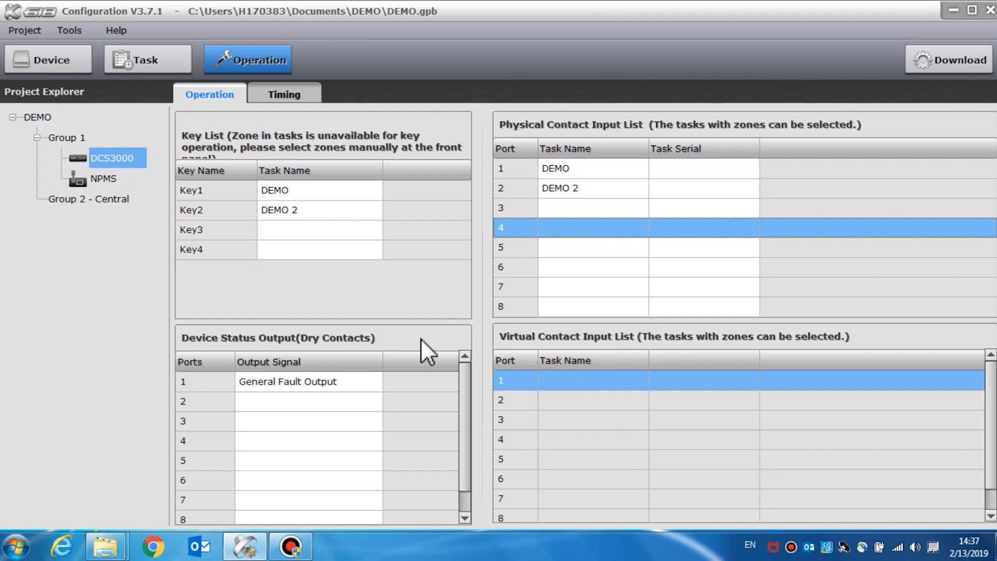
mouse_move(382, 402)
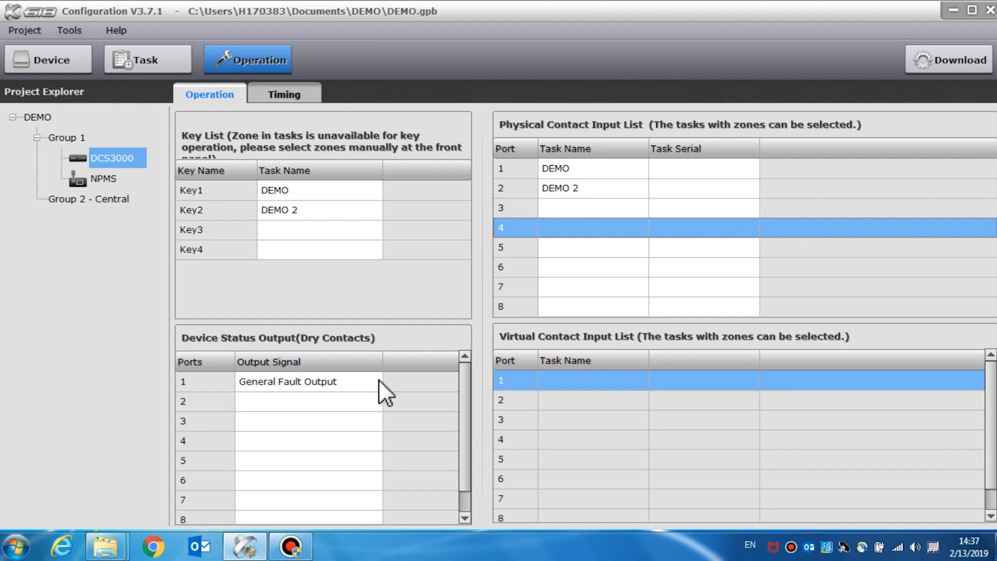
Step: Keep General Fault Output on dry contact output 1 and show the daily timing list
left_click(374, 381)
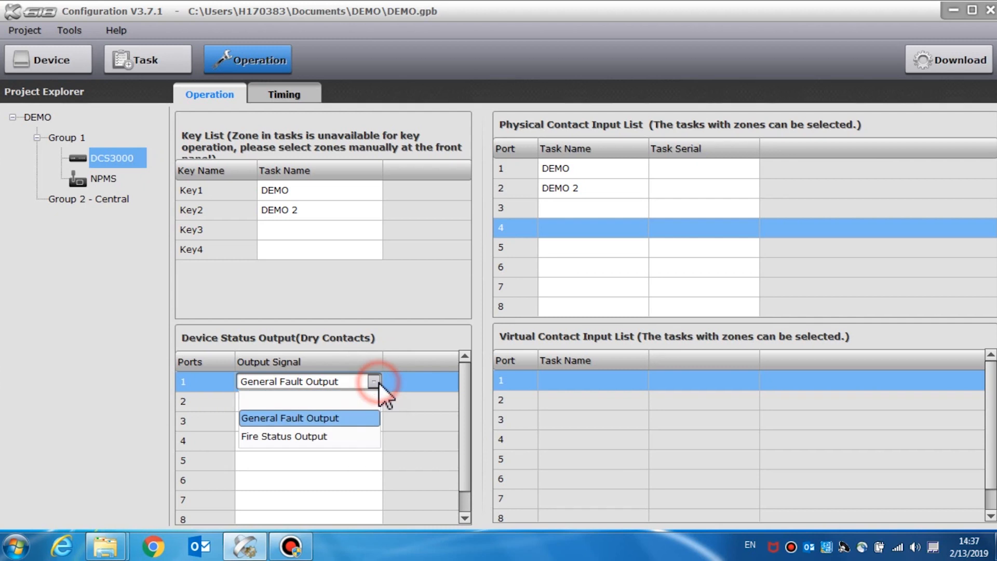
left_click(290, 418)
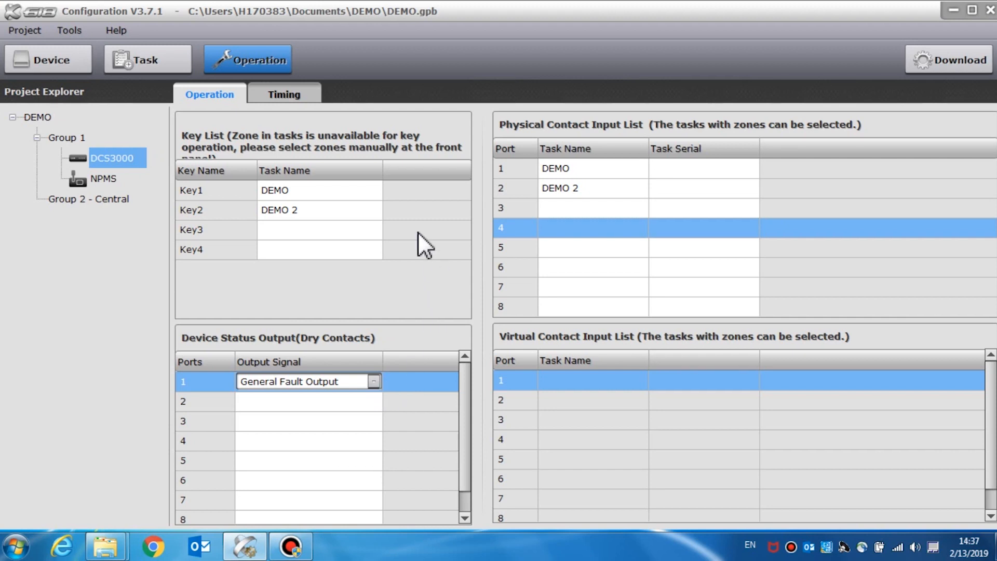
left_click(284, 93)
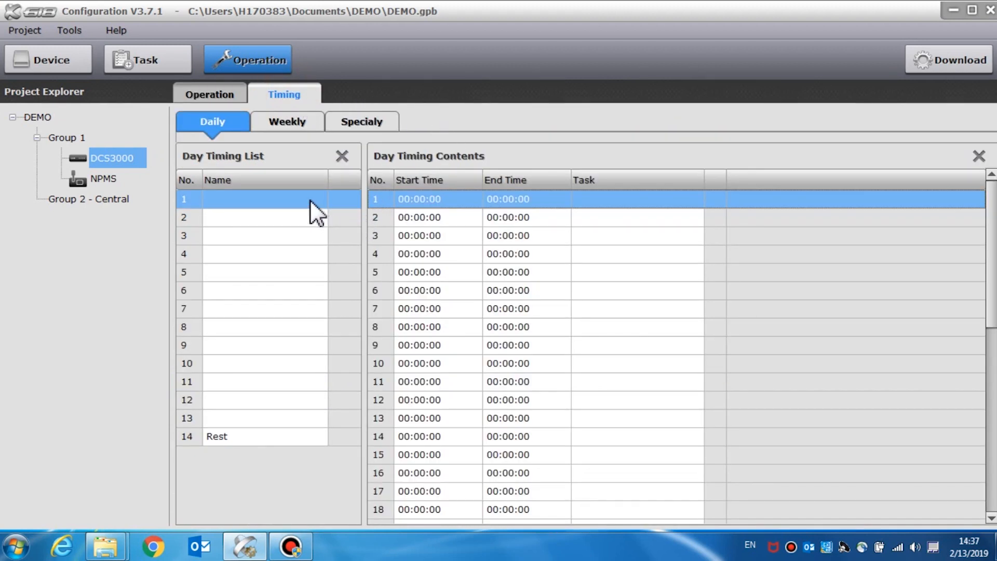
Step: Name two daily timings 'demo 1' and 'demo 2'
type("d")
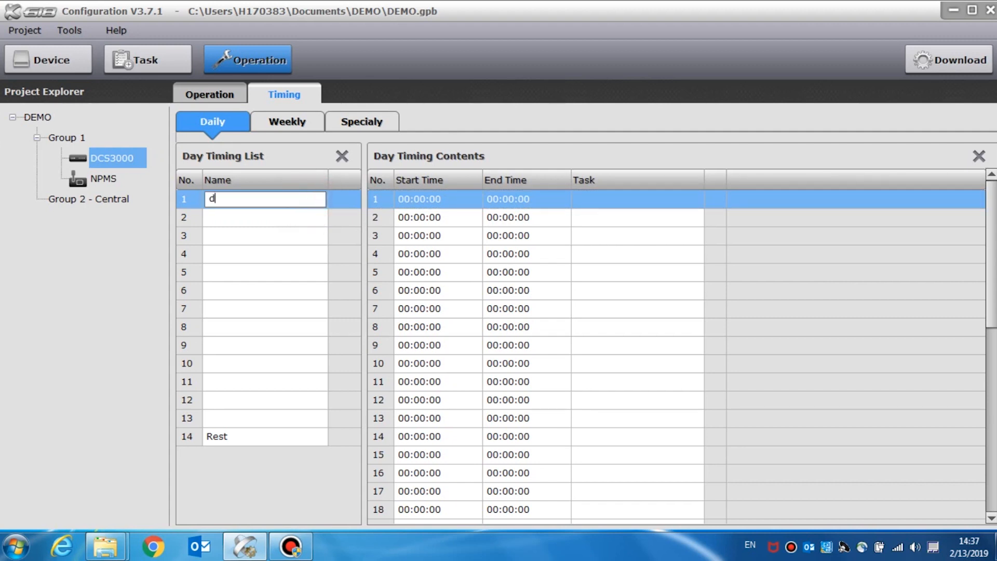
type("emo 1")
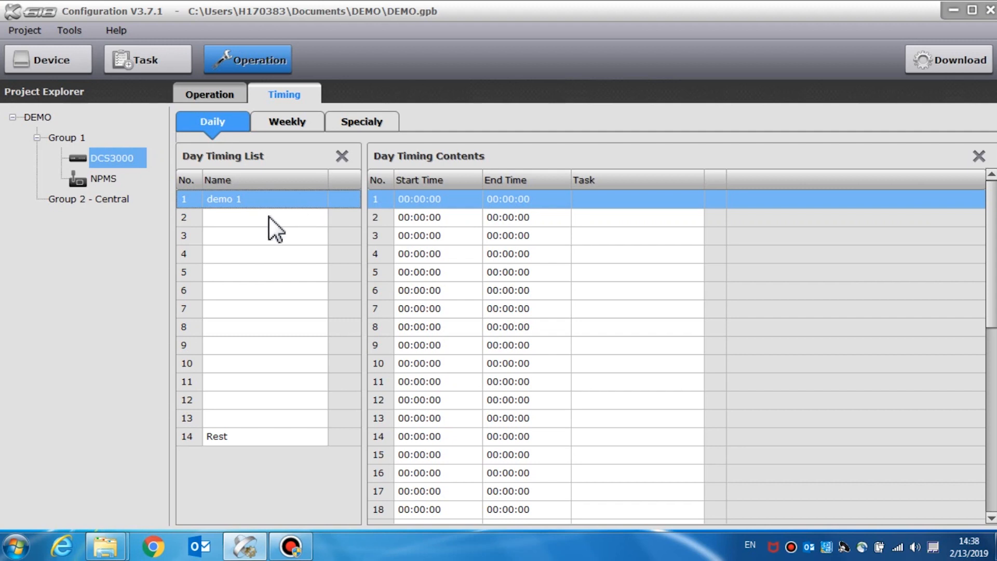
type("D")
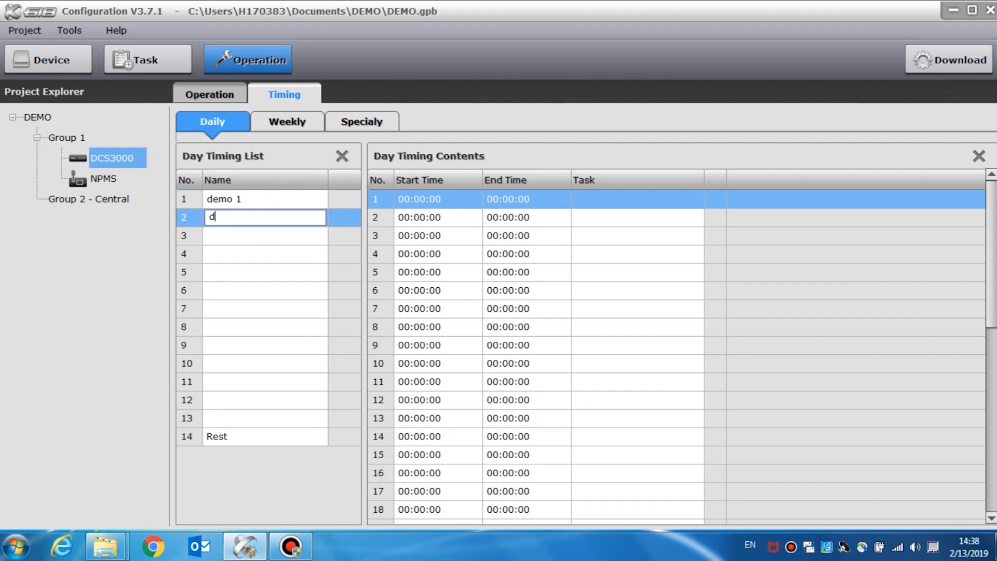
type("emo 2")
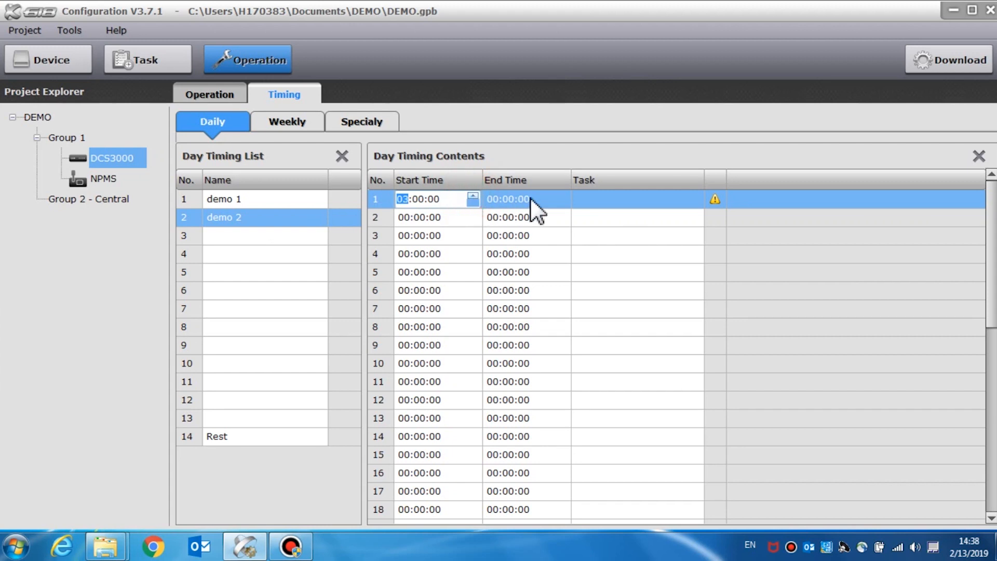
Step: Give demo 2's first entry a 03:00:00 end time and the DEMO task, then view Weekly
left_click(509, 199)
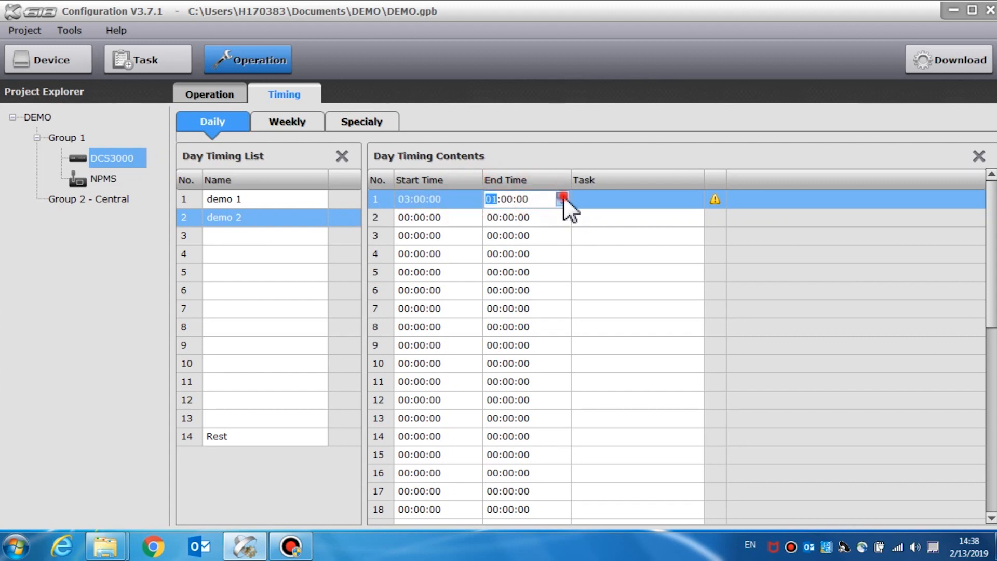
left_click(561, 194)
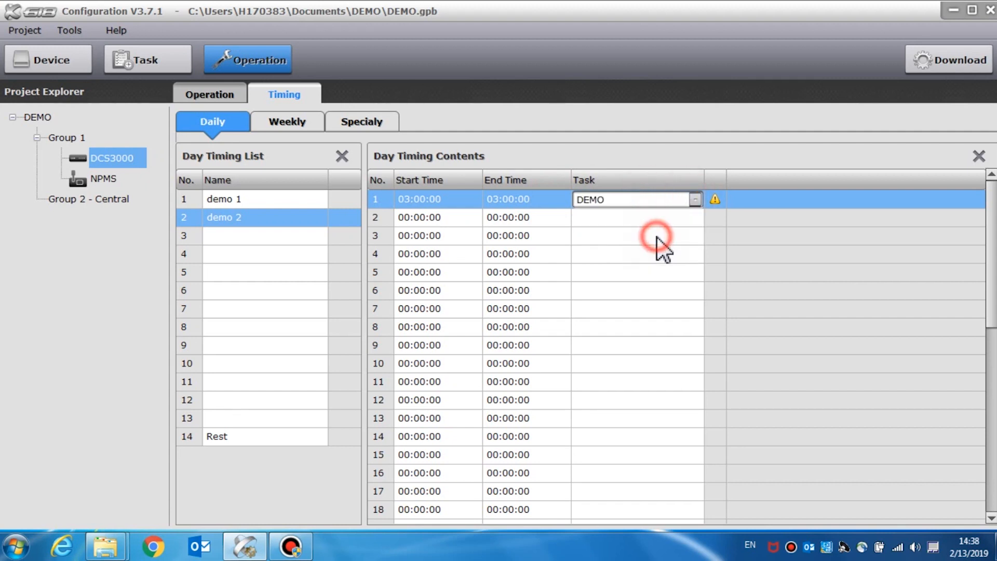
left_click(716, 223)
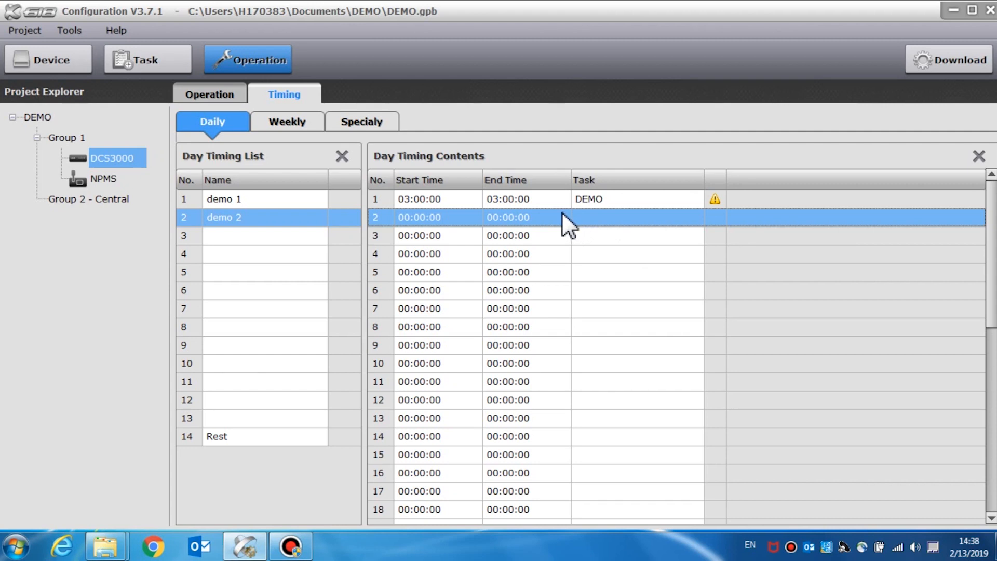
scroll("down", 3)
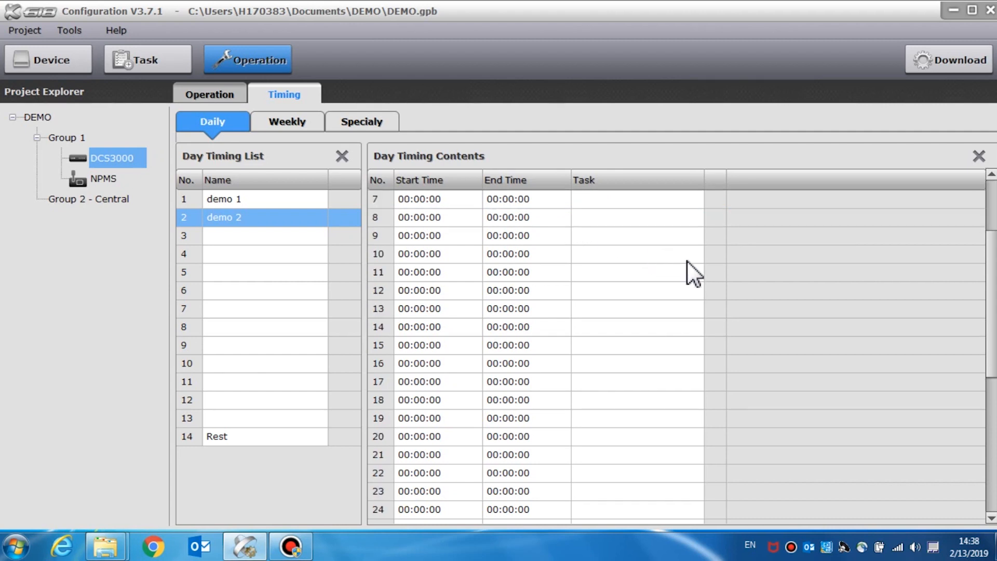
scroll("down", 3)
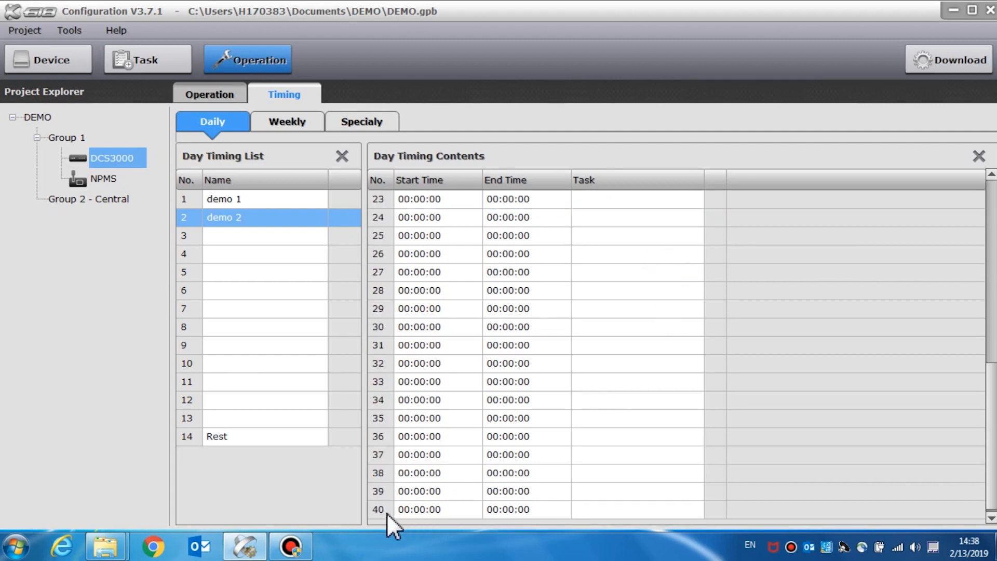
left_click(287, 122)
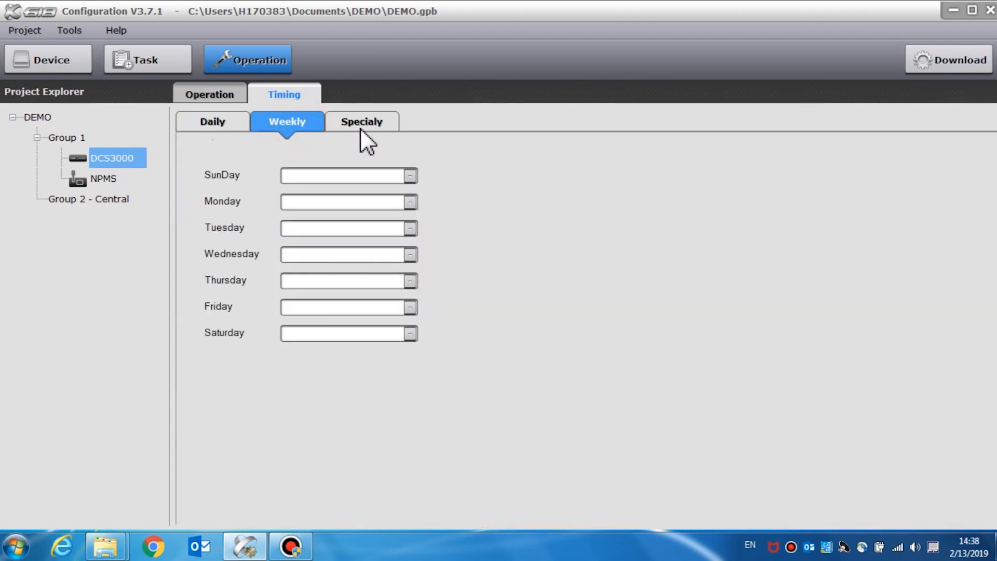
Step: Assign demo 1 to SunDay and demo 2 to Monday, then show the Specialy list
left_click(408, 176)
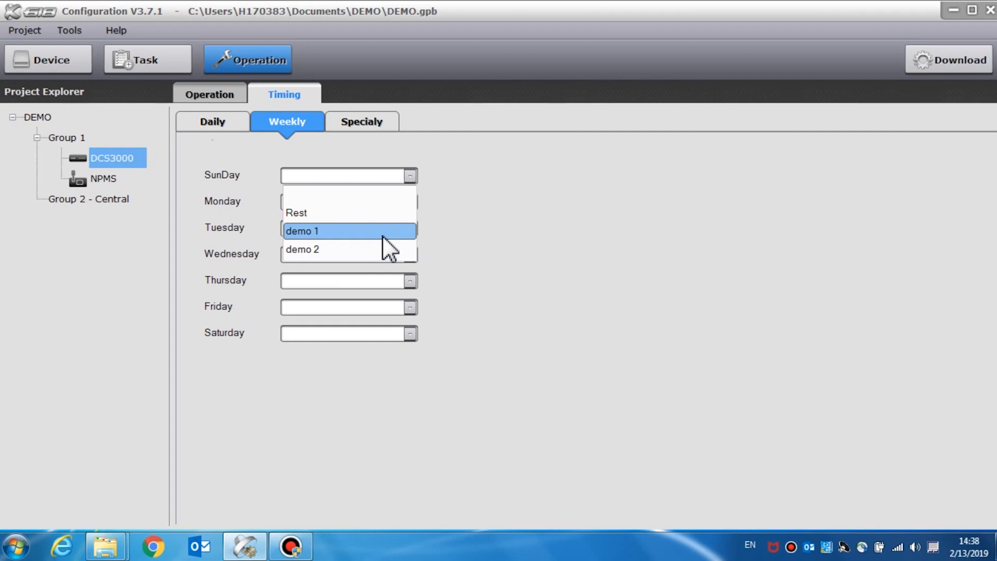
left_click(318, 230)
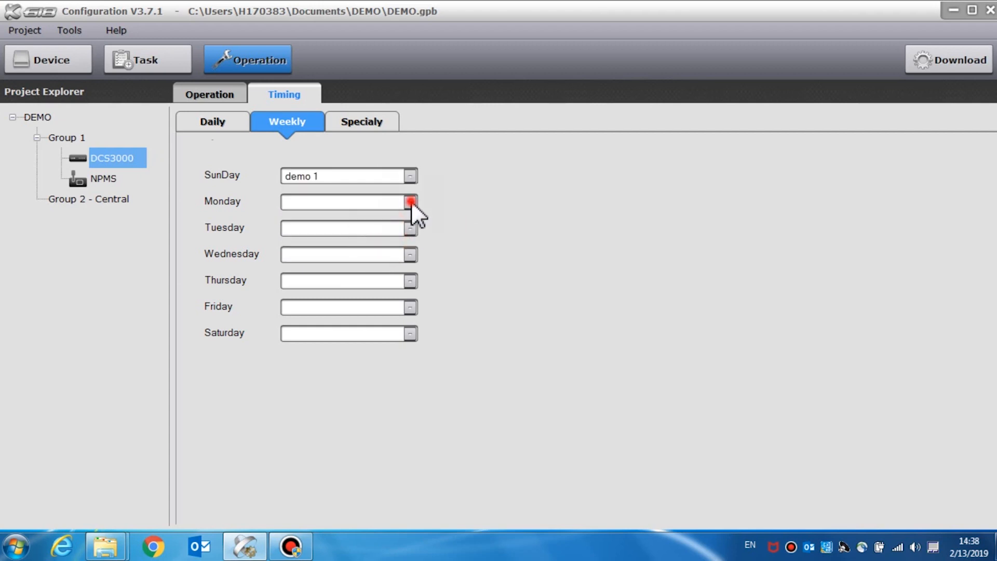
left_click(410, 203)
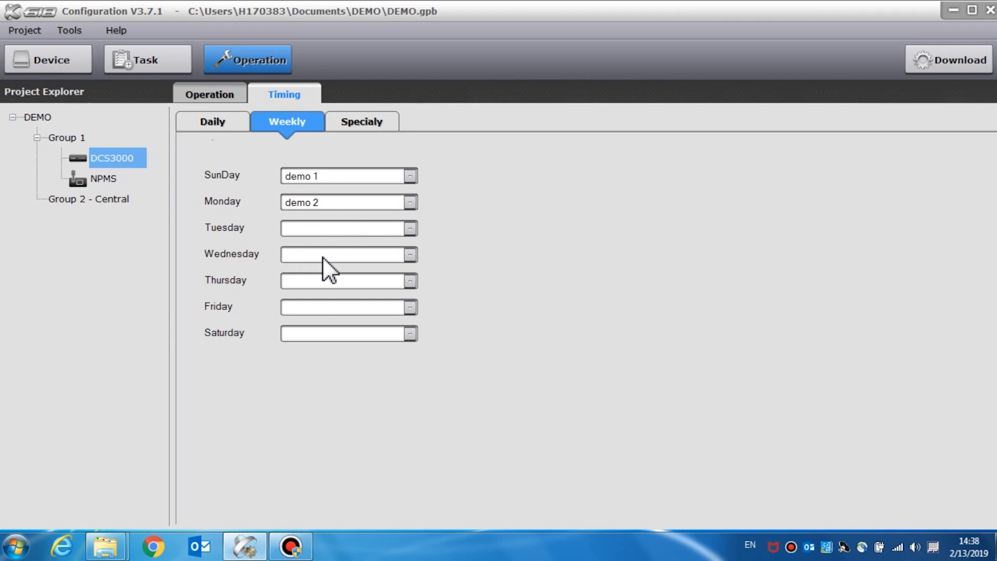
mouse_move(349, 297)
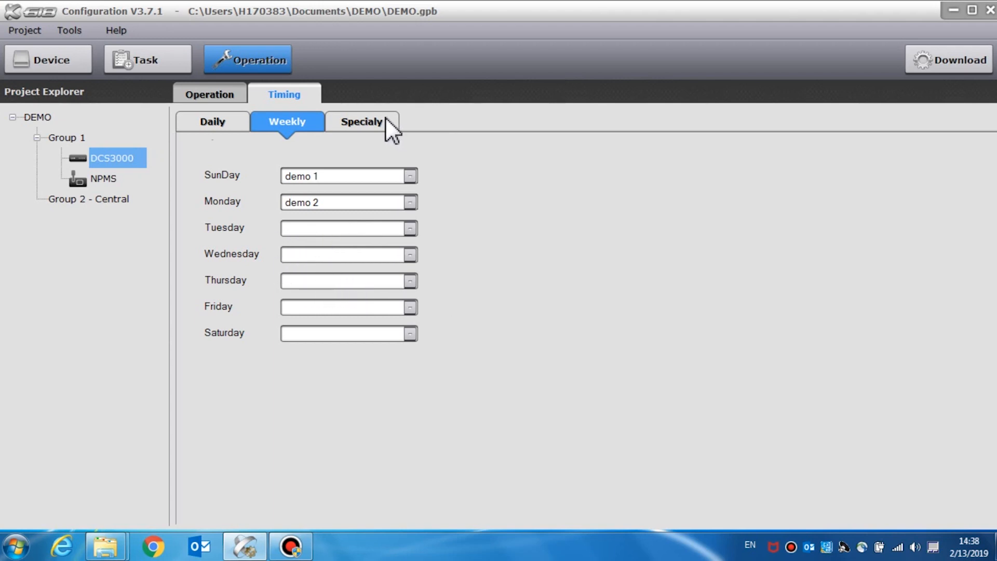
left_click(362, 122)
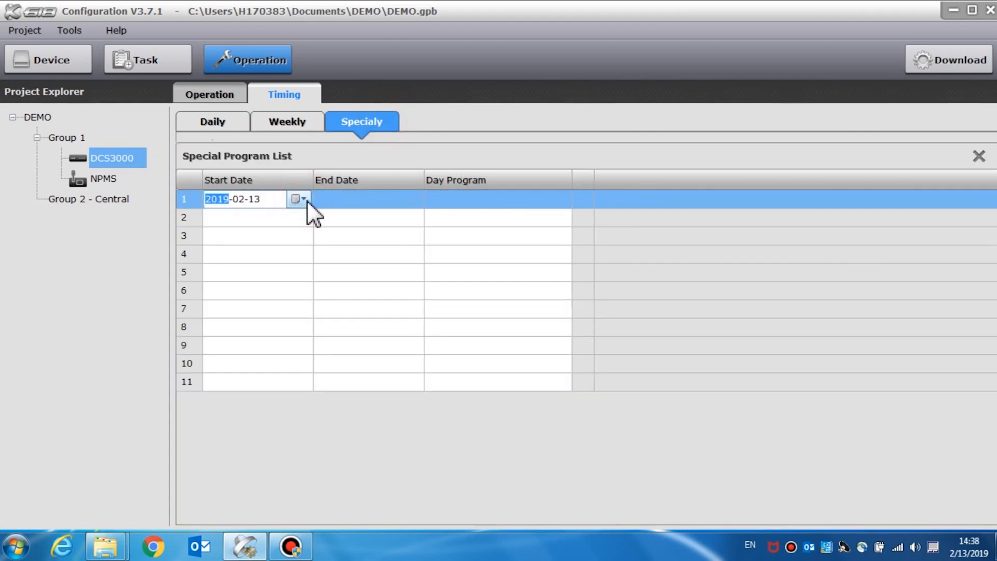
Step: Add a special program running demo 1 from 2019-02-15 to 2019-02-18
left_click(304, 199)
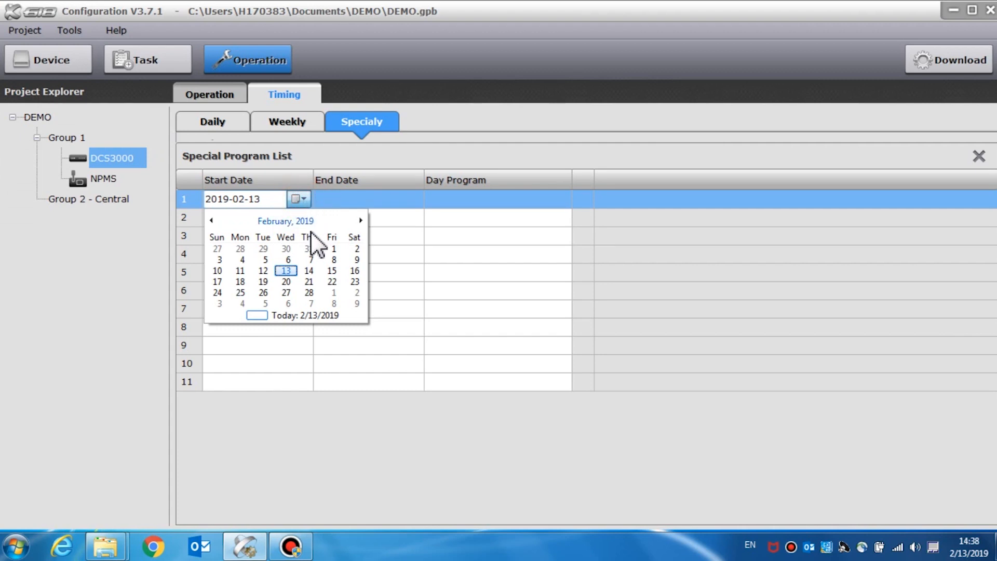
mouse_move(321, 287)
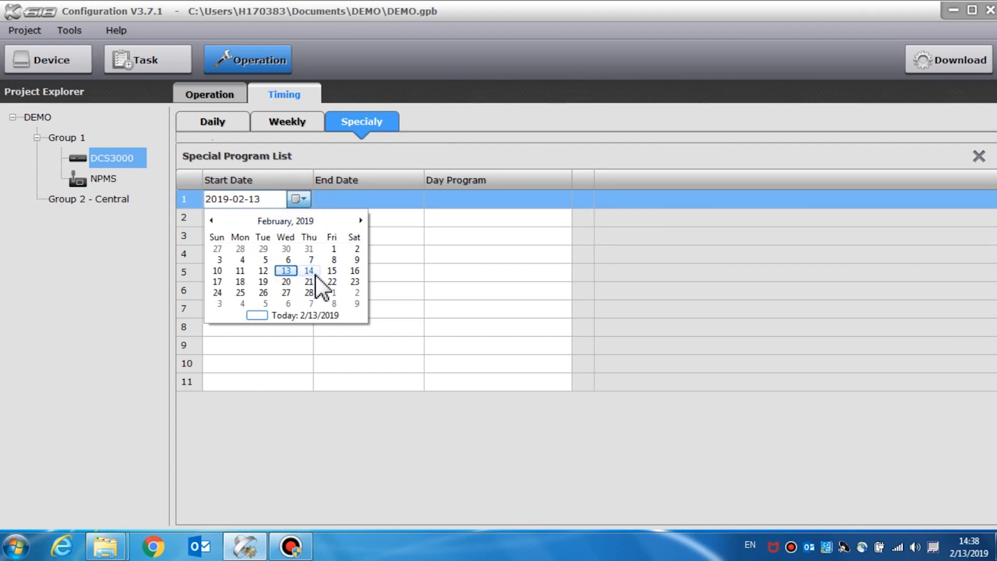
left_click(332, 271)
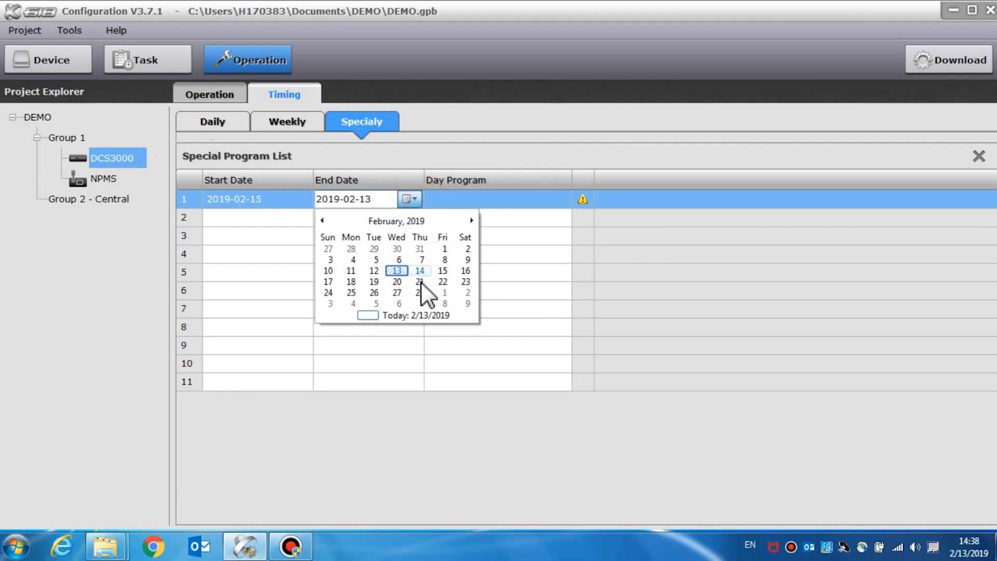
left_click(418, 282)
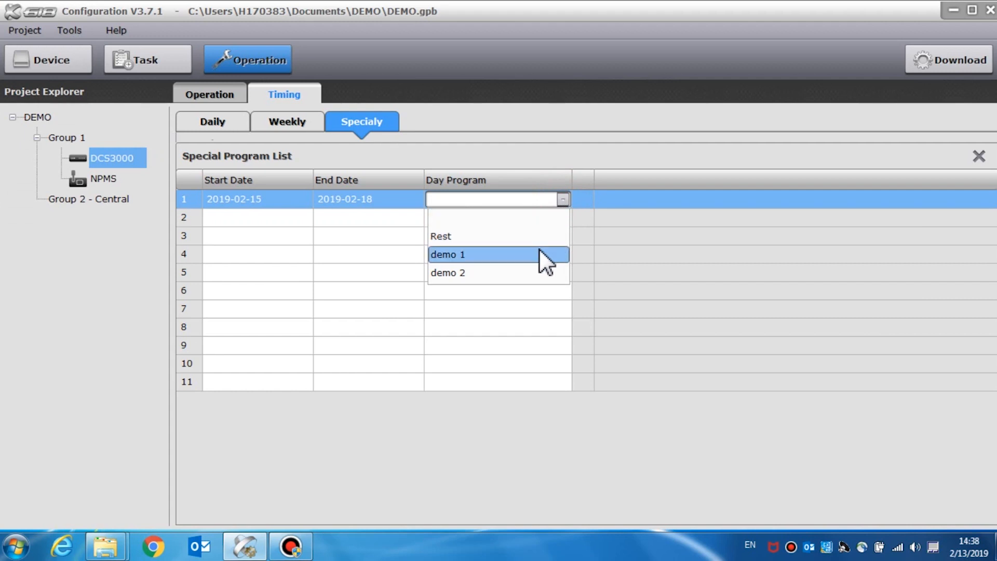
mouse_move(541, 266)
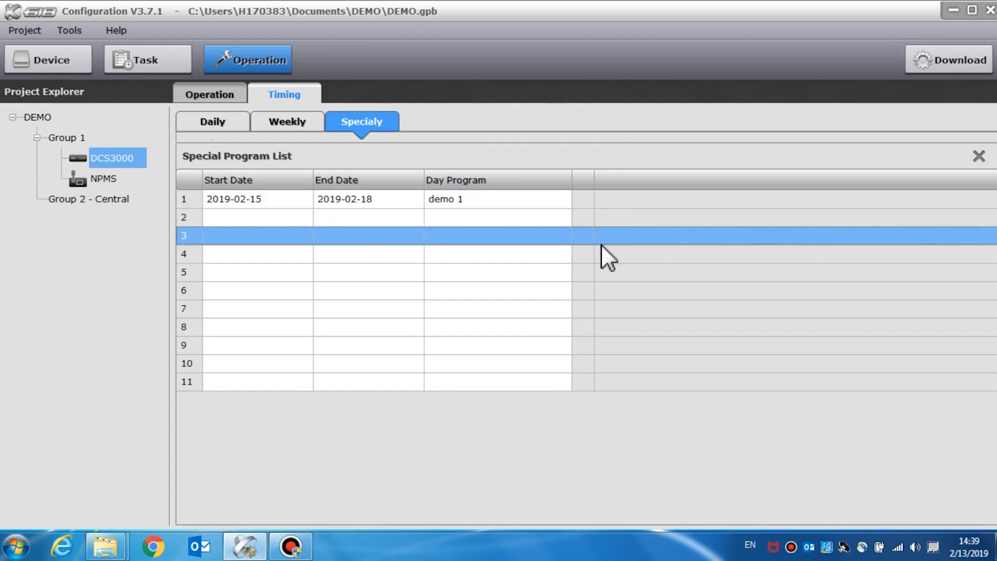
left_click(104, 178)
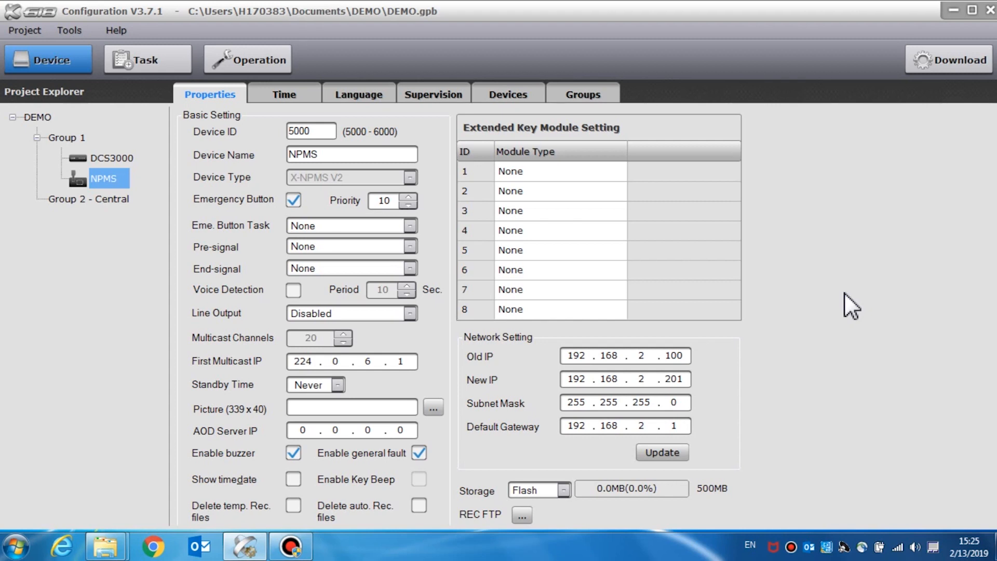
mouse_move(556, 180)
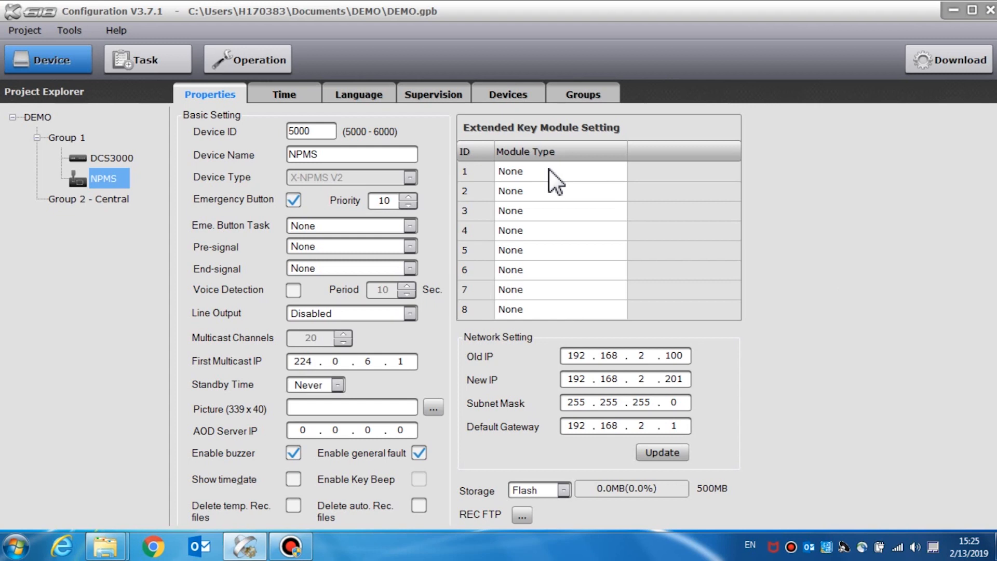
mouse_move(502, 112)
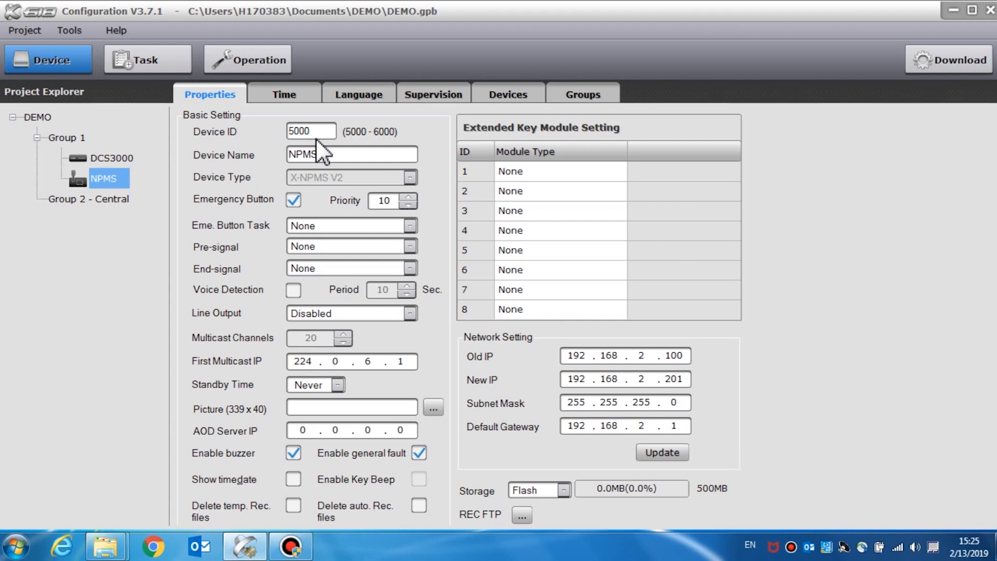
mouse_move(401, 153)
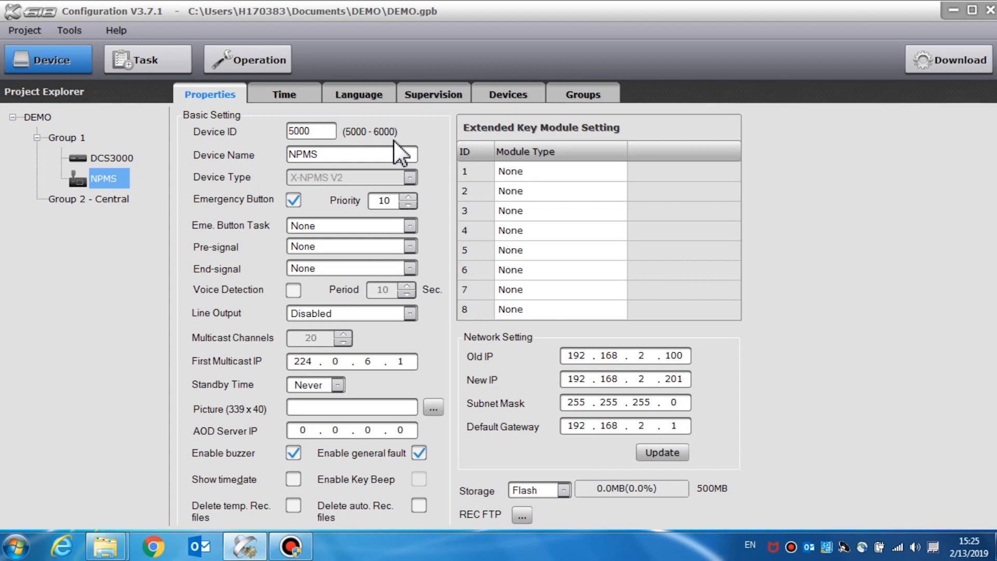
mouse_move(390, 151)
type(" 1")
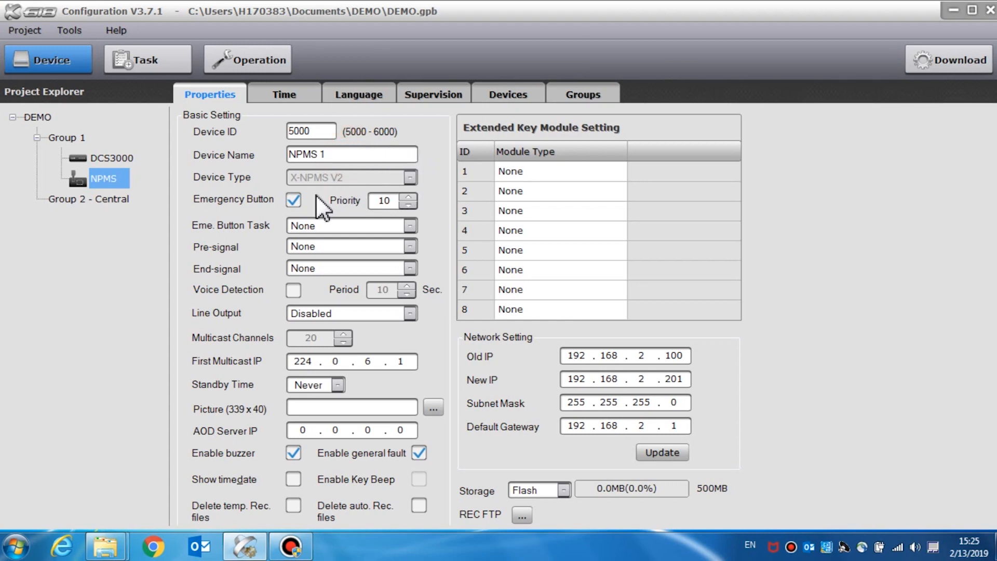
mouse_move(294, 222)
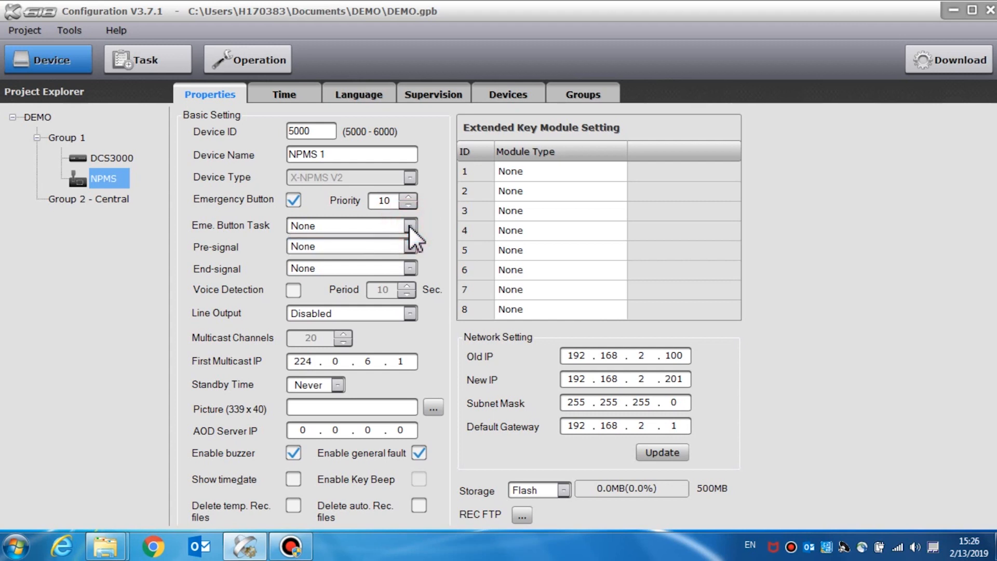
mouse_move(437, 245)
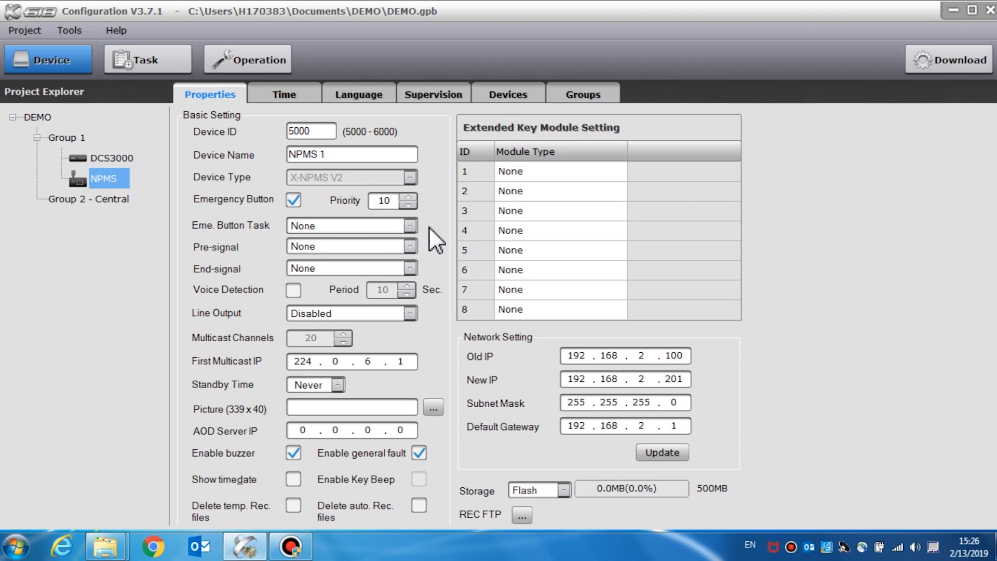
mouse_move(435, 259)
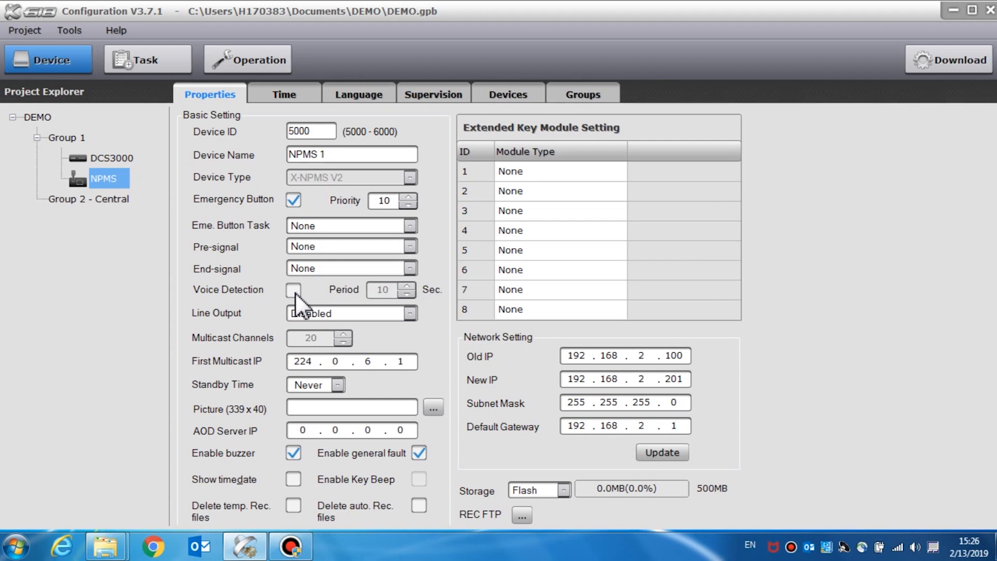
Step: Tick Voice Detection on NPMS 1 and leave its period at 10 seconds
left_click(293, 290)
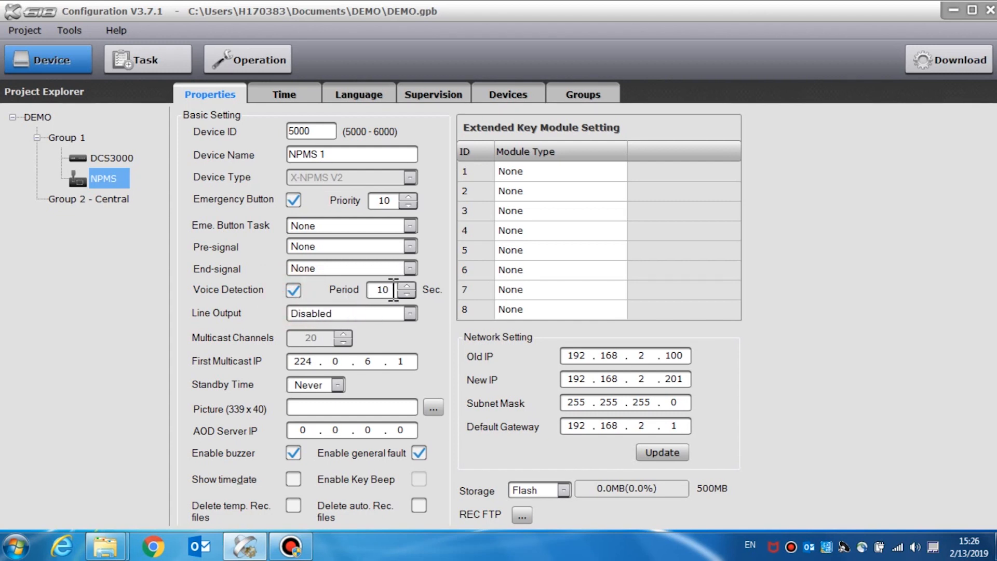
left_click(406, 286)
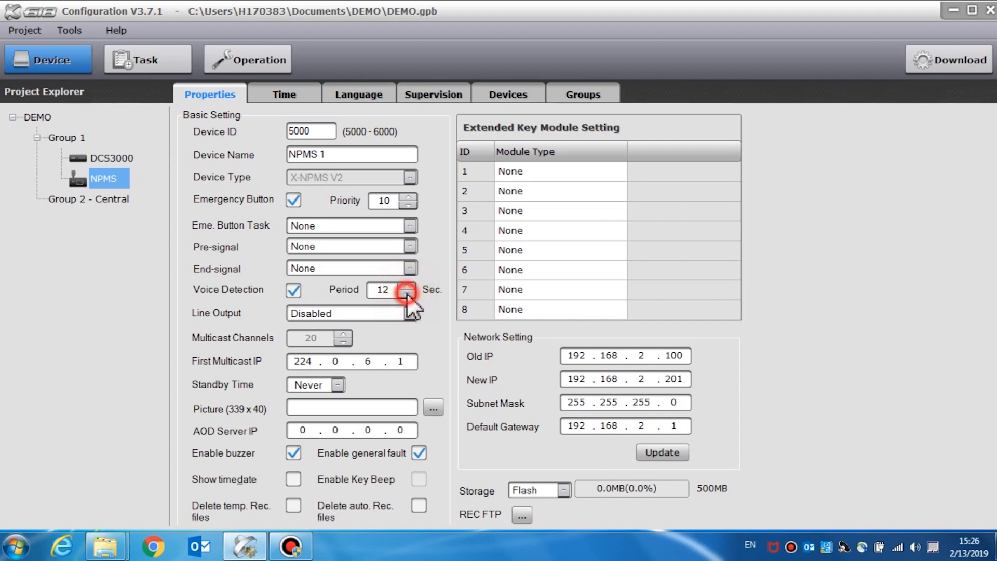
left_click(405, 295)
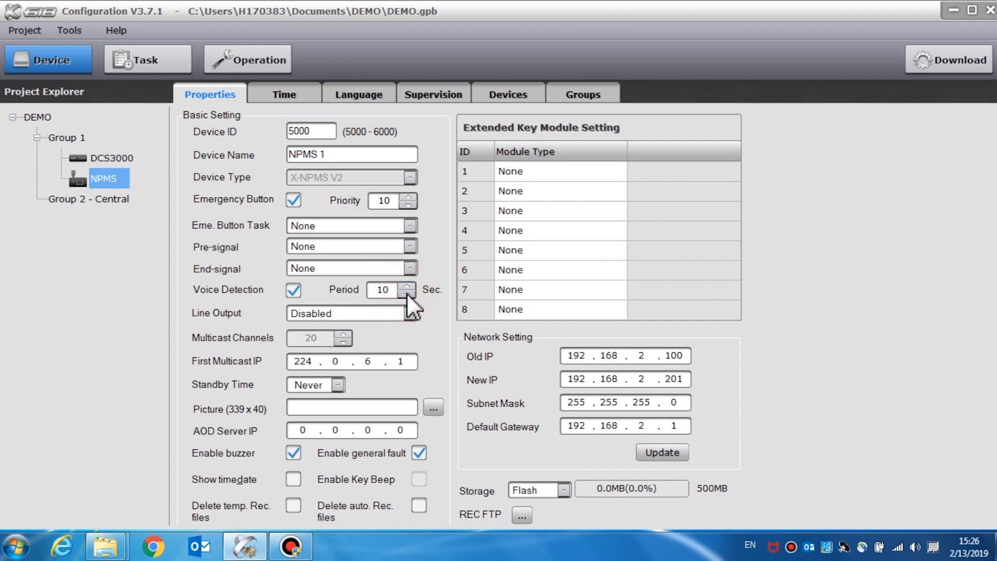
mouse_move(433, 332)
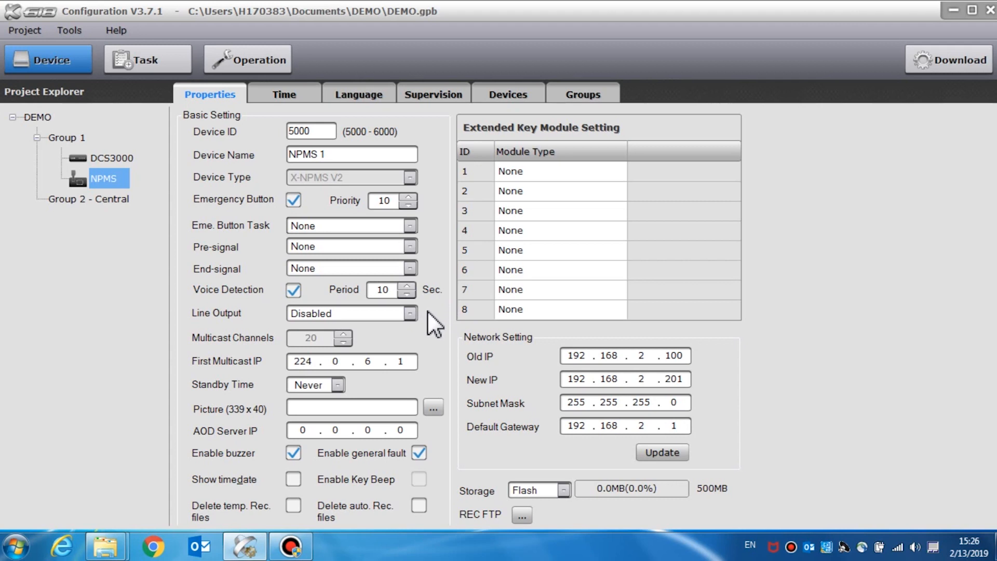
left_click(410, 313)
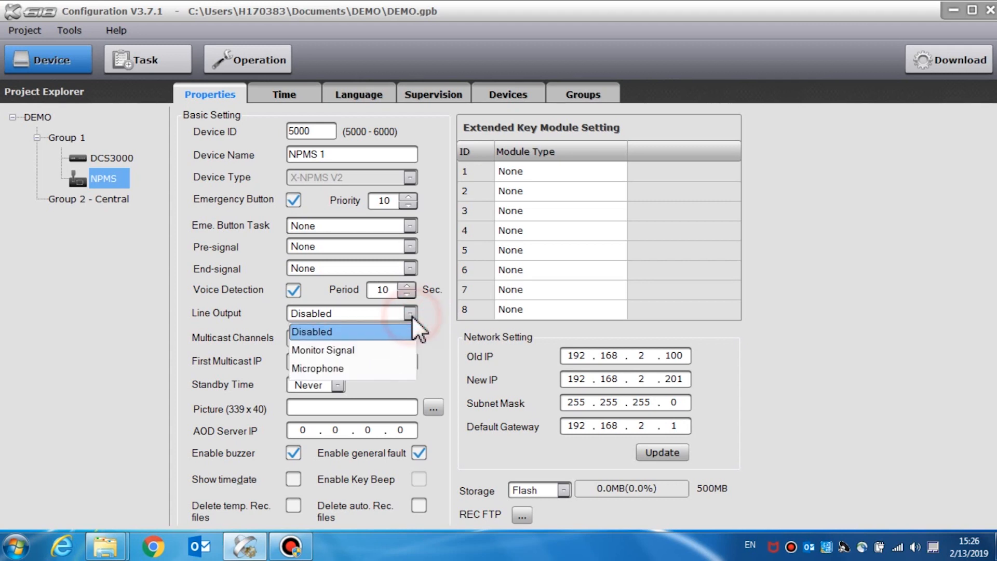
mouse_move(413, 339)
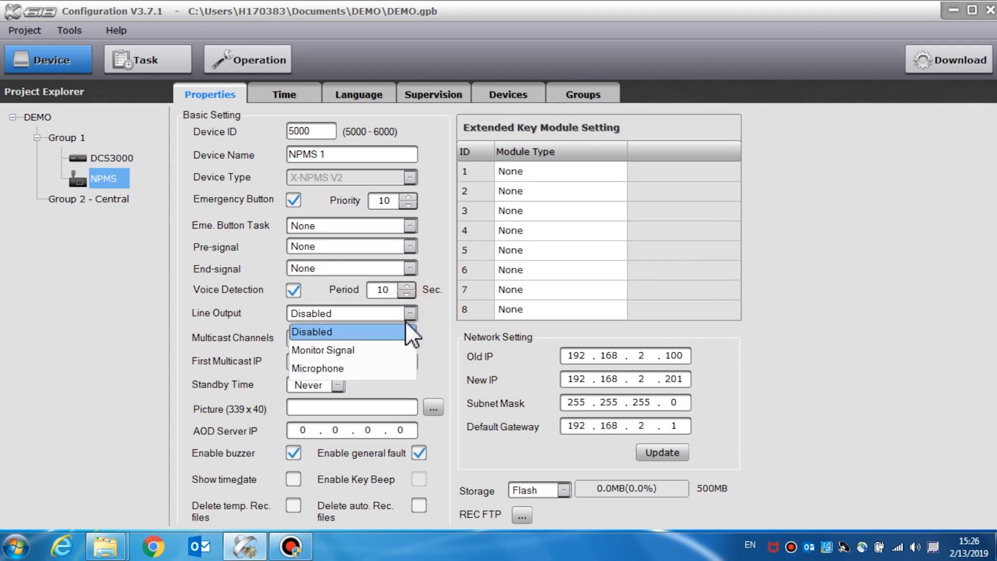
mouse_move(395, 365)
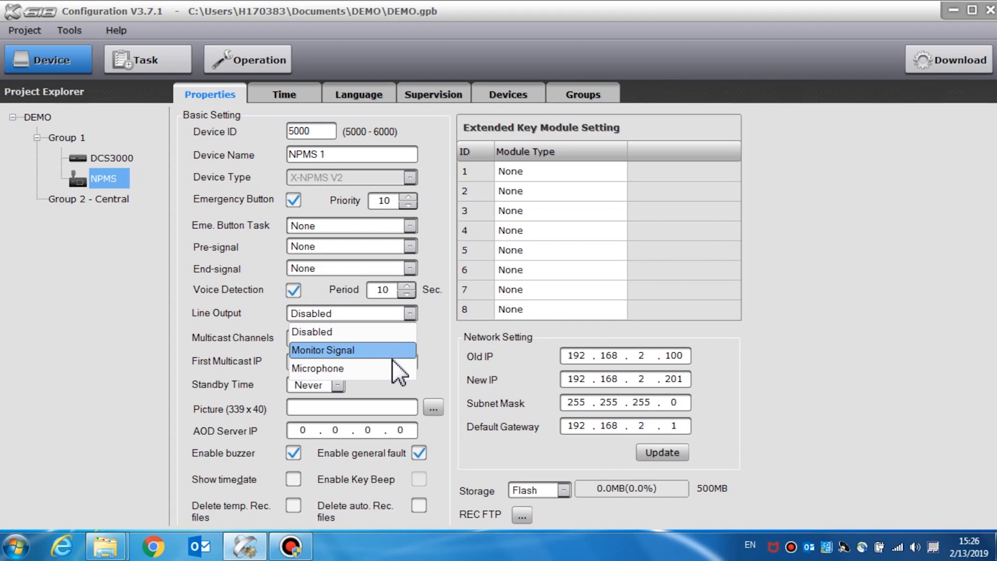
mouse_move(393, 383)
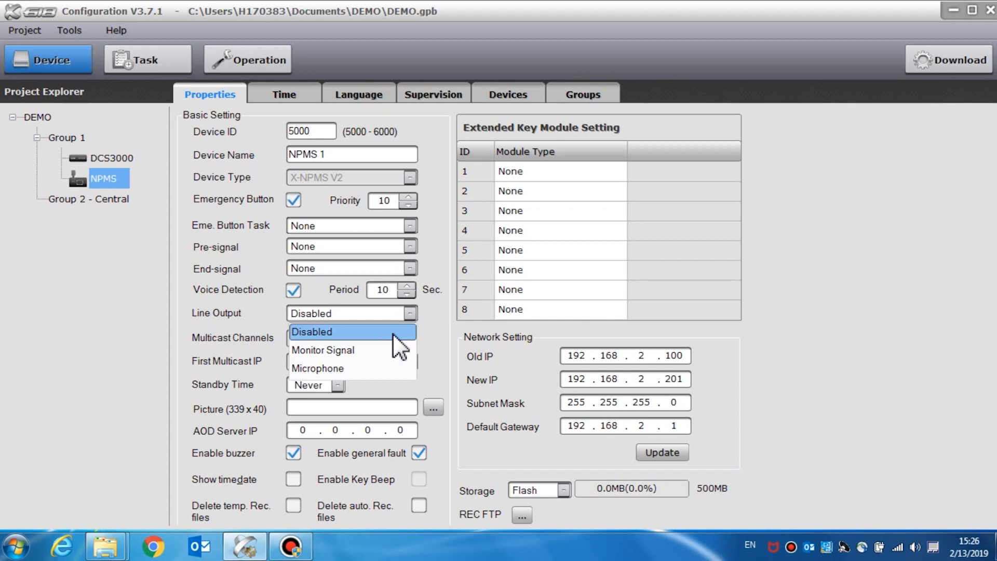
left_click(313, 332)
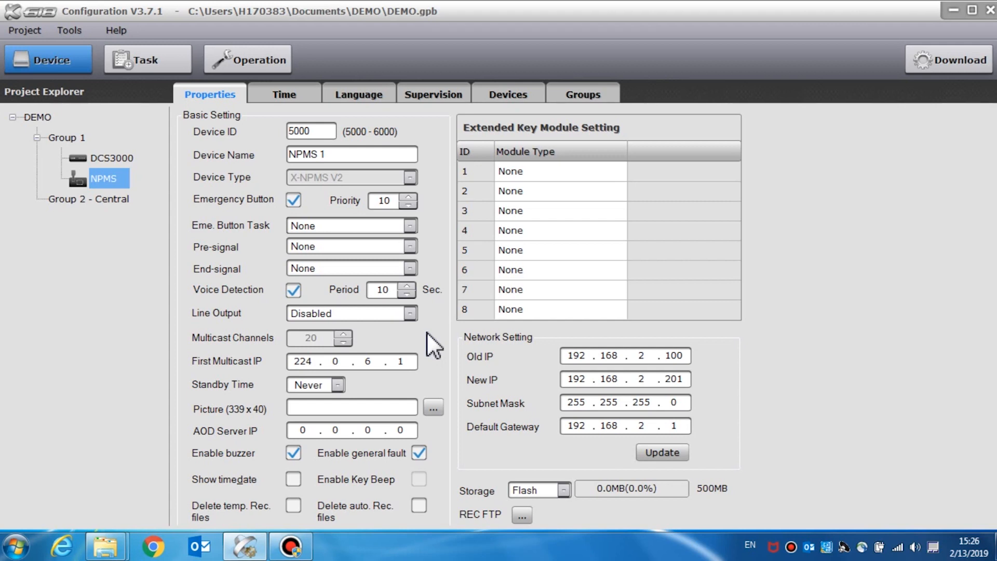
mouse_move(241, 369)
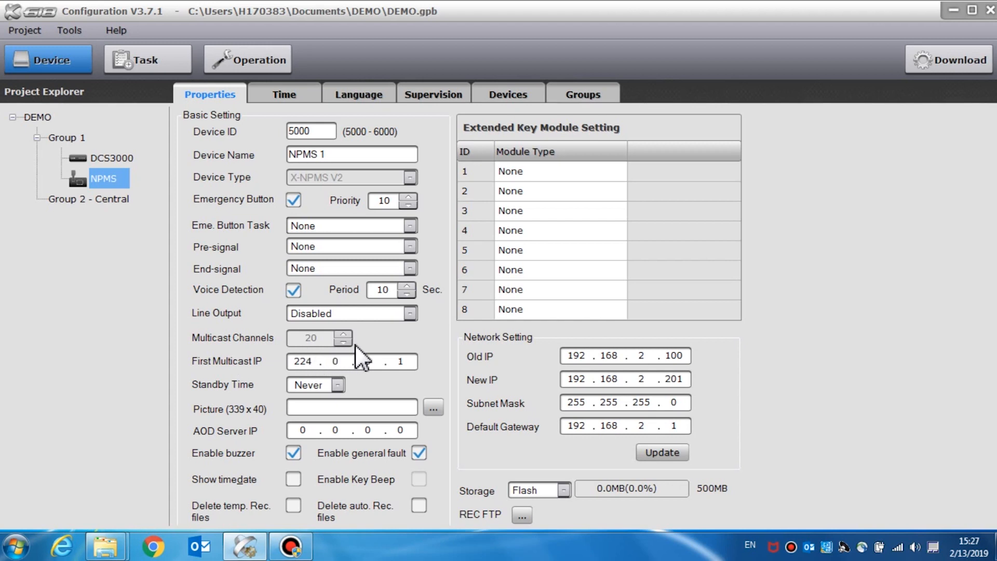
type("6")
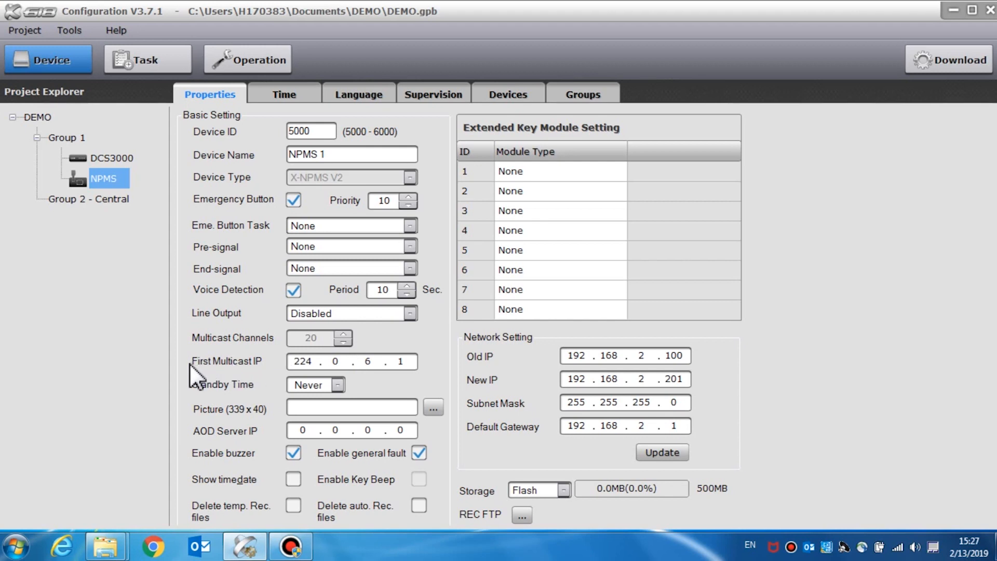
mouse_move(277, 396)
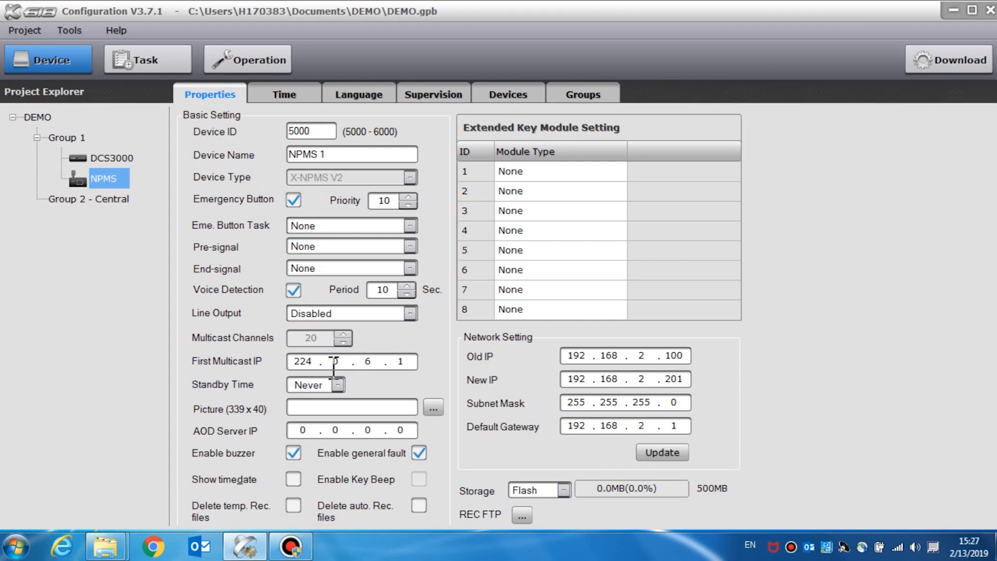
mouse_move(429, 382)
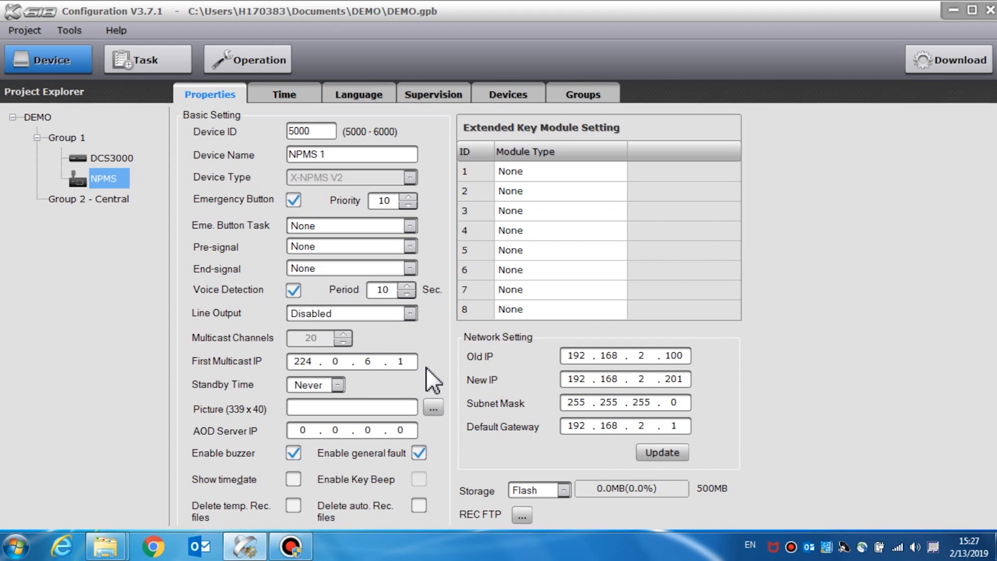
mouse_move(322, 390)
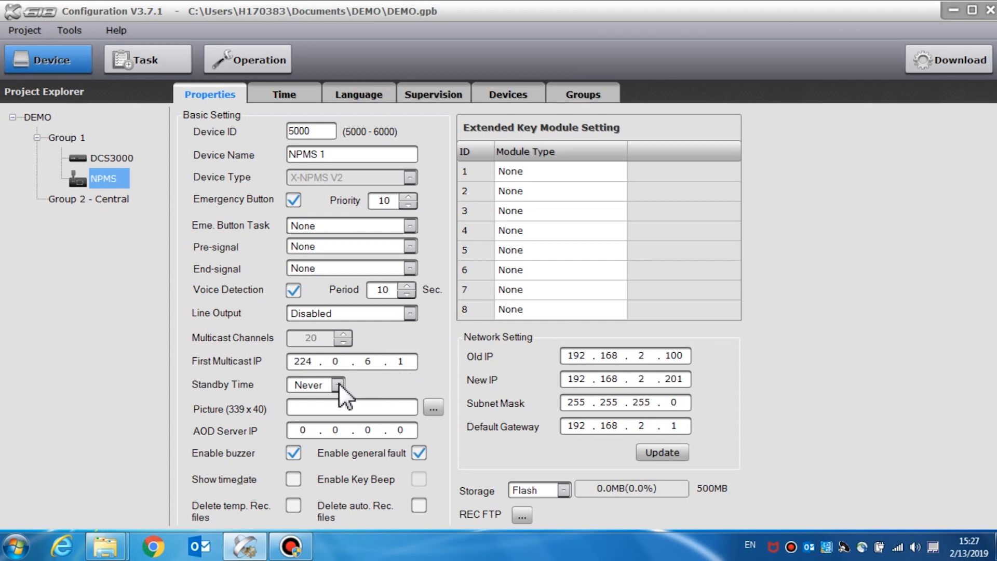
Step: Choose Never for Standby Time and cancel the picture file browse without selecting anything
left_click(345, 385)
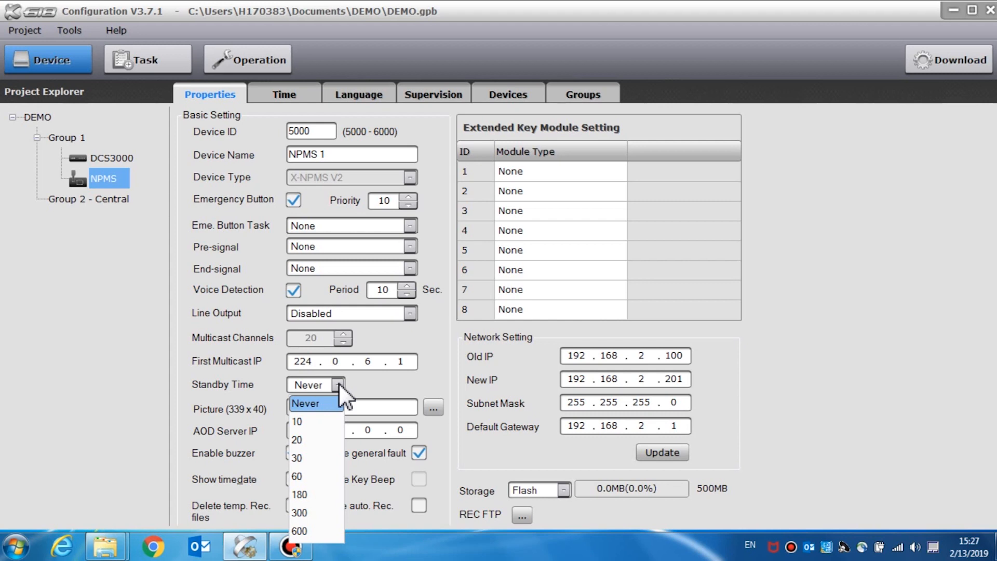
left_click(315, 403)
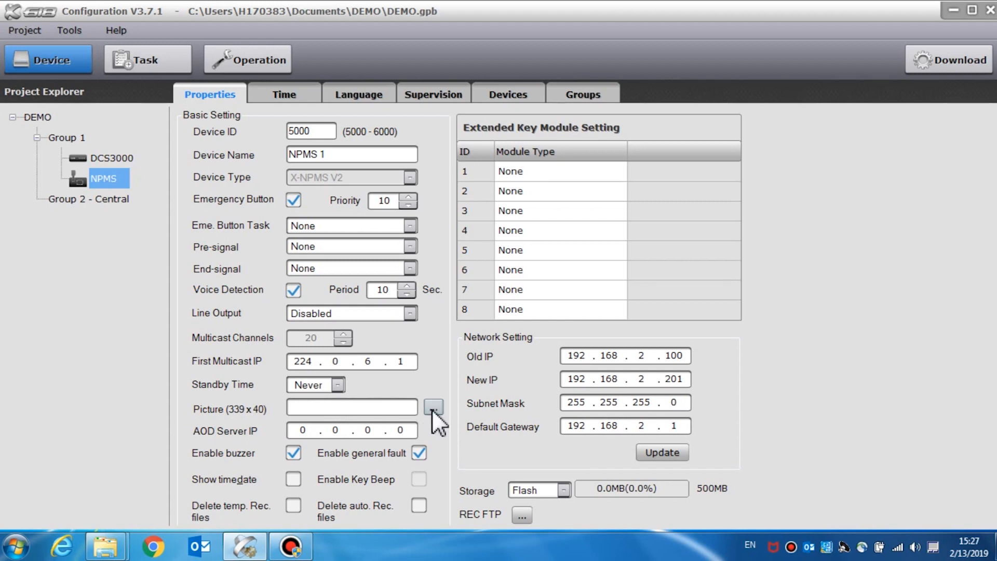
left_click(432, 406)
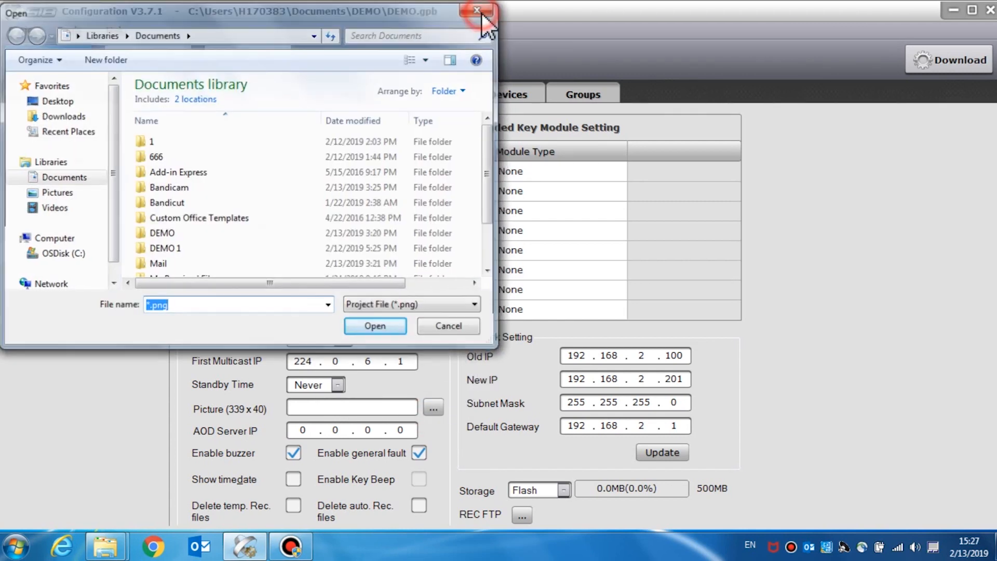
left_click(474, 10)
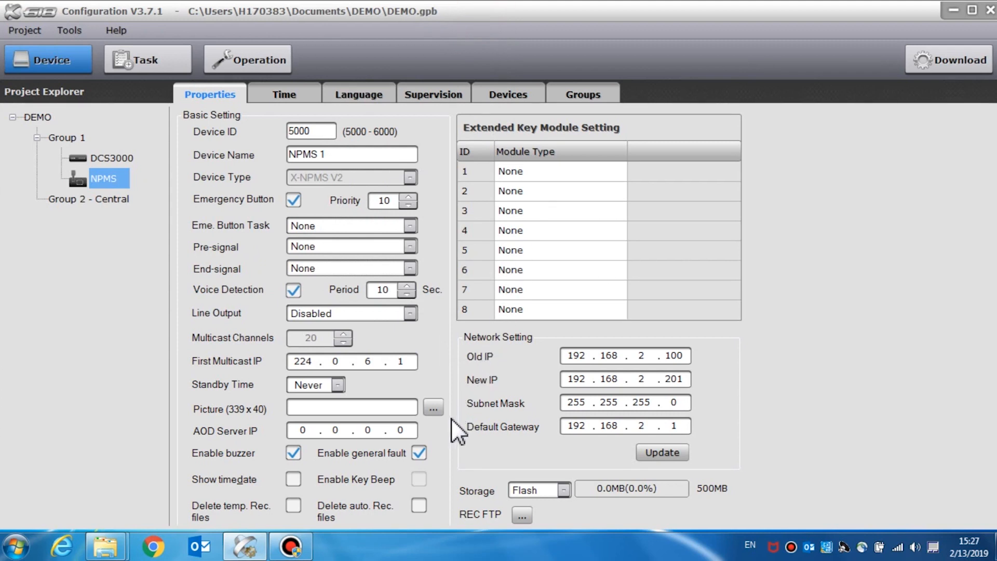
Step: Tick Enable buzzer, Enable general fault, Show timedate, and both Delete Rec. files options
left_click(292, 453)
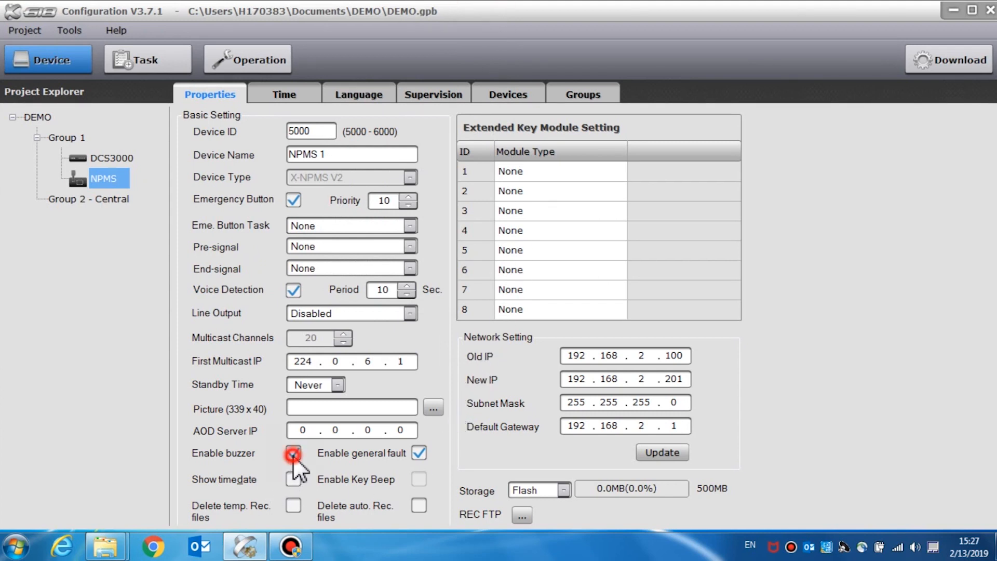
left_click(294, 453)
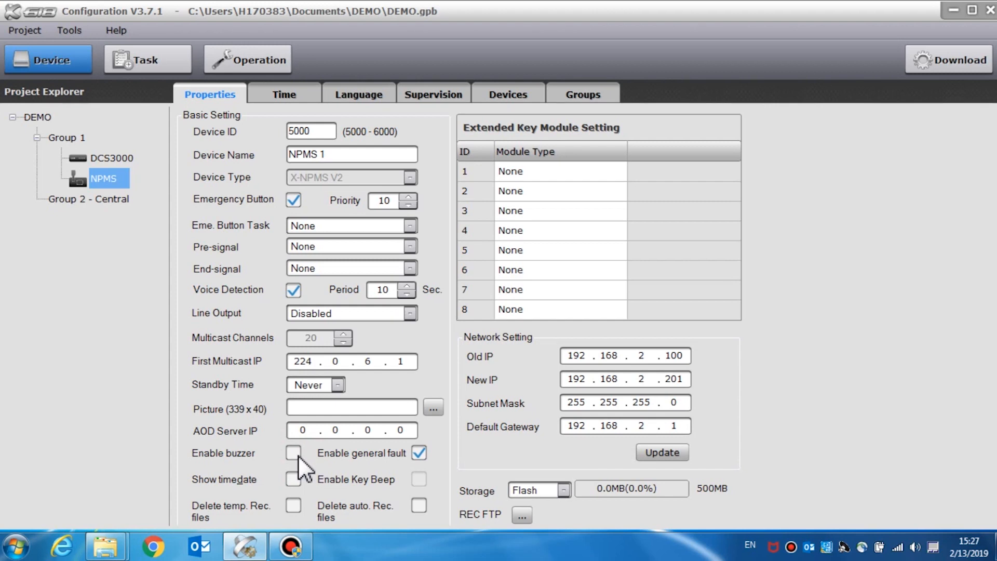
left_click(293, 454)
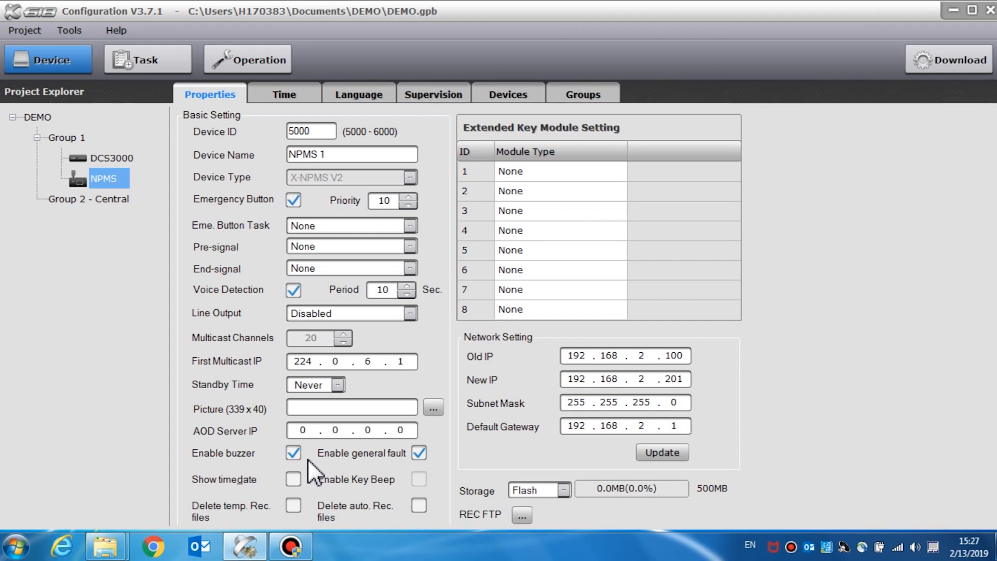
left_click(418, 453)
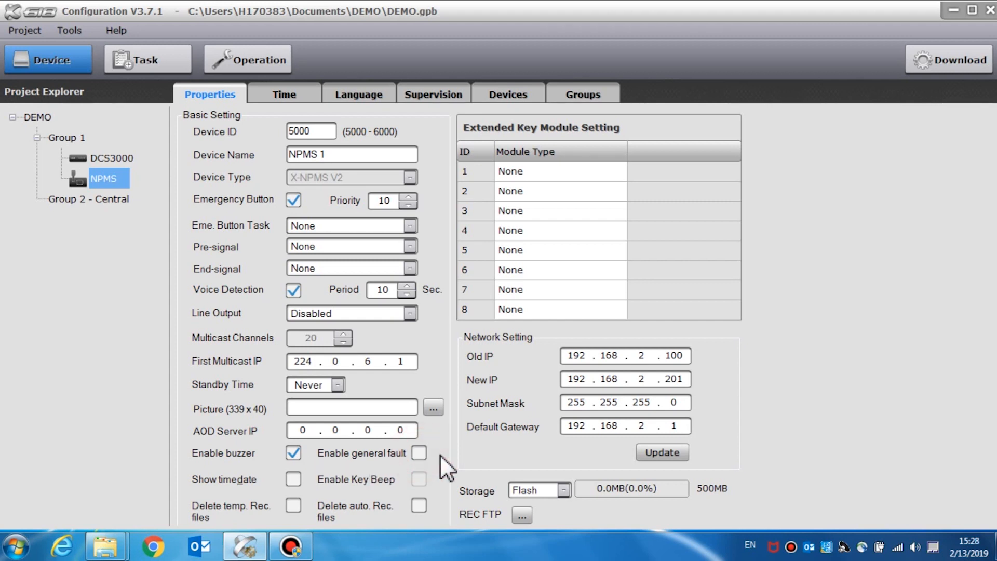
mouse_move(428, 477)
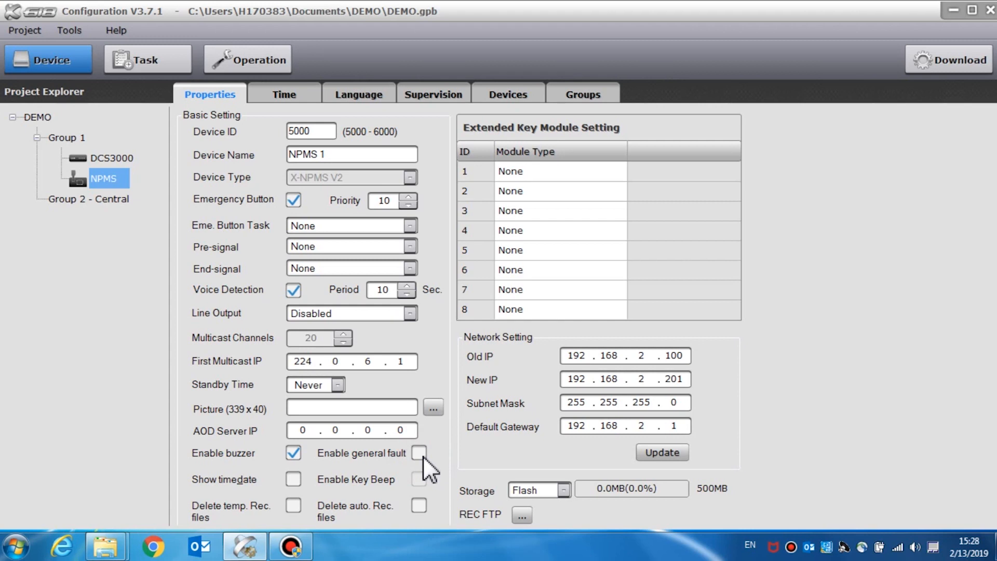
left_click(419, 453)
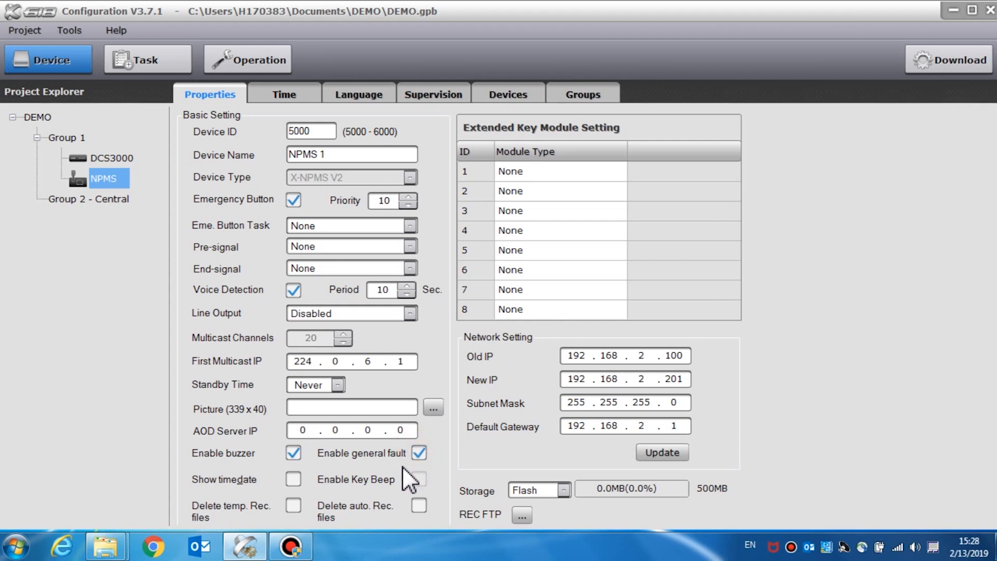
left_click(293, 479)
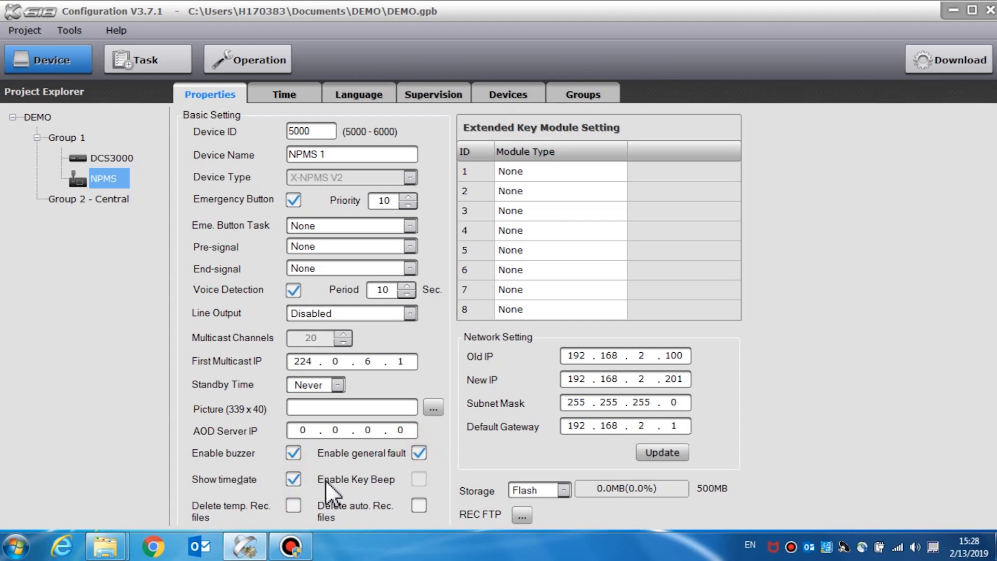
mouse_move(370, 494)
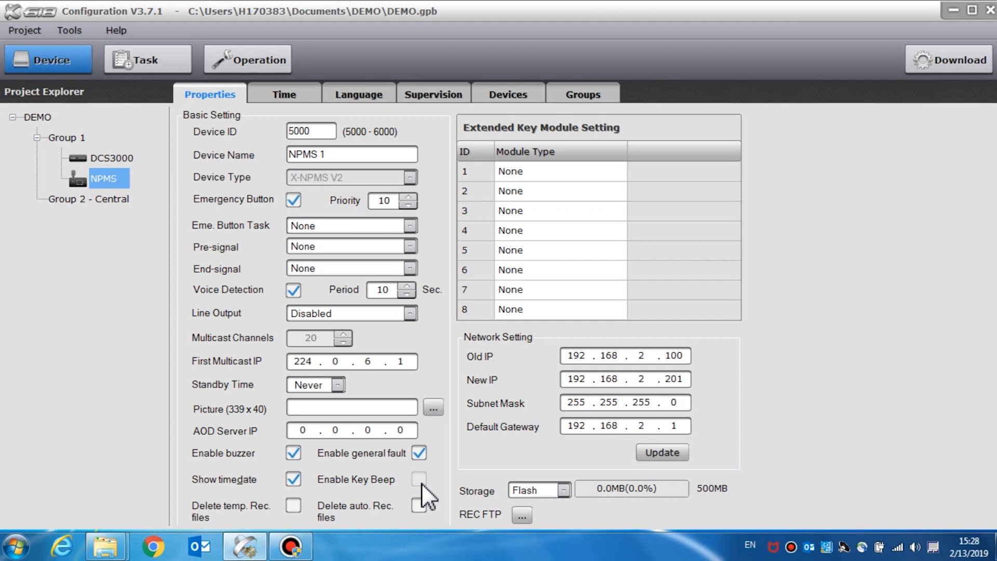
mouse_move(451, 500)
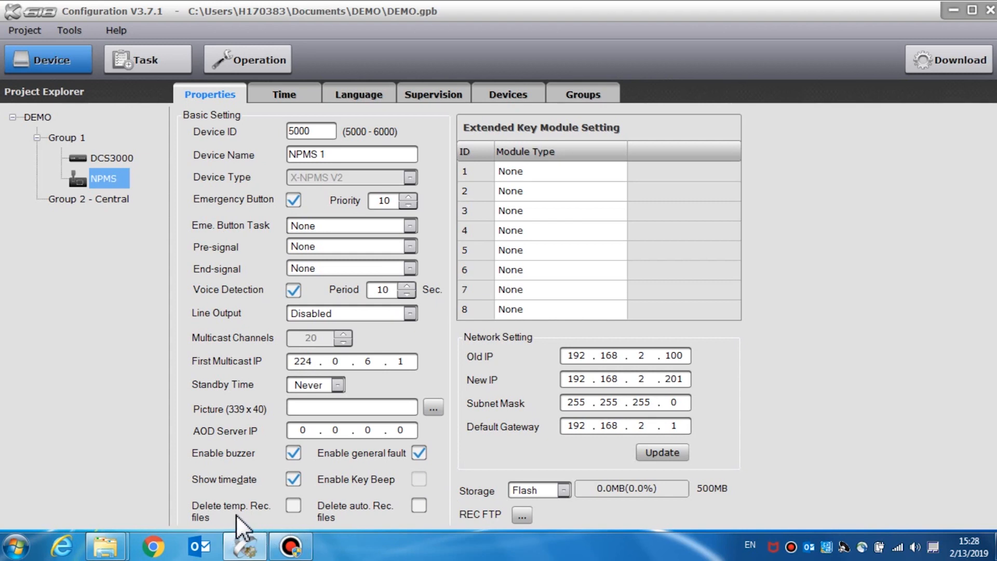
mouse_move(381, 532)
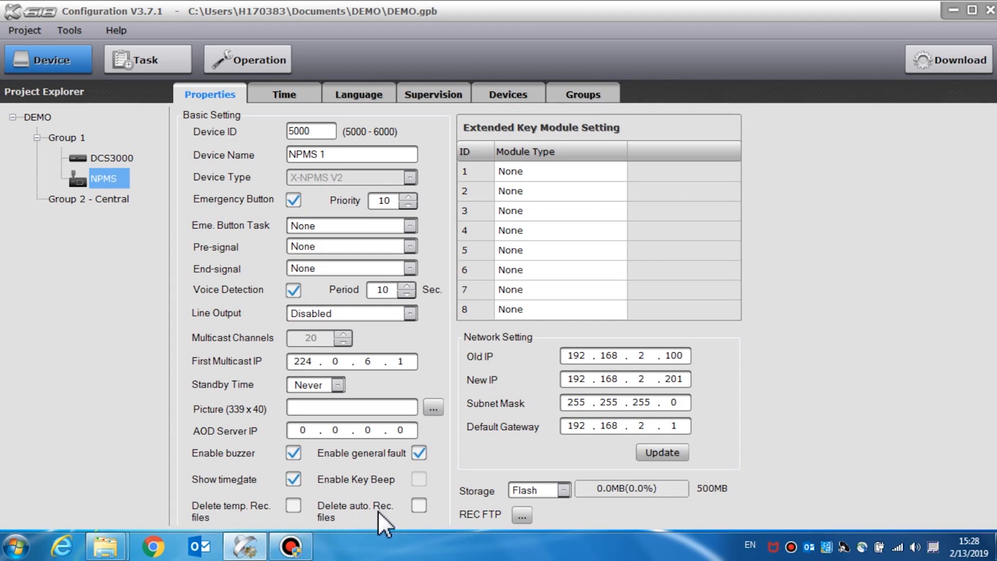
left_click(293, 505)
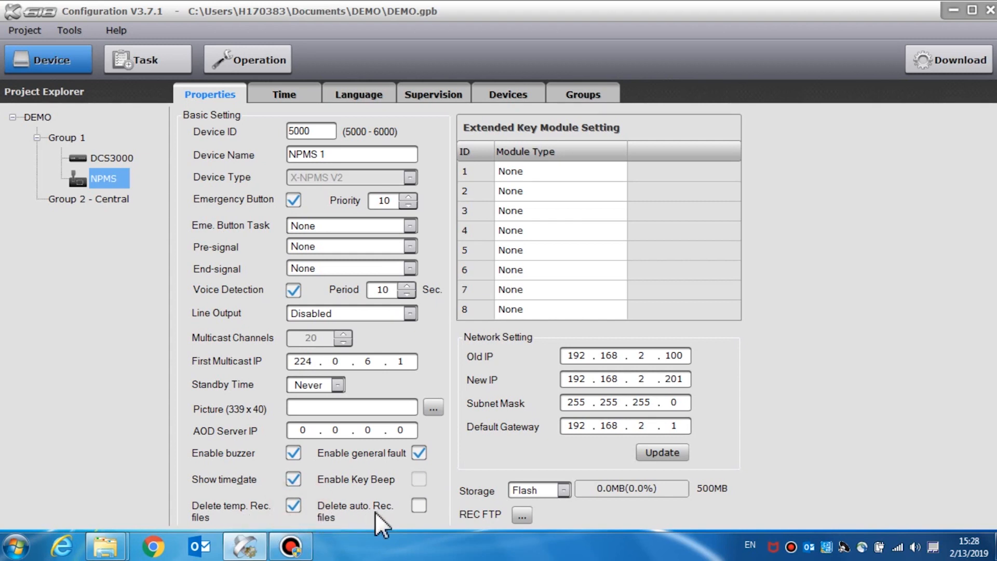
left_click(418, 506)
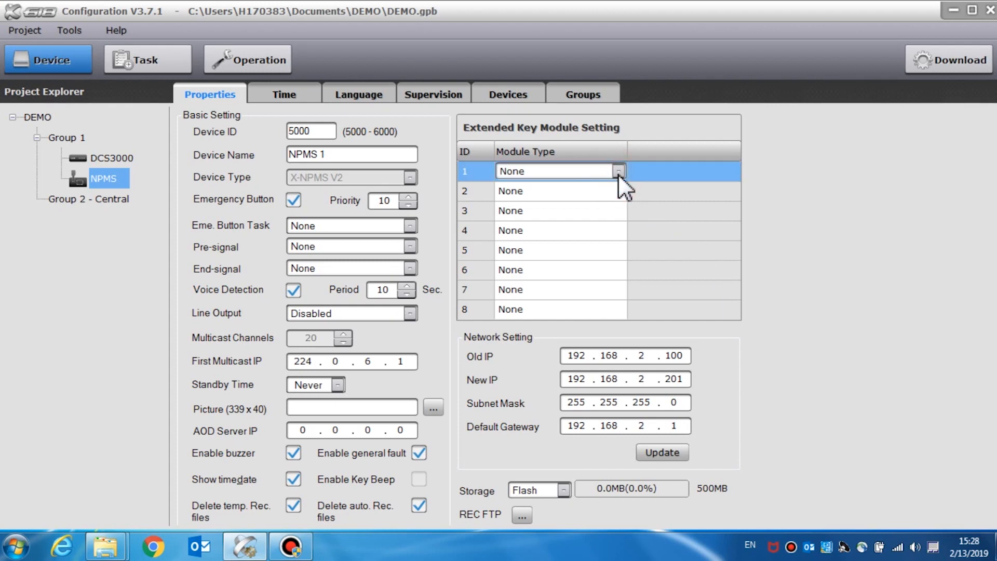
Step: Choose module type X-K4 for extended key module ID 1 and X-K8 for ID 2
left_click(619, 171)
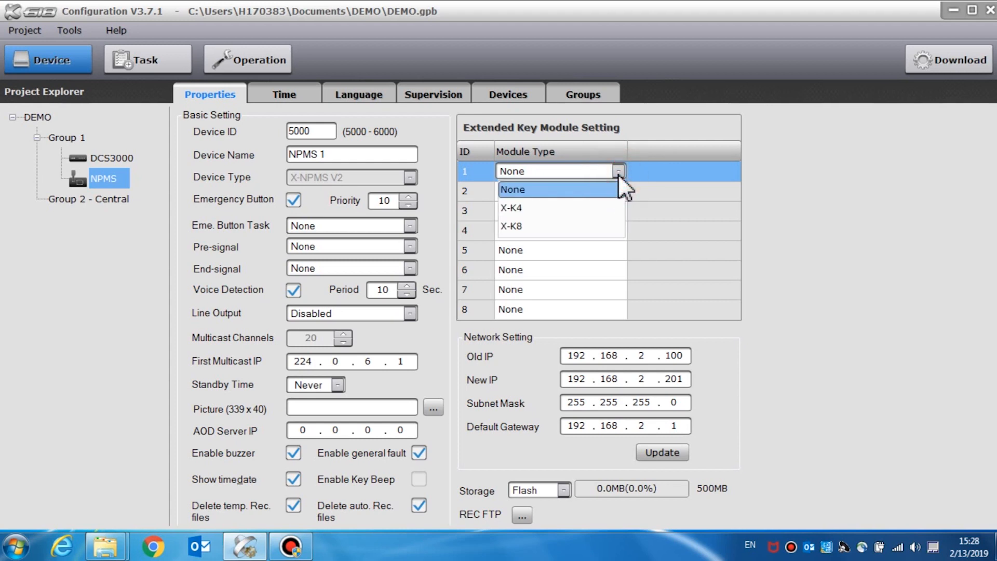
mouse_move(614, 213)
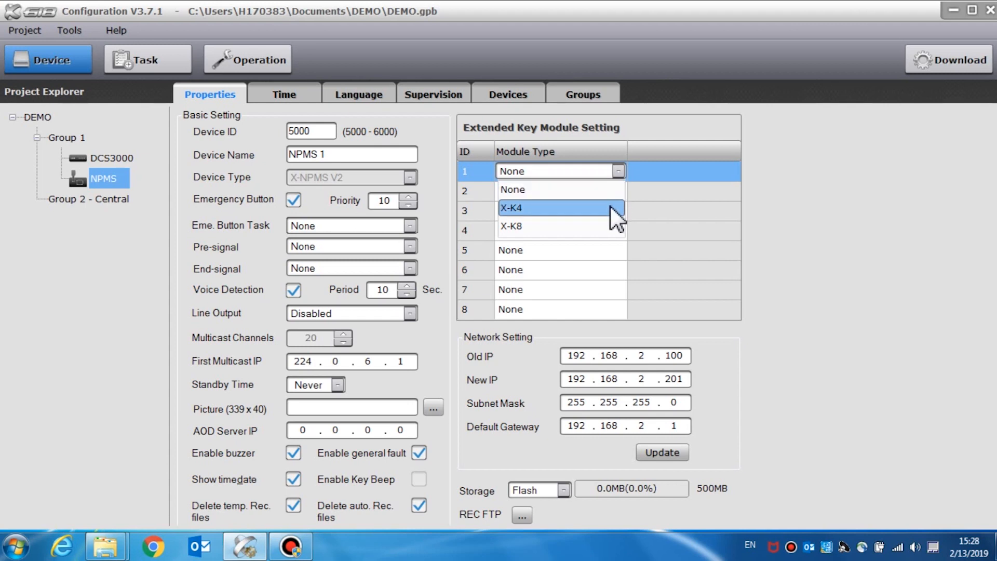
mouse_move(622, 230)
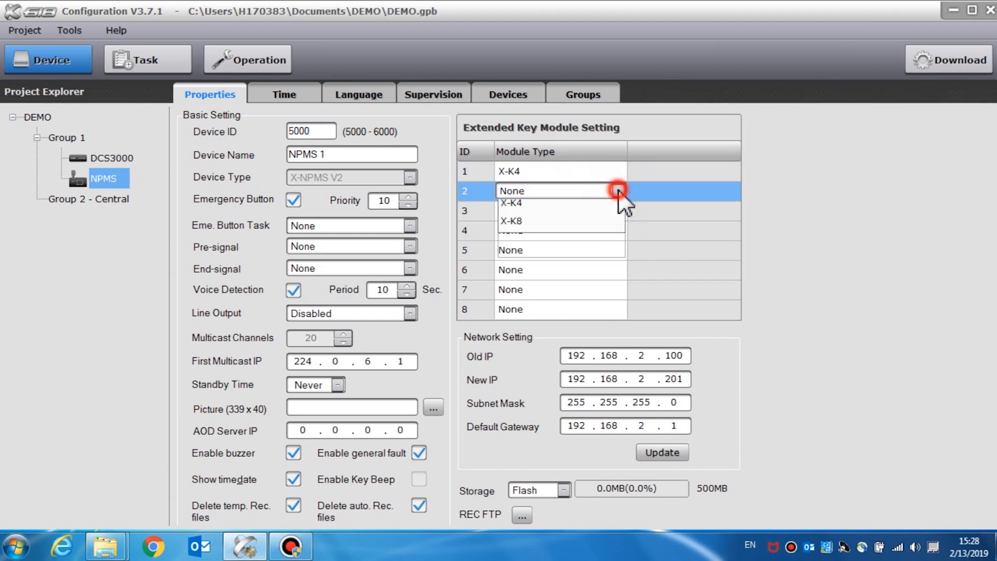
left_click(509, 221)
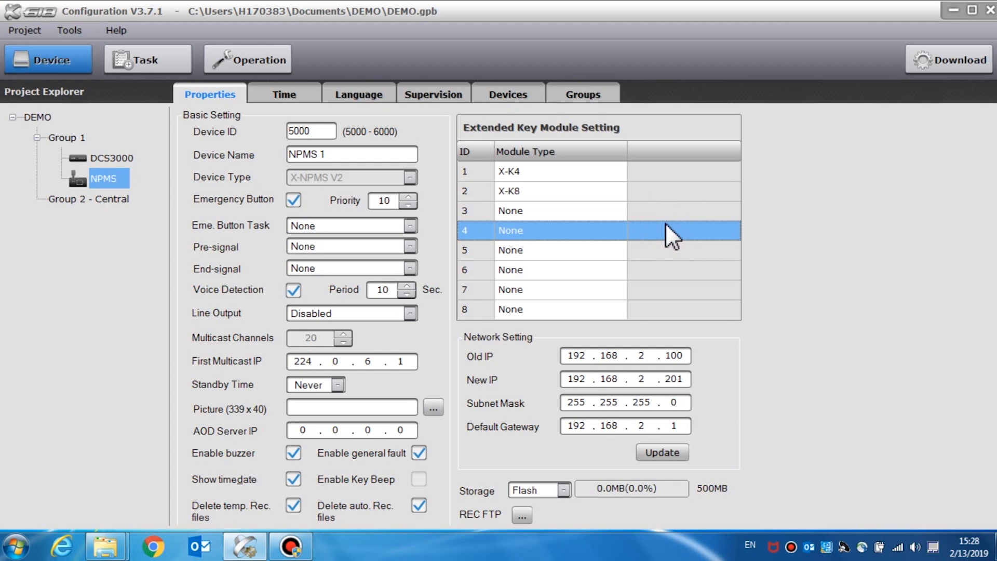
mouse_move(665, 261)
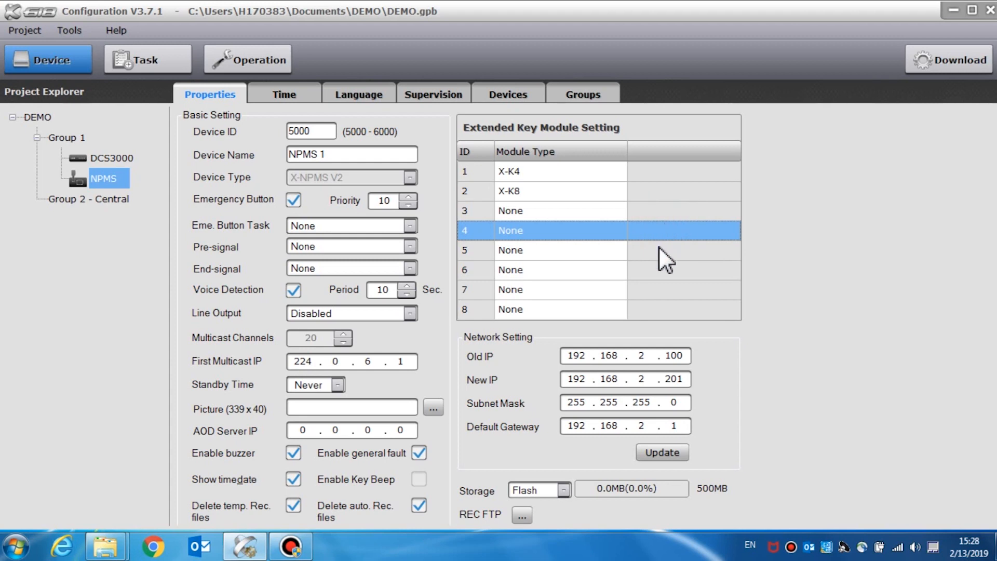
left_click(594, 327)
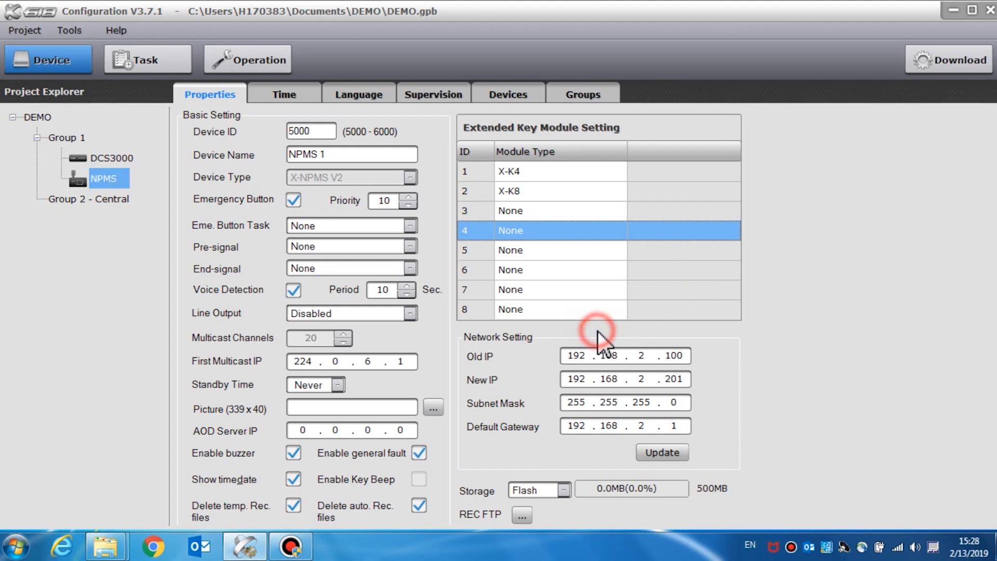
left_click(671, 357)
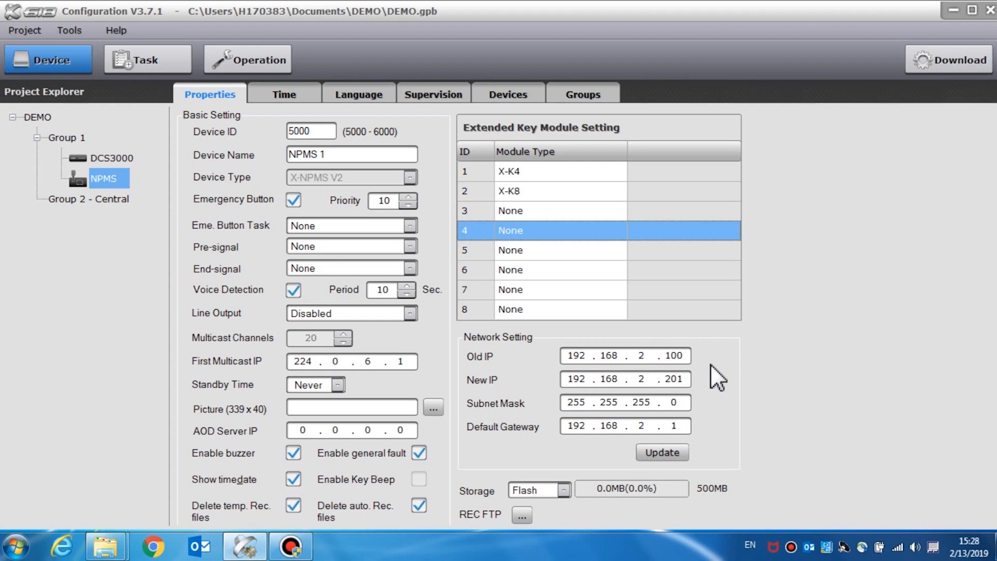
mouse_move(727, 360)
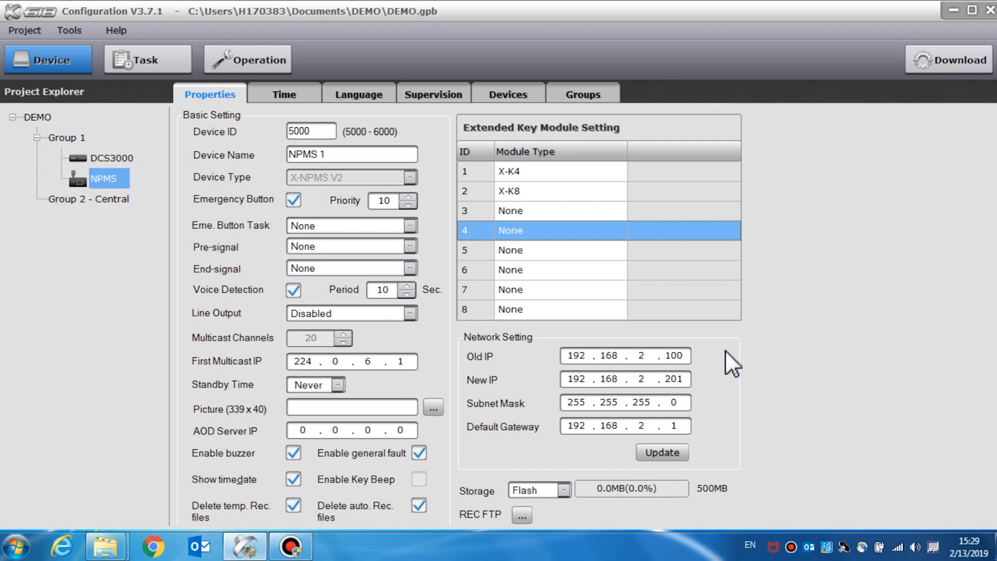
mouse_move(723, 394)
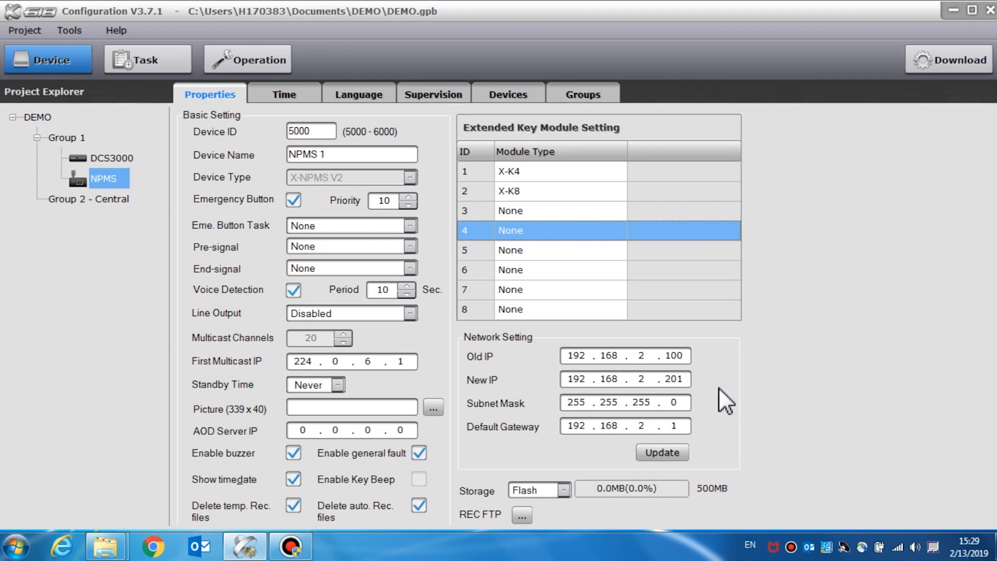
mouse_move(488, 439)
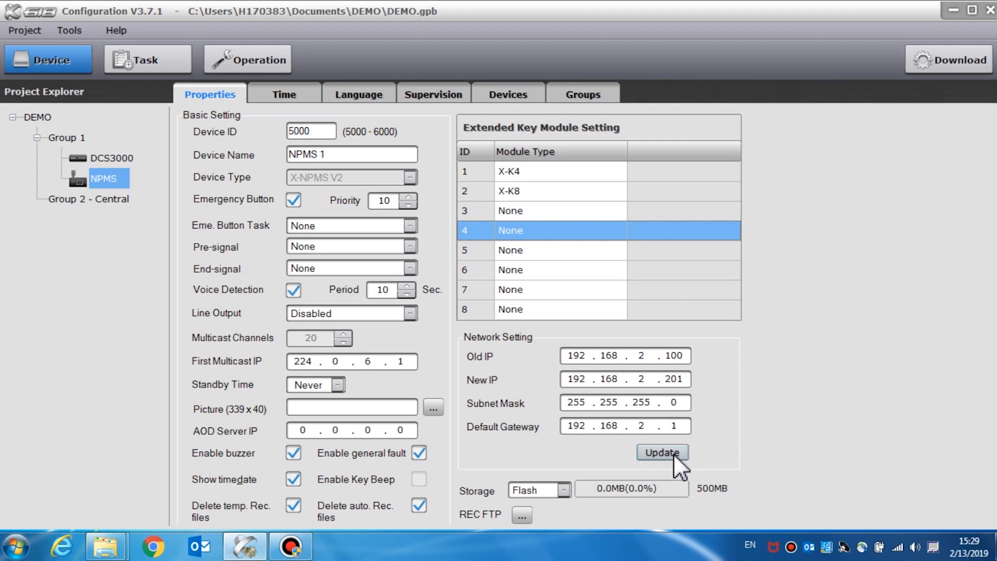
mouse_move(688, 481)
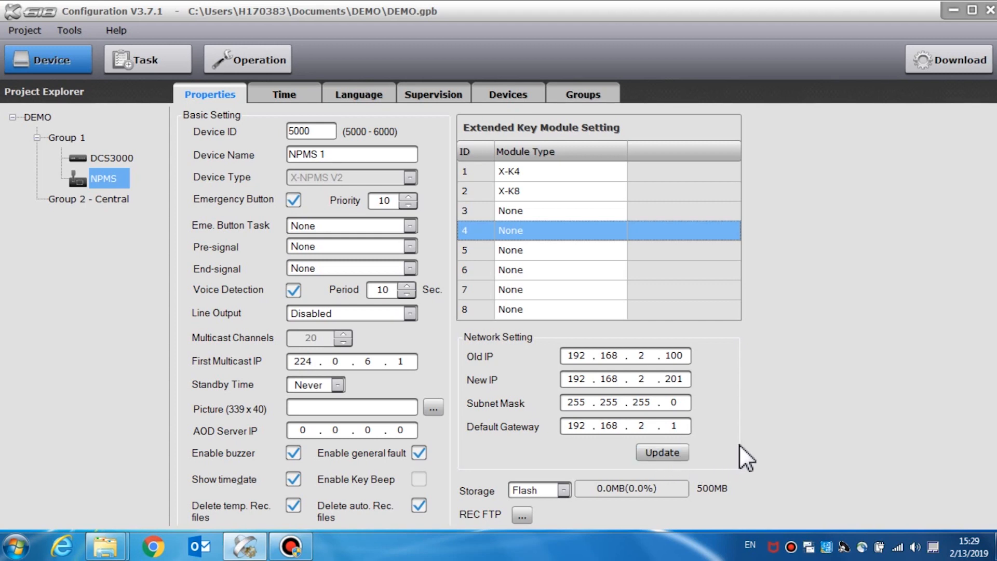
mouse_move(589, 384)
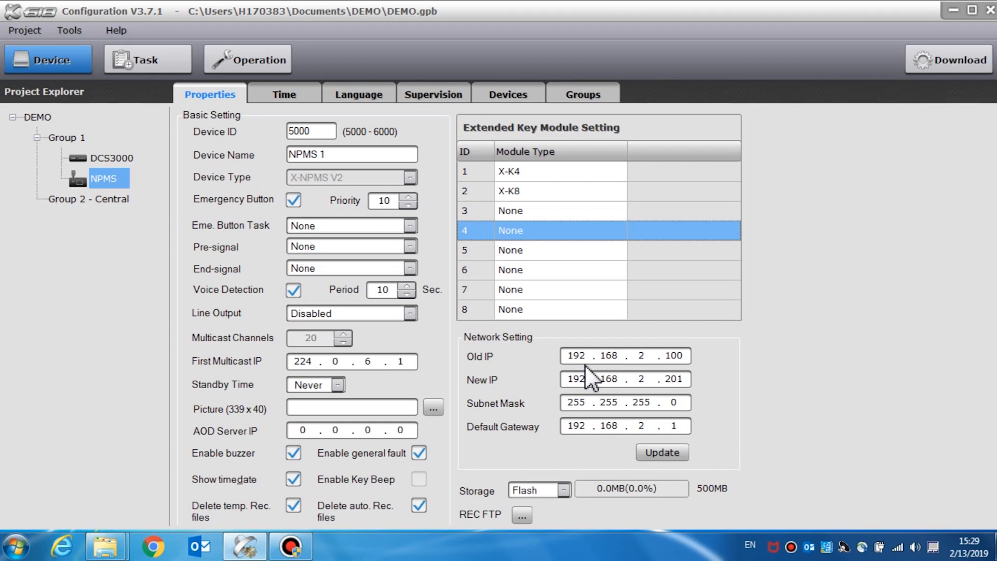
mouse_move(651, 383)
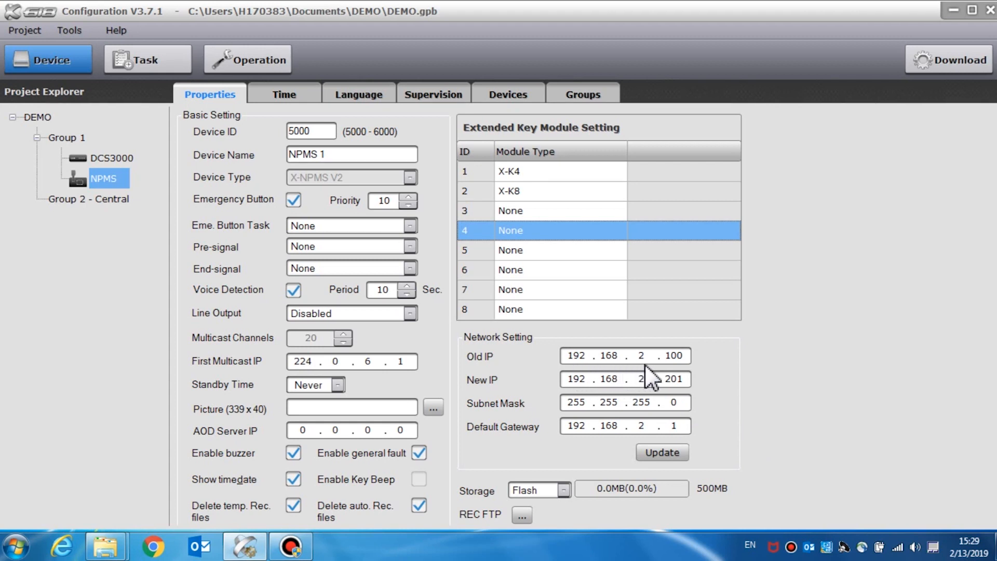